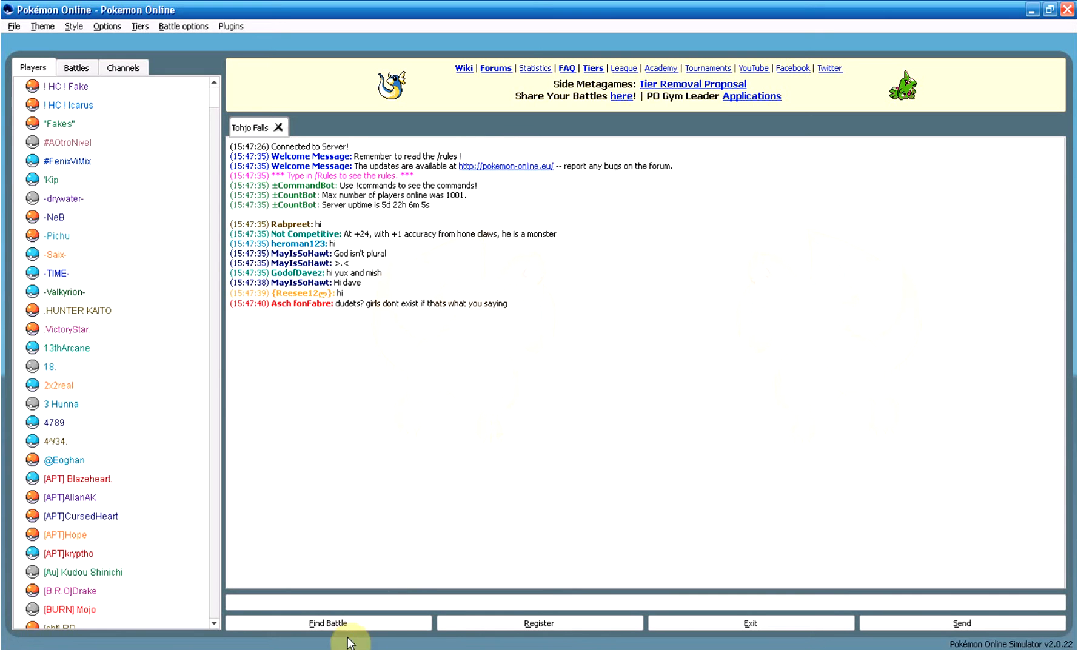
# Step: Search for a rated Wifi OU battle with both utube teams 1 and 2 allowed
pyautogui.click(328, 623)
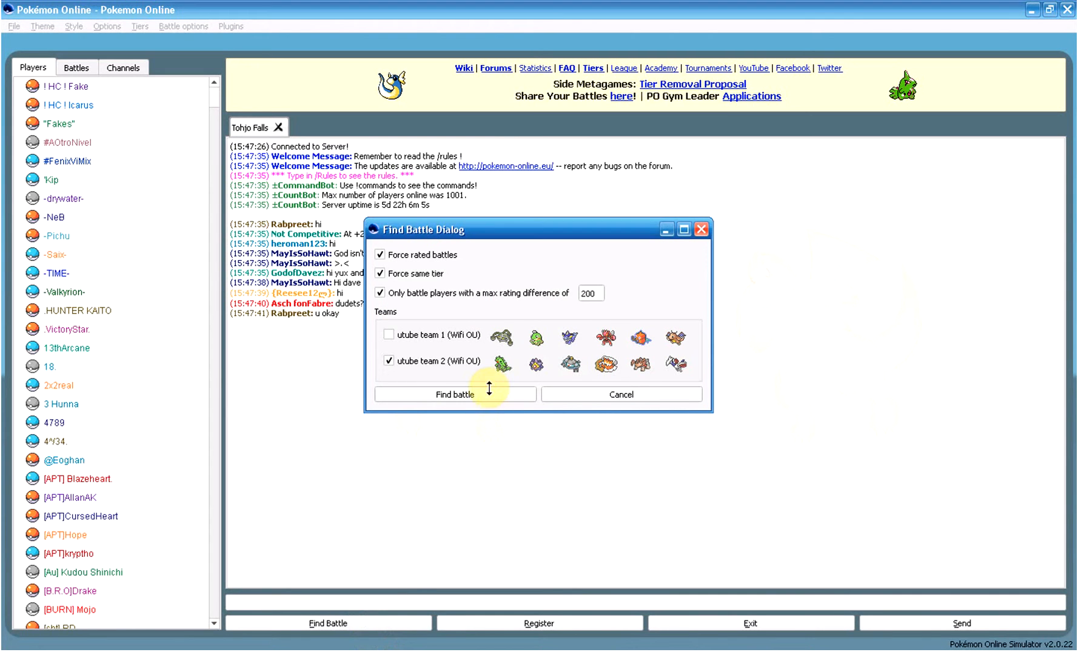
pyautogui.click(380, 335)
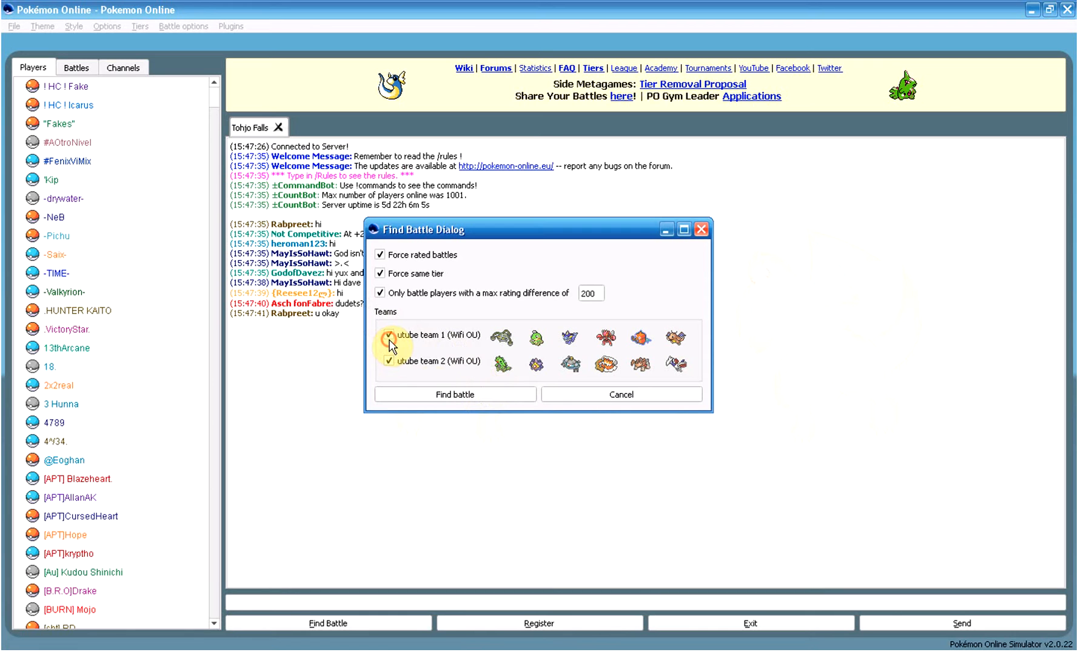
pyautogui.moveTo(479, 394)
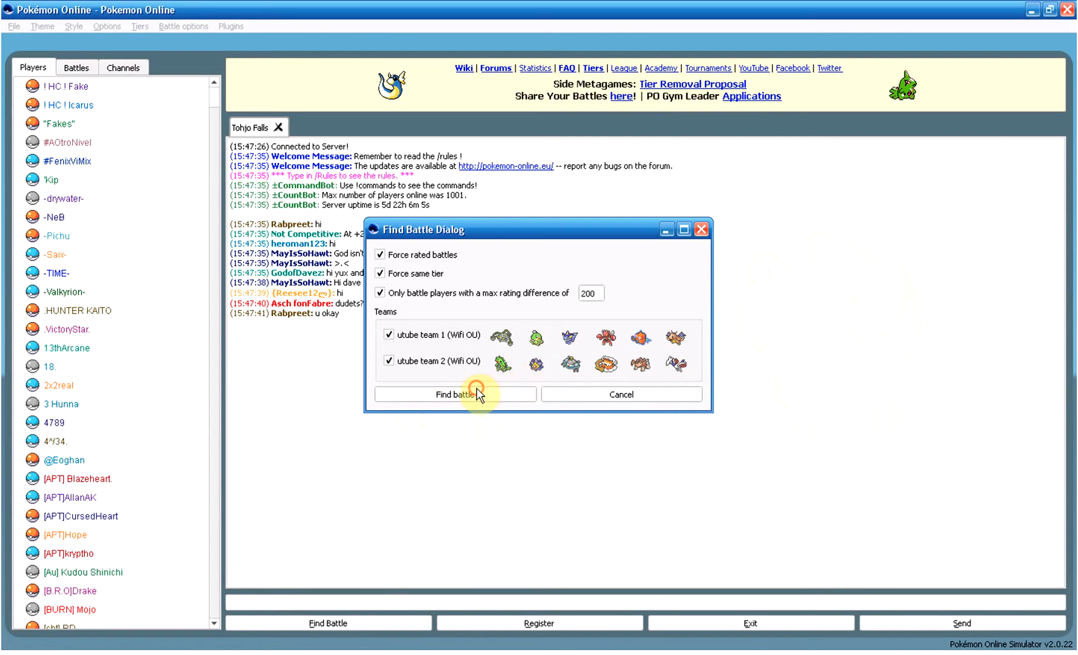
pyautogui.click(456, 394)
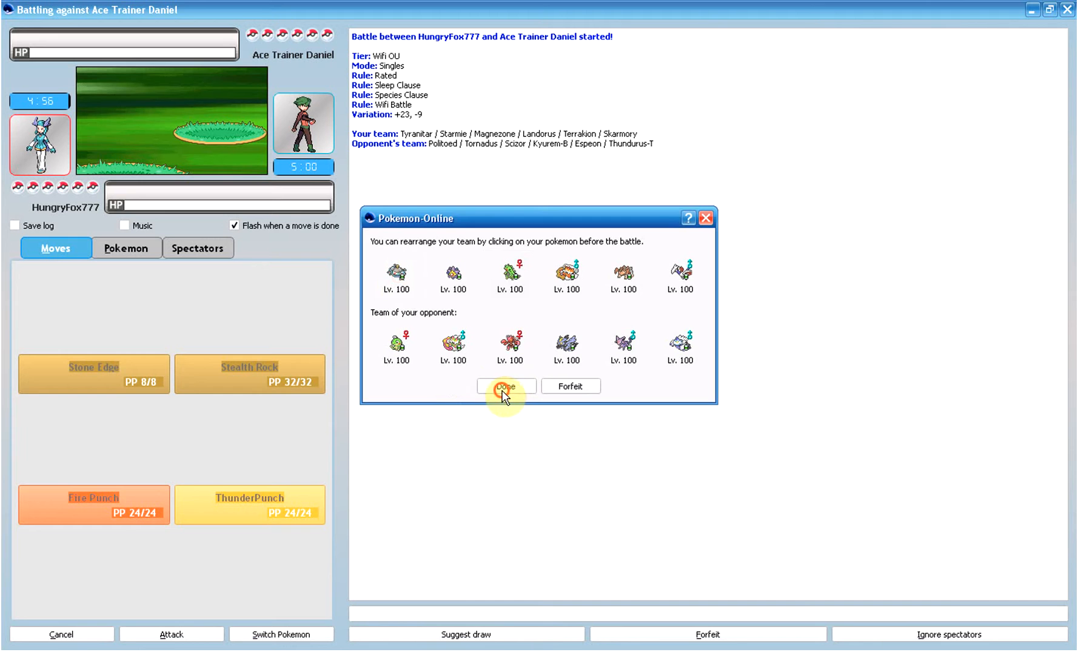
# Step: Accept the team order, Thunderbolt Politoed, and switch in Bullshit the Terrakion
pyautogui.click(507, 385)
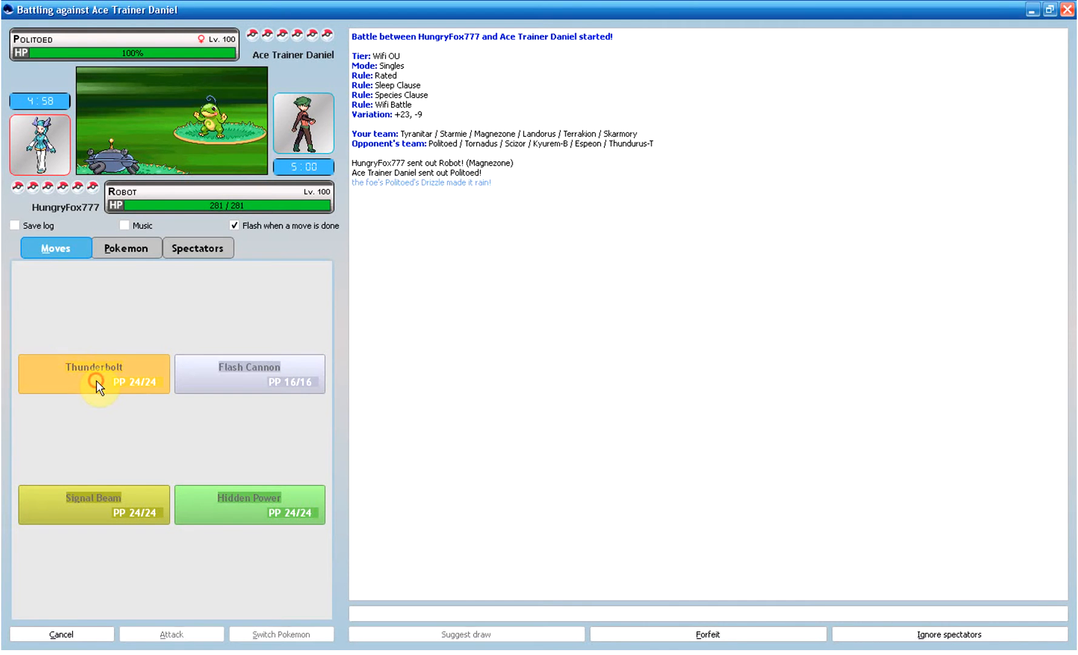
pyautogui.click(93, 374)
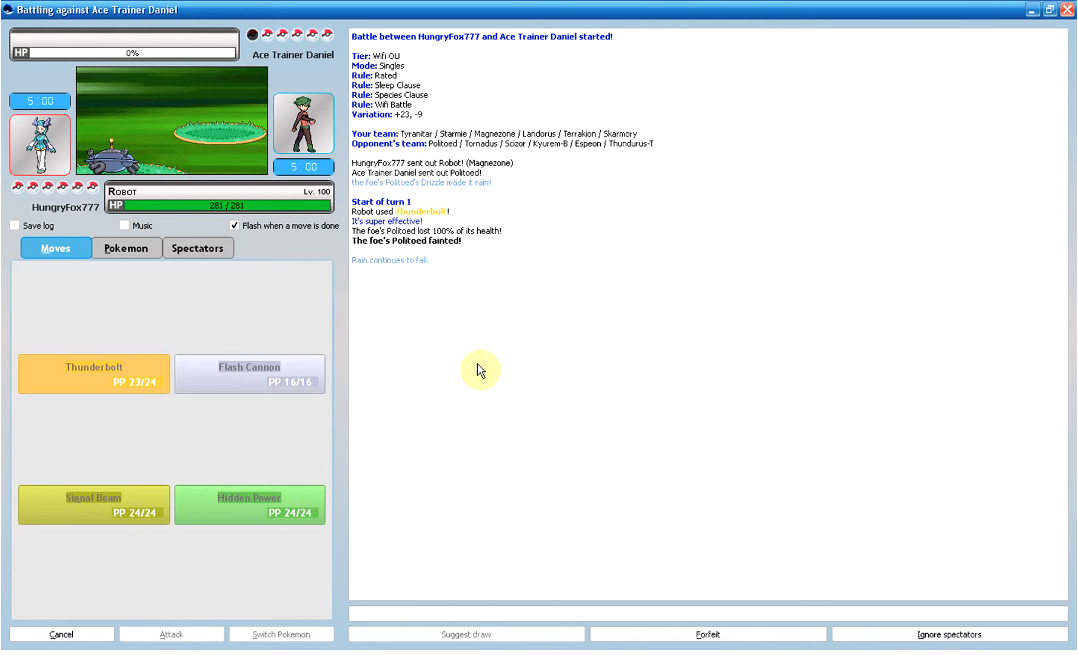
pyautogui.moveTo(382, 19)
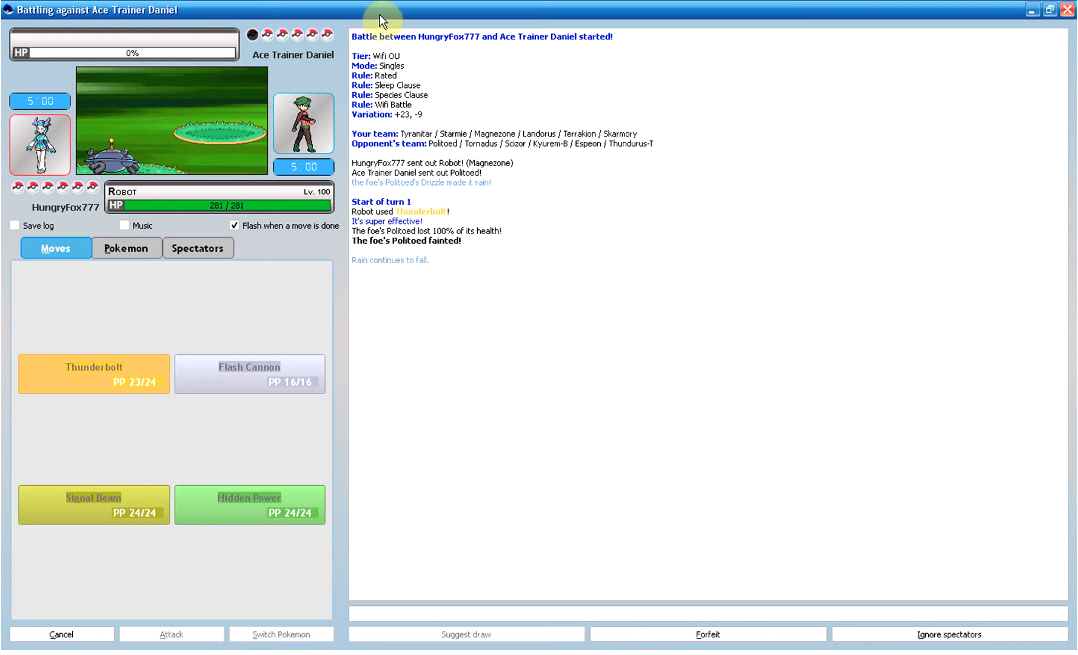
pyautogui.moveTo(99, 165)
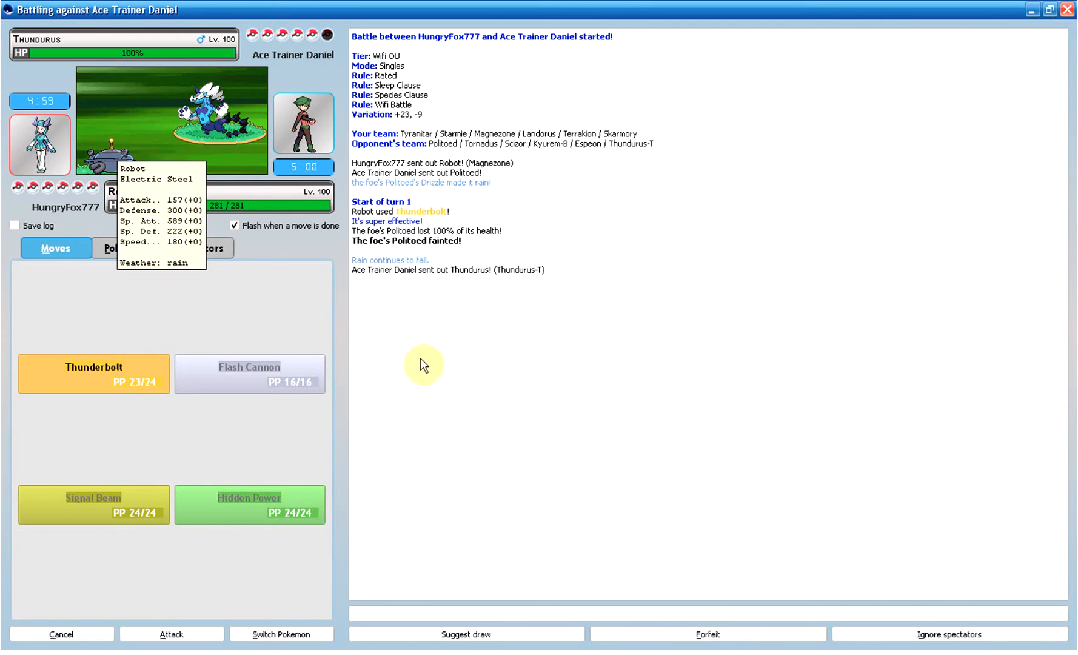
pyautogui.click(126, 248)
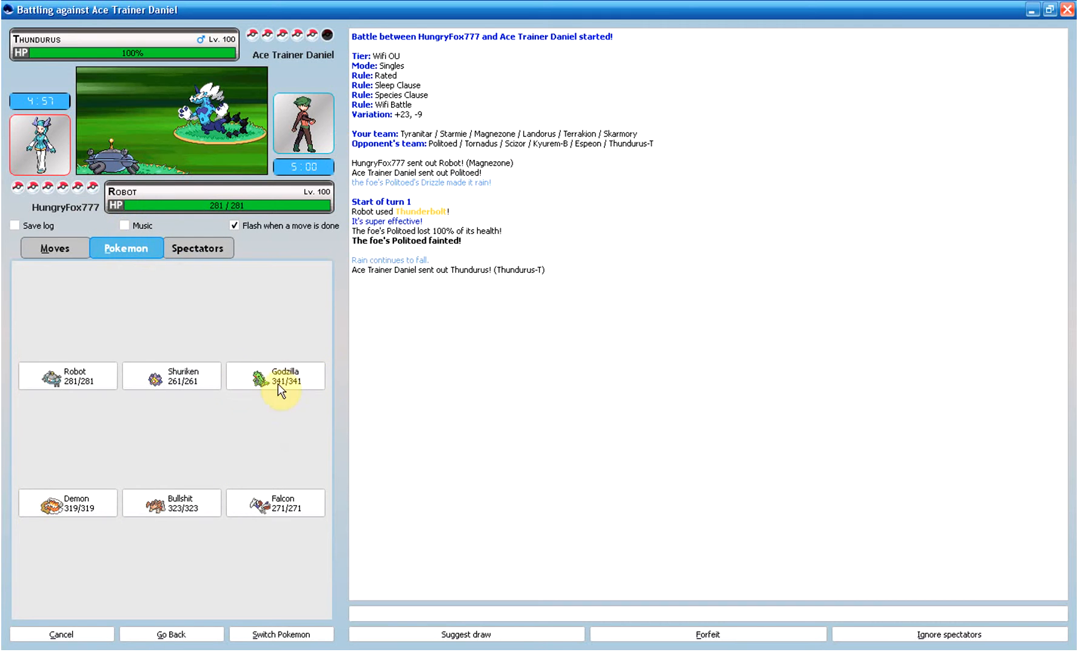
pyautogui.moveTo(187, 511)
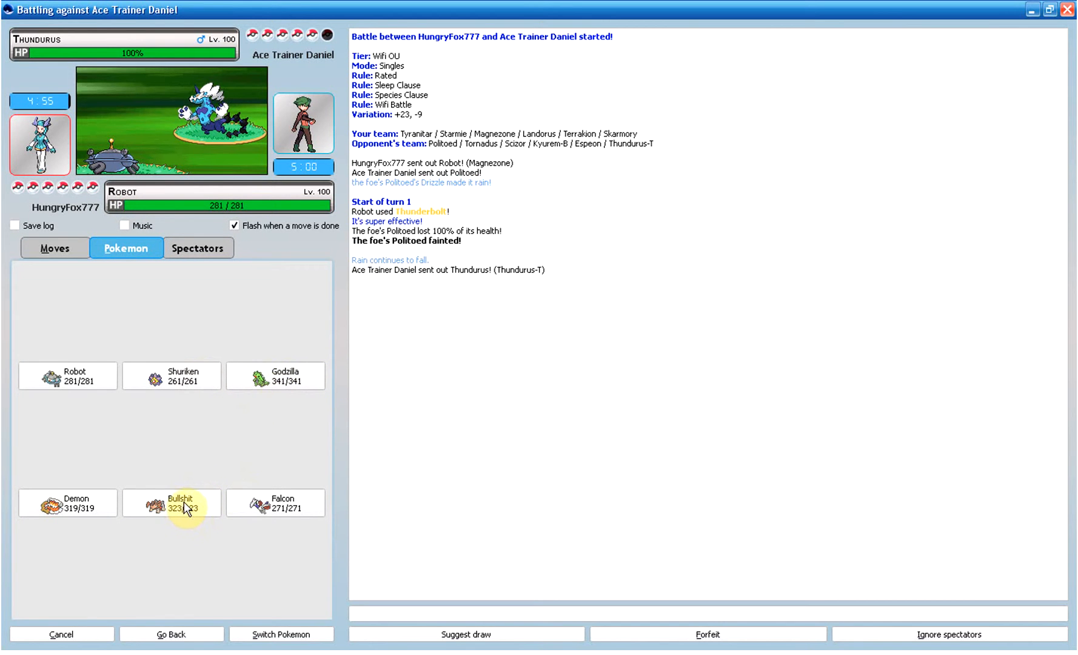
pyautogui.click(171, 502)
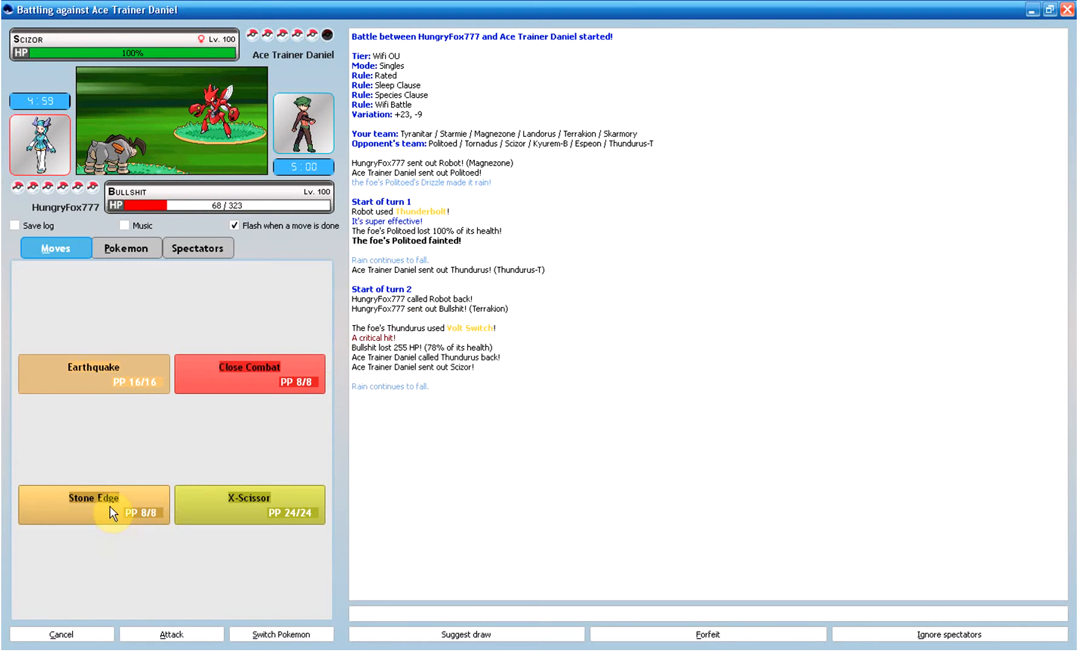
pyautogui.moveTo(261, 374)
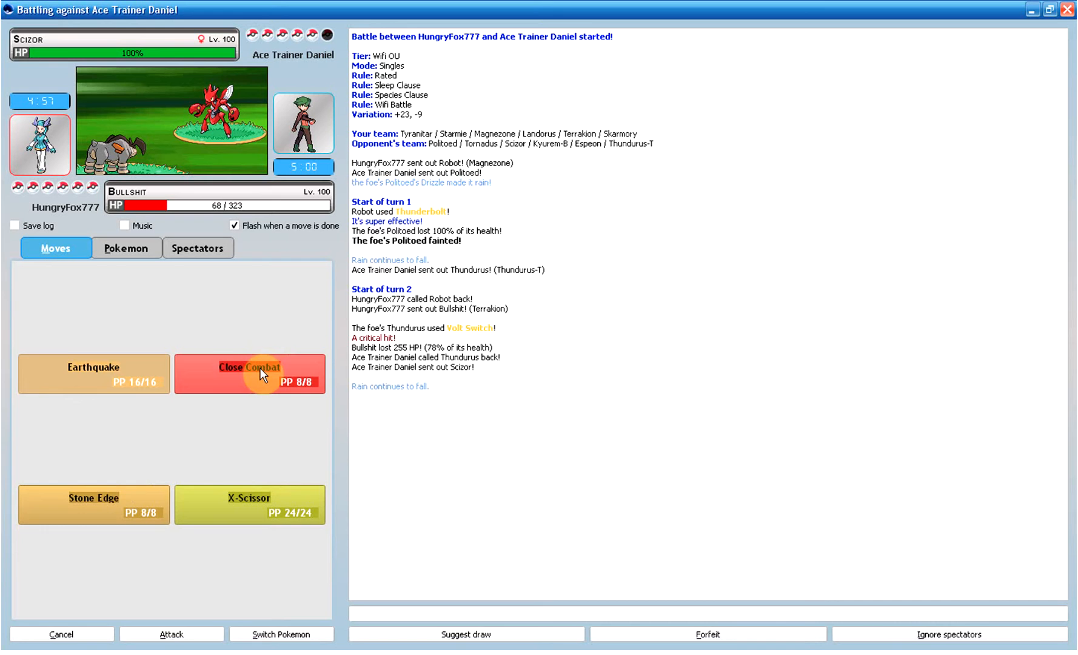
# Step: Hit Scizor with Close Combat repeatedly, bringing it down to 1% health
pyautogui.click(249, 374)
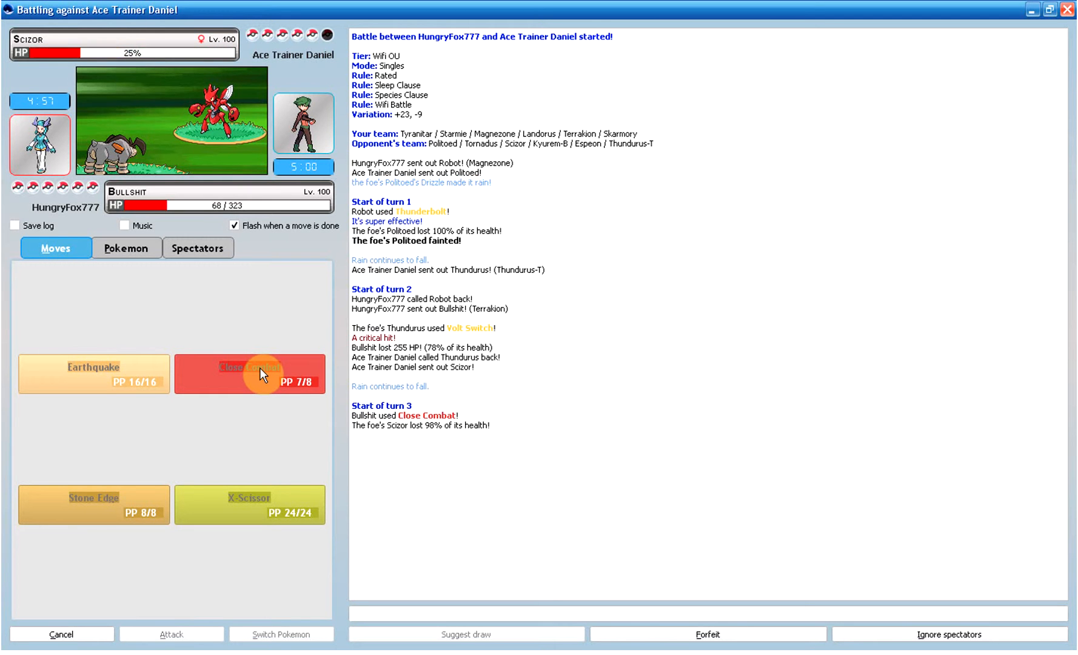
pyautogui.click(250, 374)
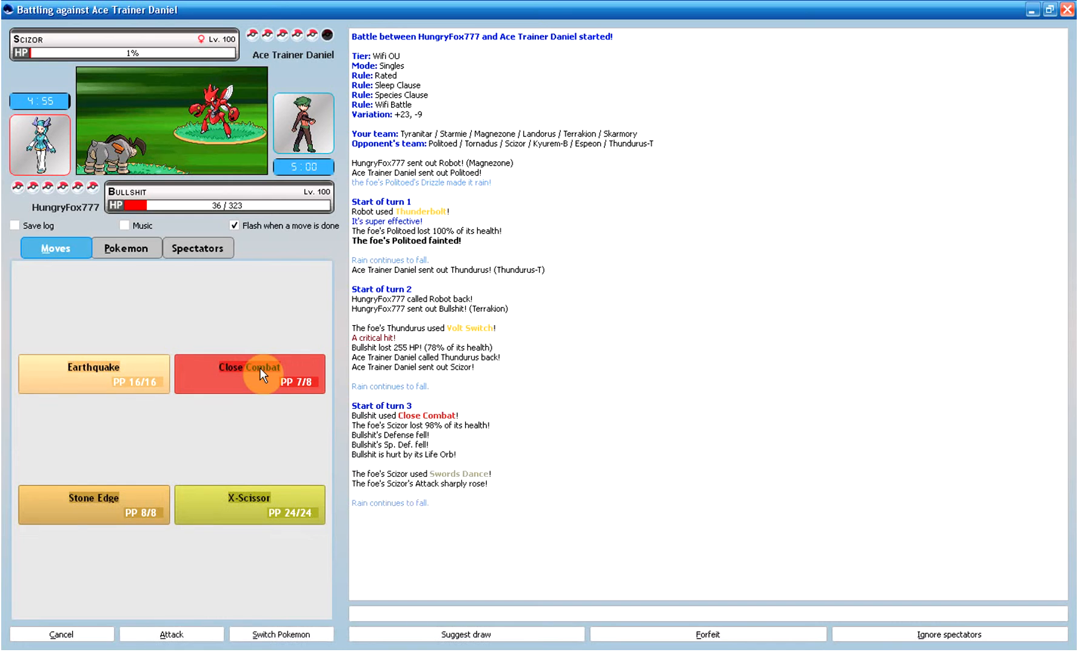
pyautogui.click(249, 373)
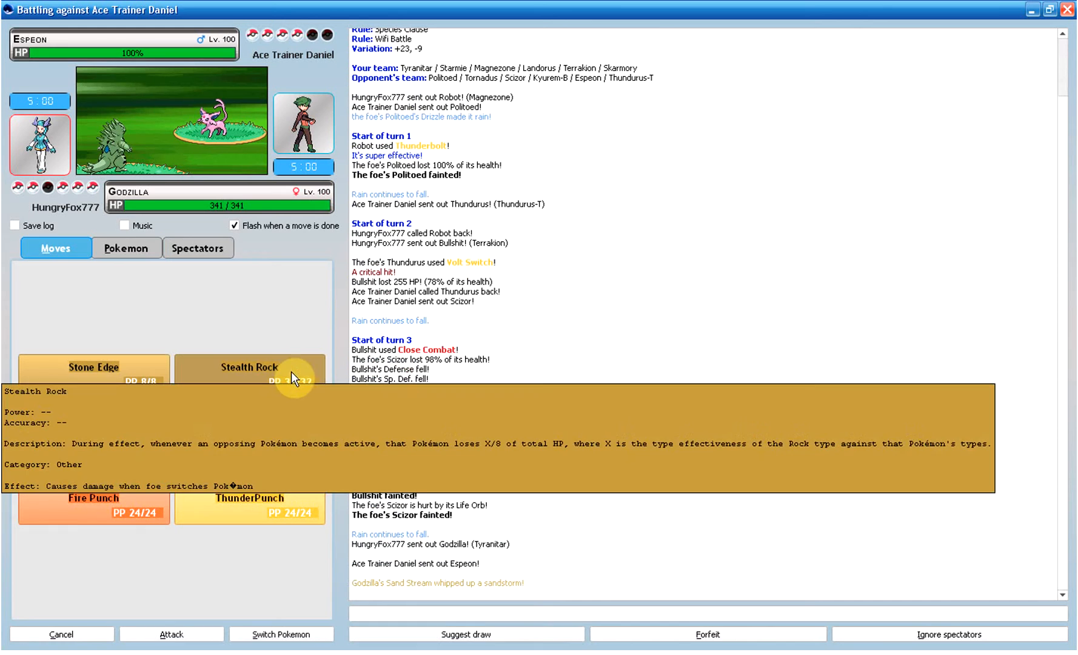
# Step: Use Godzilla's Stone Edge repeatedly on Espeon and then Thundurus
pyautogui.click(93, 372)
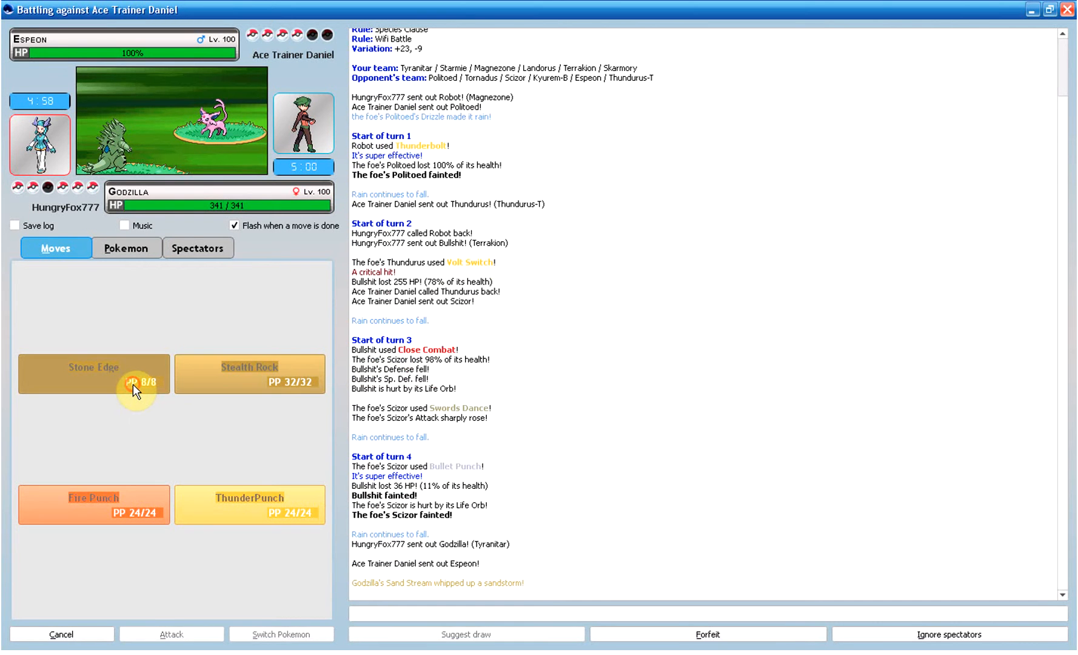
pyautogui.click(93, 373)
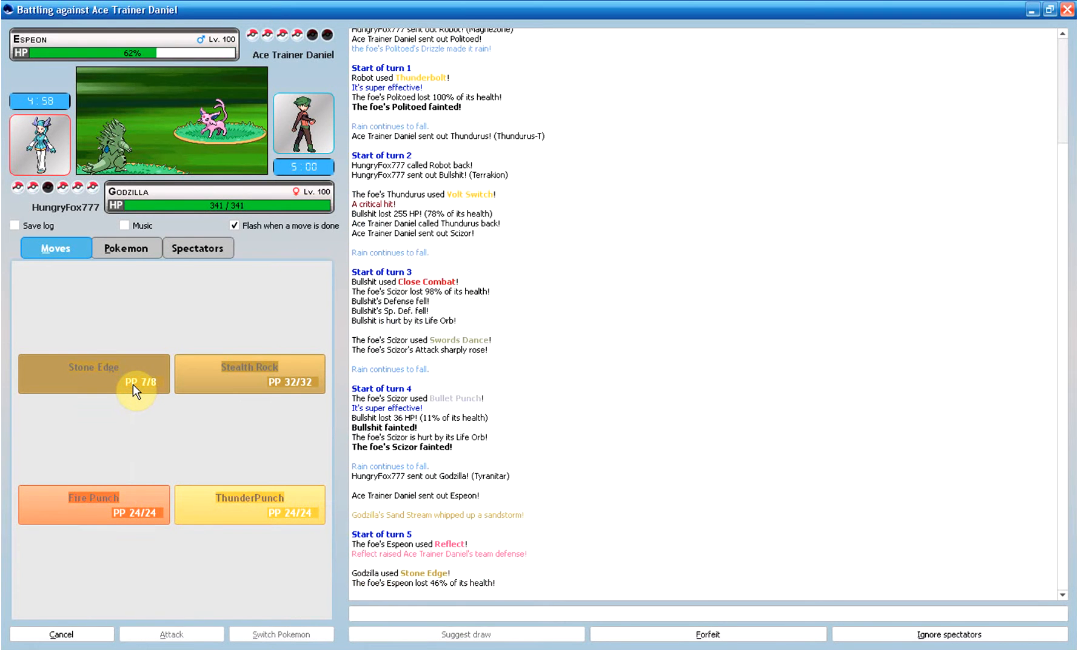
pyautogui.moveTo(93, 375)
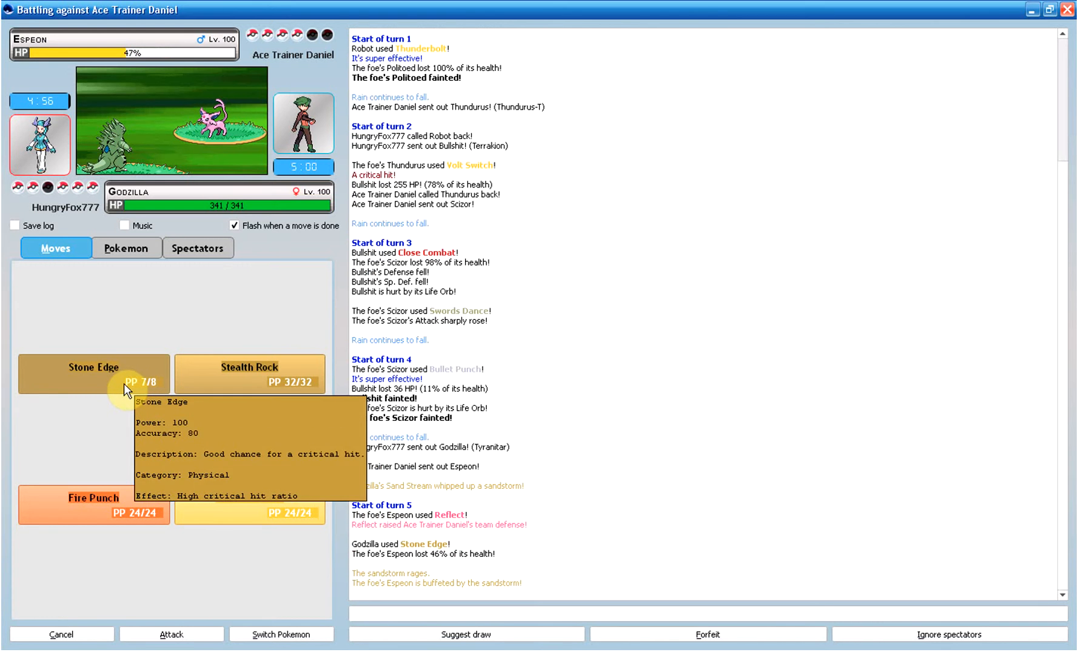
pyautogui.click(92, 373)
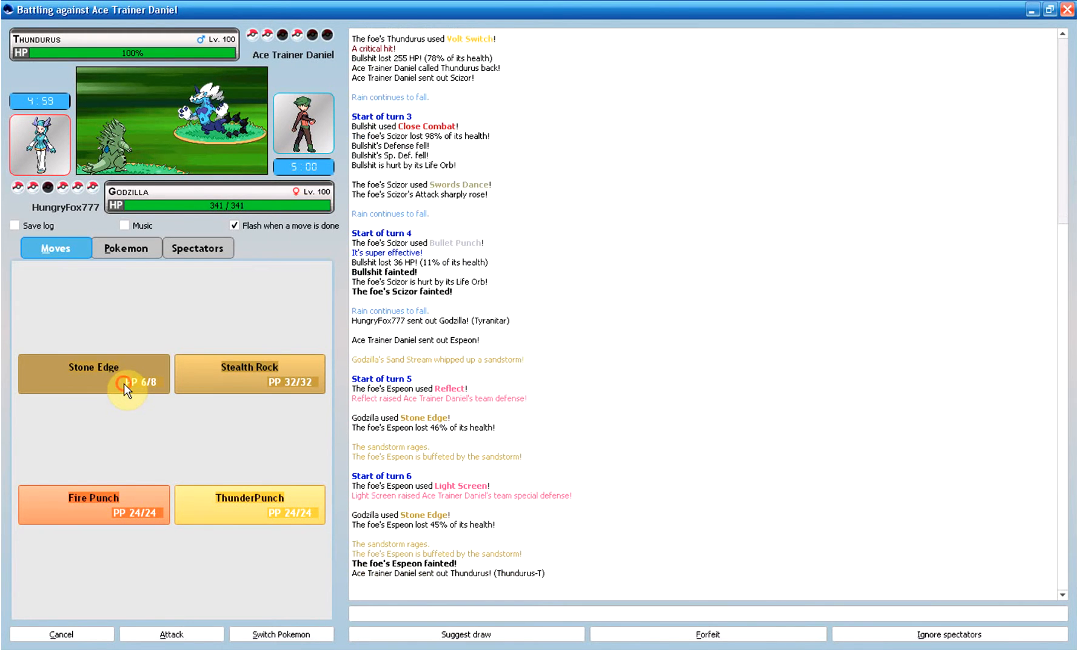
pyautogui.click(93, 374)
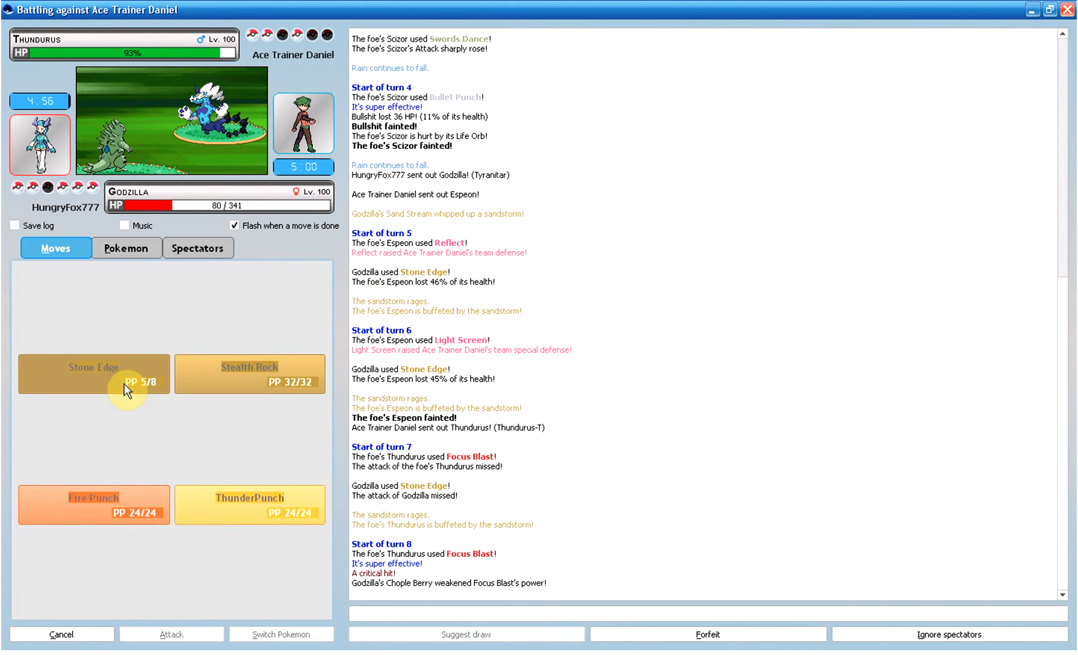
pyautogui.click(127, 247)
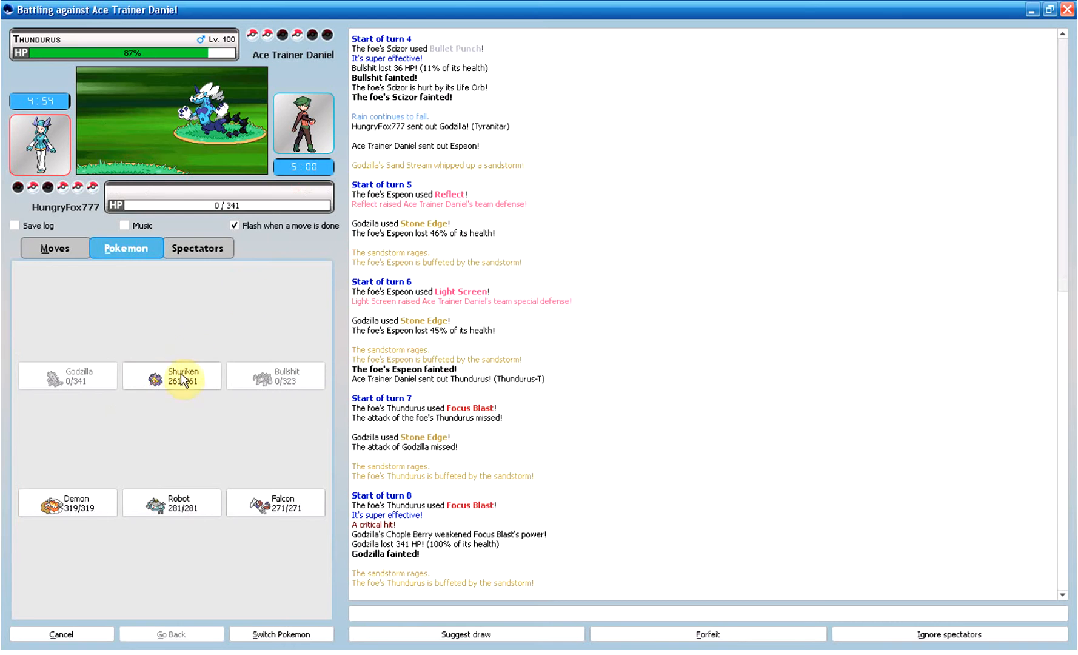
# Step: Send in Shuriken to Surf Thundurus and Thunderbolt Tornadus until Shuriken faints
pyautogui.click(171, 376)
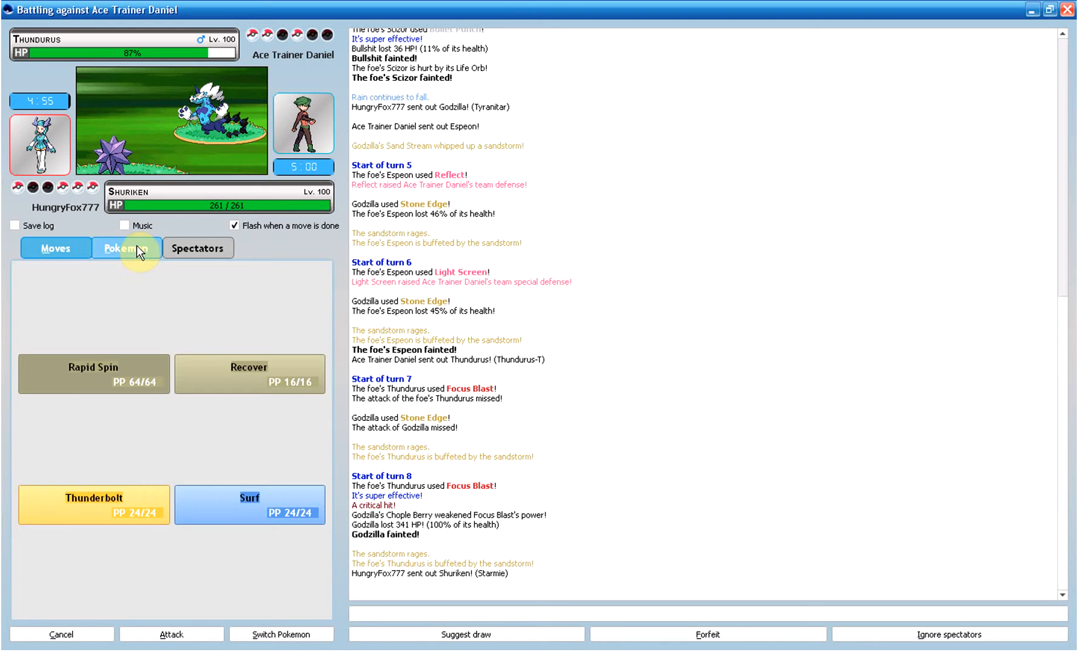
pyautogui.click(56, 247)
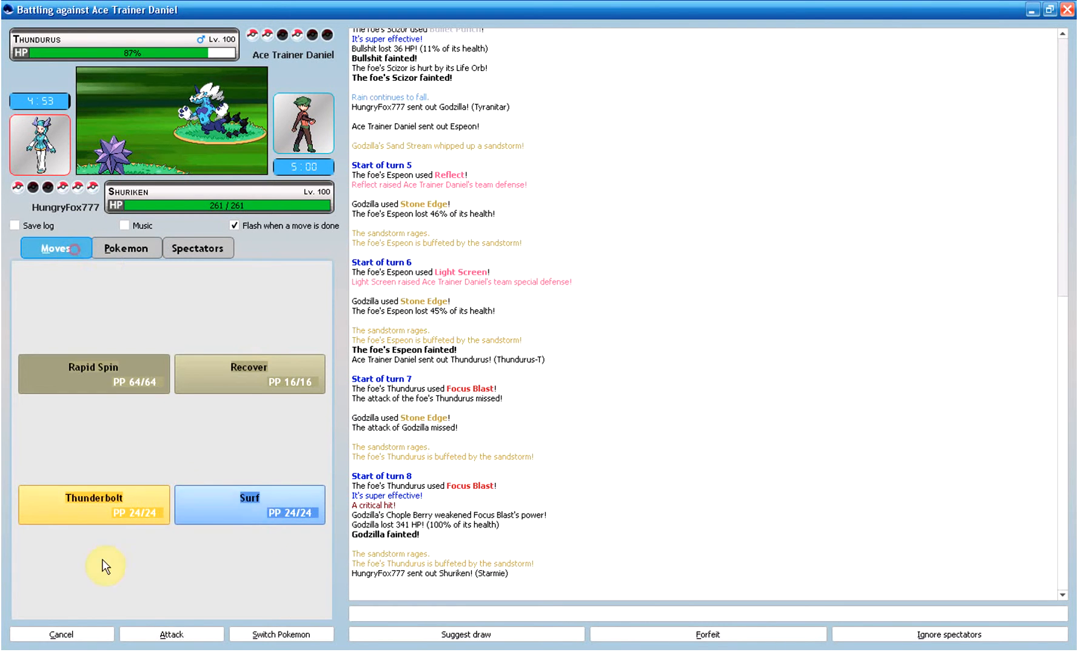
pyautogui.moveTo(250, 505)
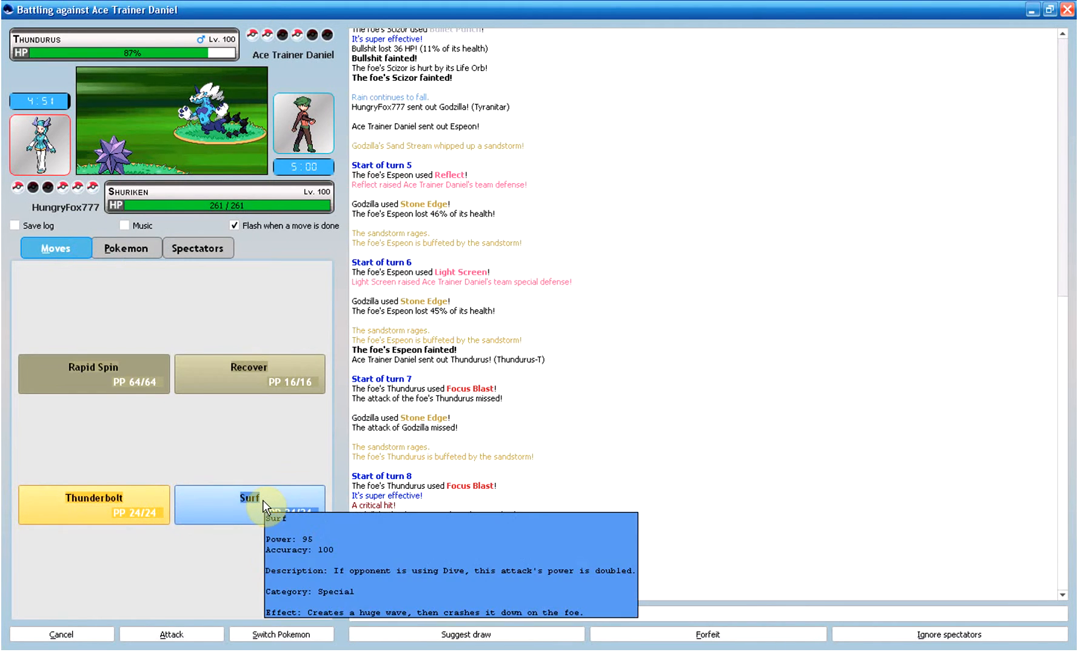
pyautogui.click(250, 504)
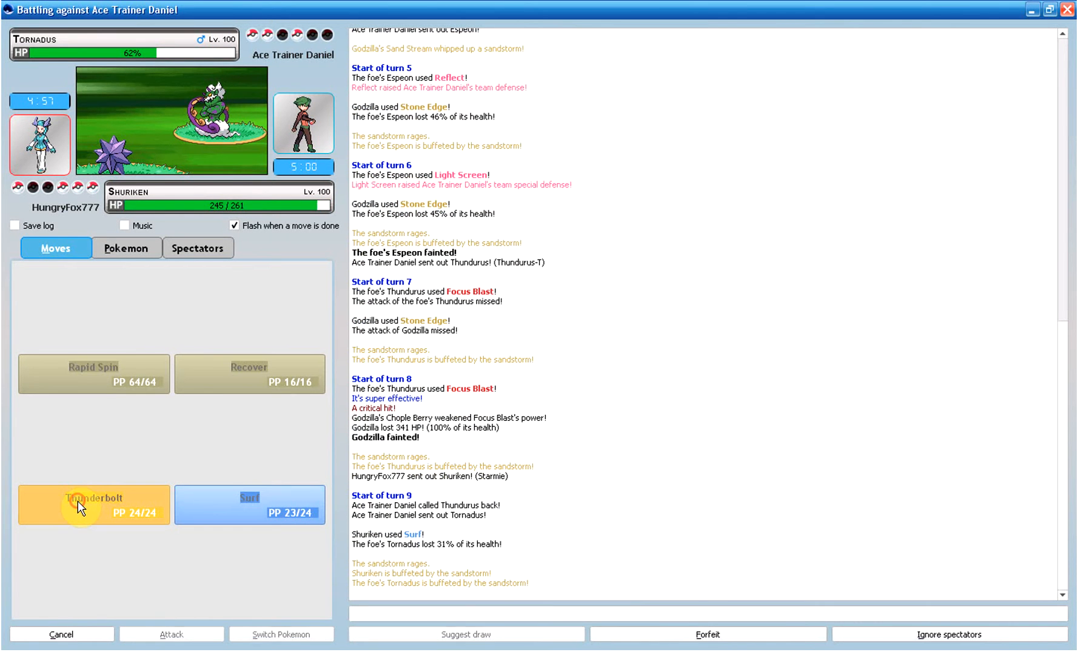
pyautogui.click(93, 504)
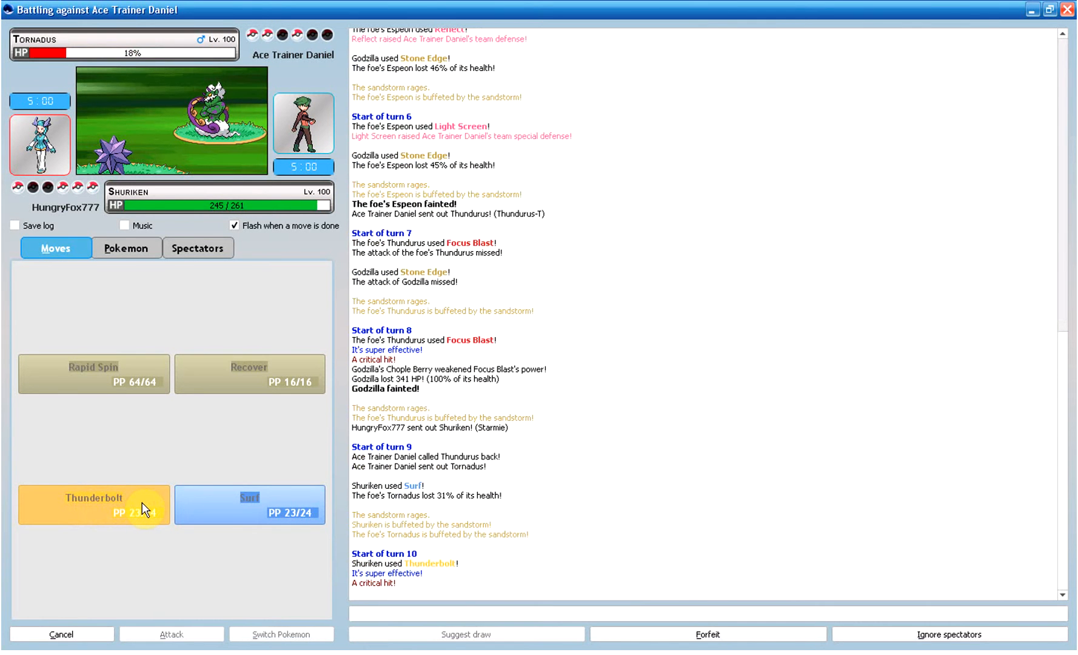
pyautogui.click(93, 505)
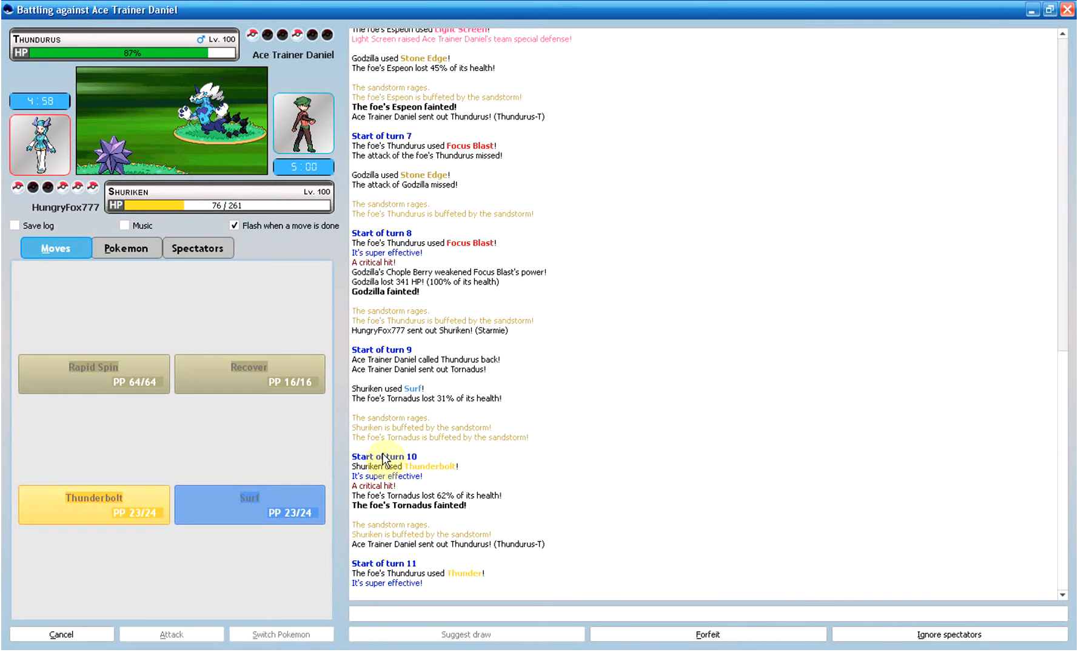
pyautogui.click(127, 247)
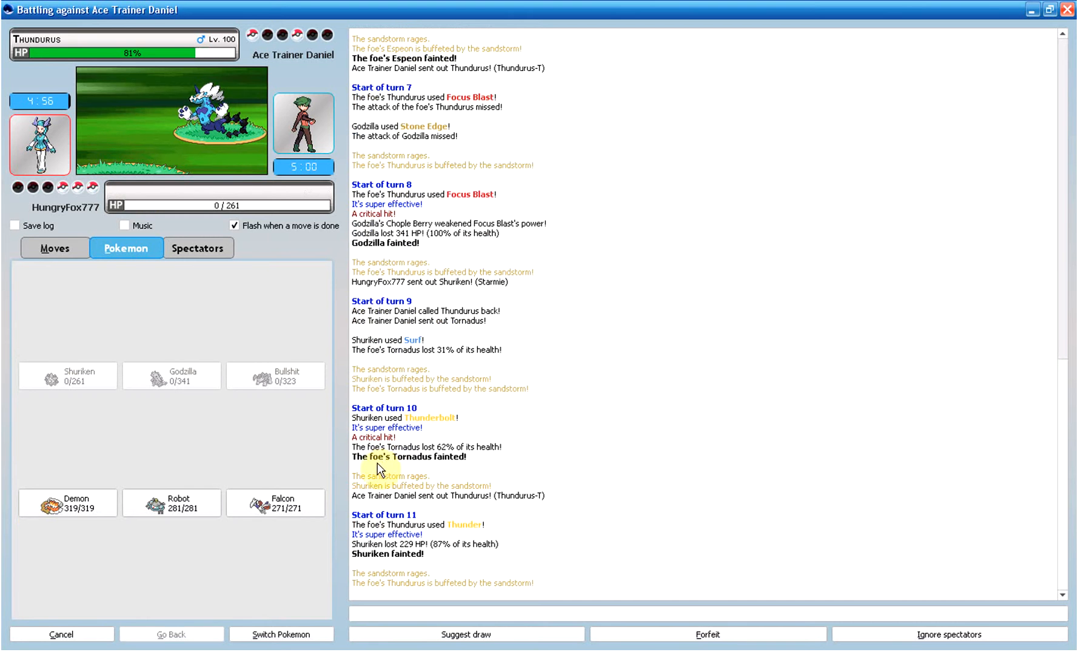
# Step: Attack the foe's Thundurus with Stone Edge
pyautogui.click(67, 502)
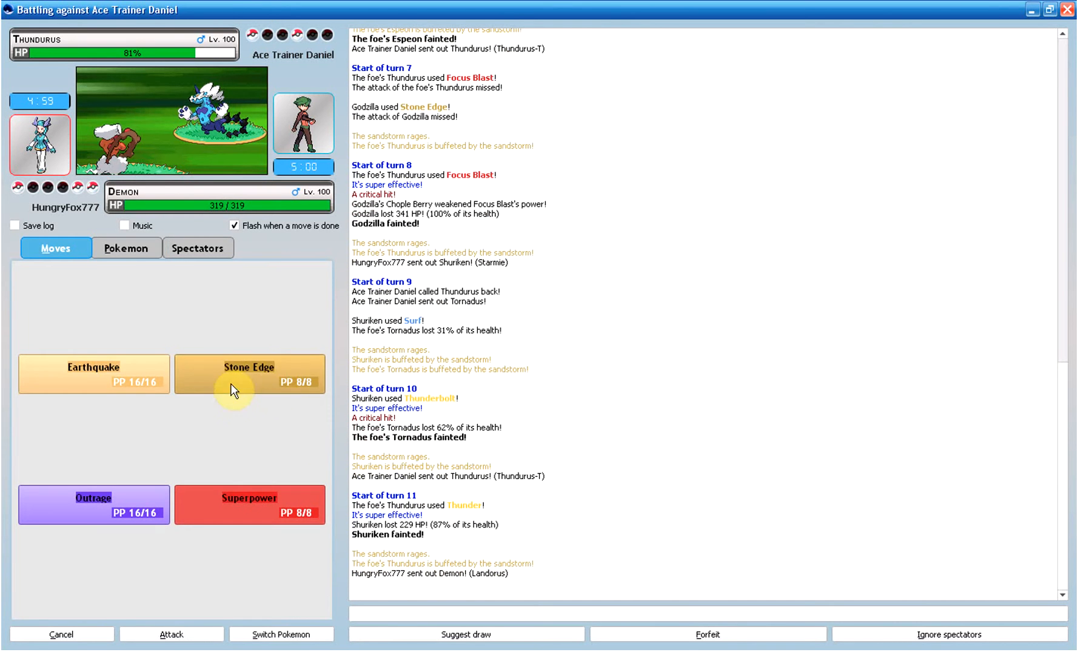
pyautogui.click(249, 373)
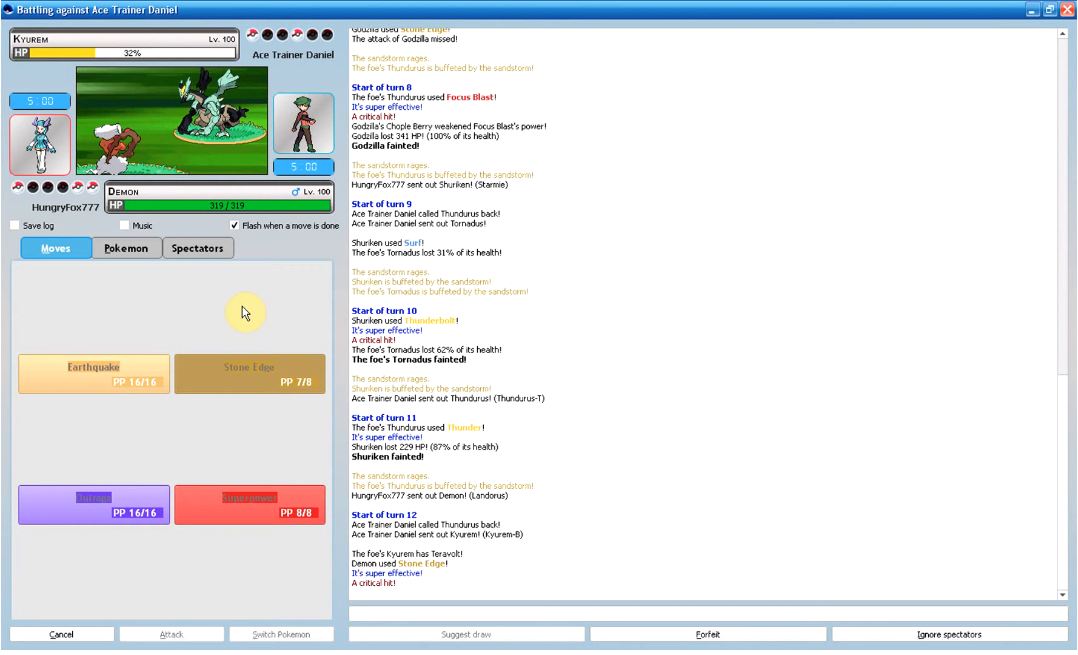
pyautogui.click(250, 374)
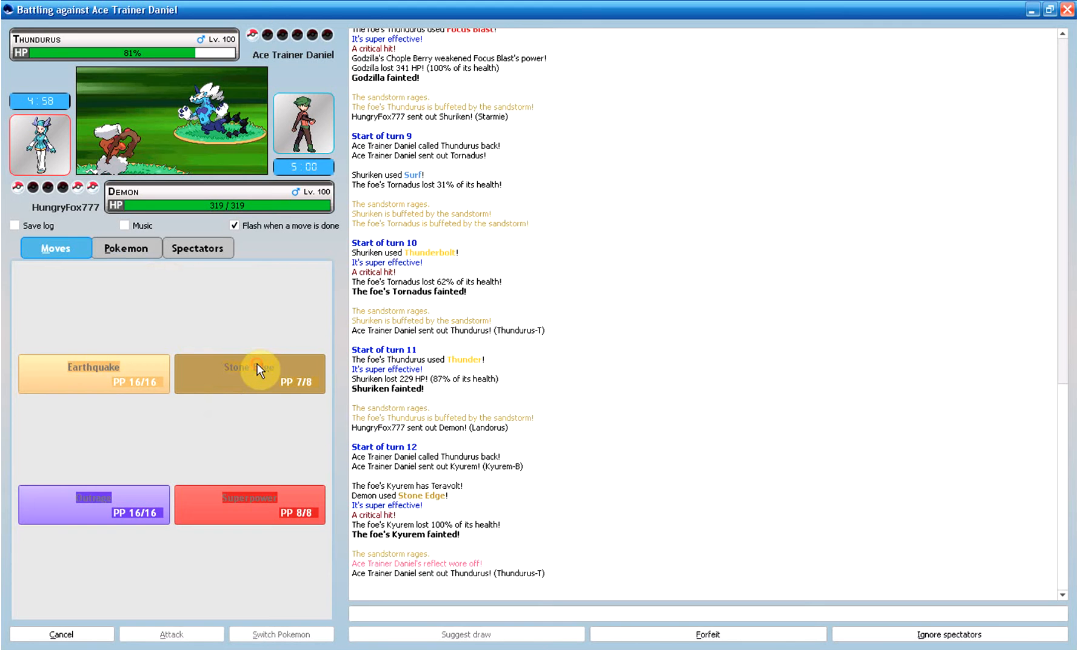
pyautogui.moveTo(257, 370)
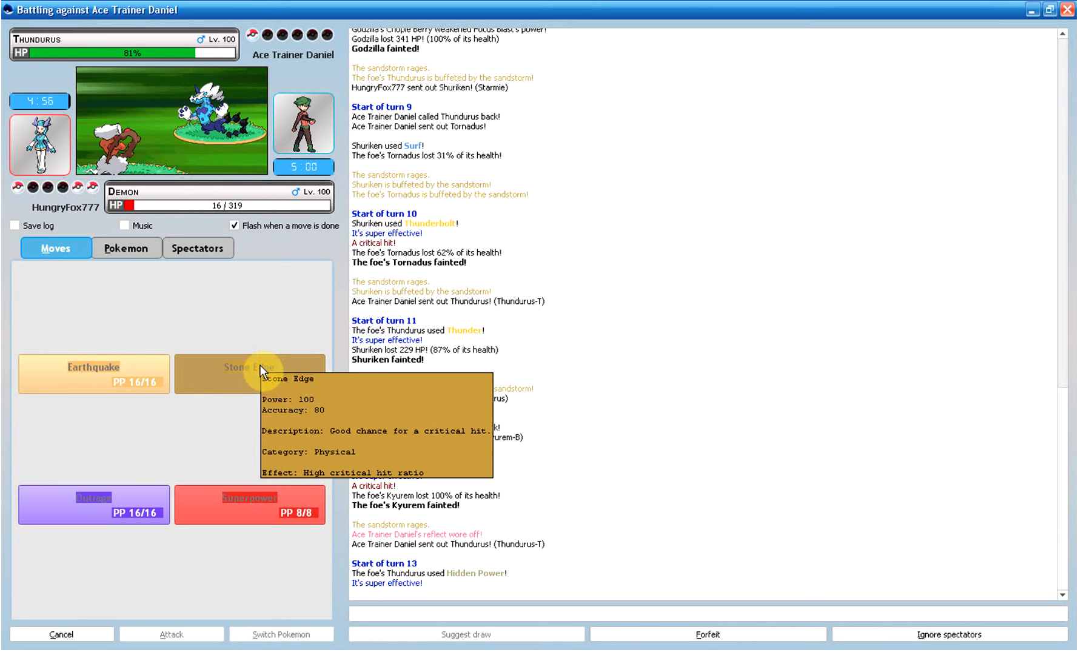
pyautogui.click(126, 248)
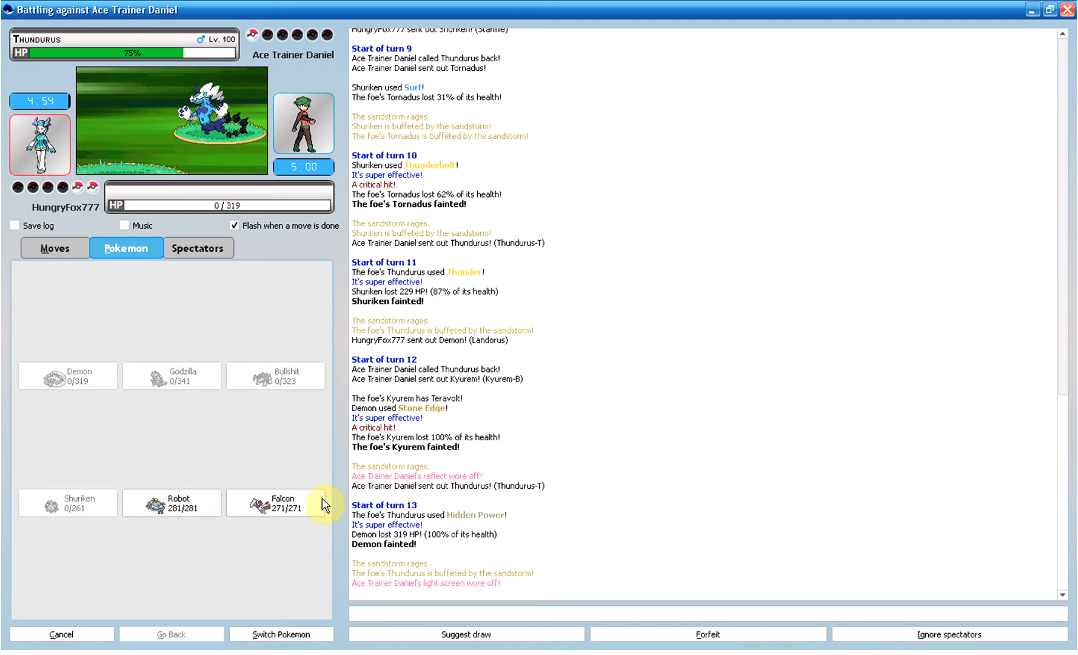
# Step: Send out Falcon, finish Thundurus with Flash Cannon, and close the won battle
pyautogui.click(273, 502)
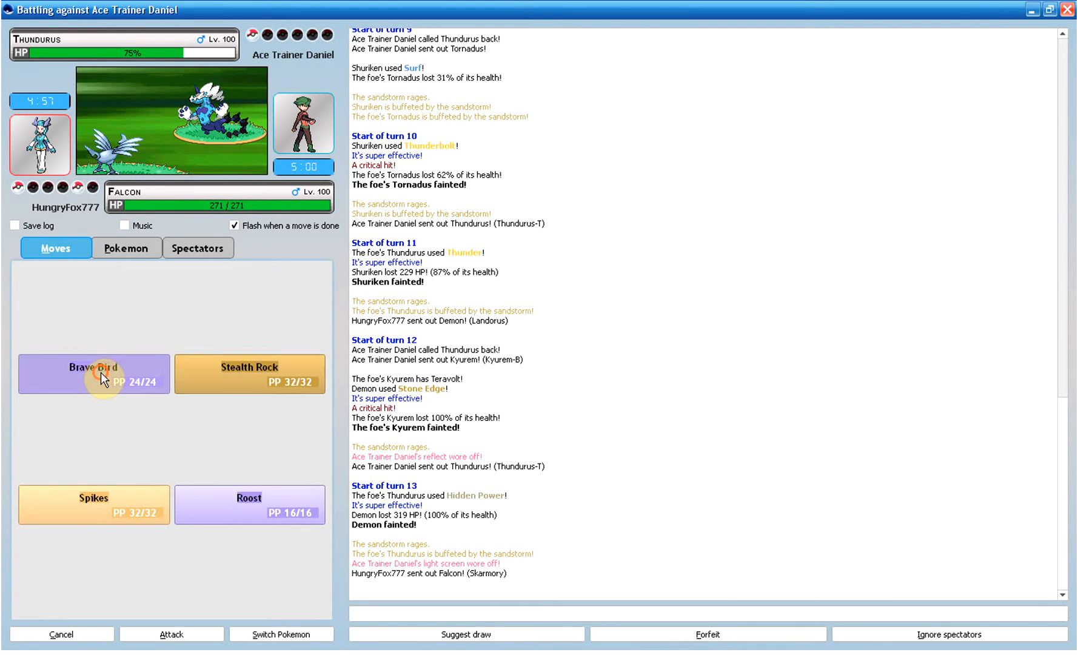
pyautogui.moveTo(101, 375)
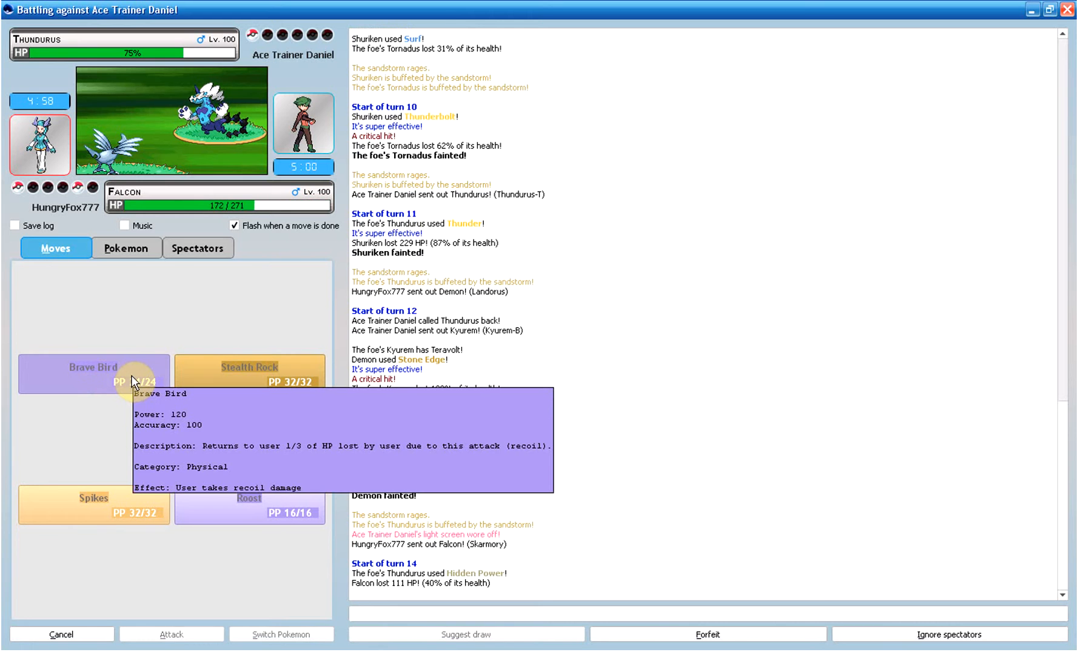
pyautogui.click(93, 373)
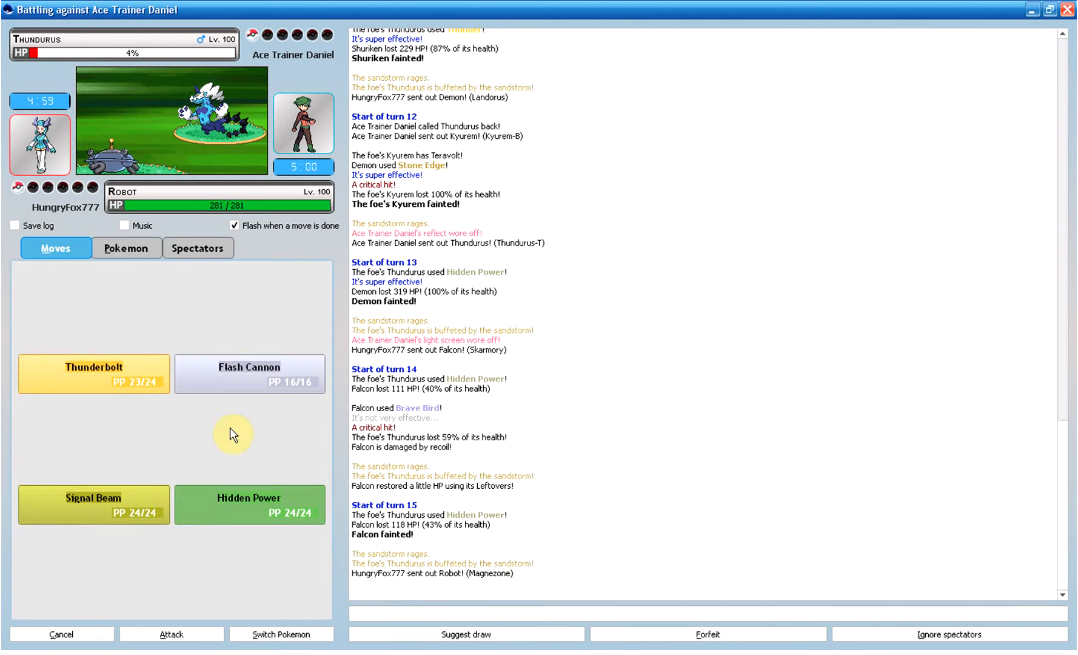
pyautogui.click(248, 373)
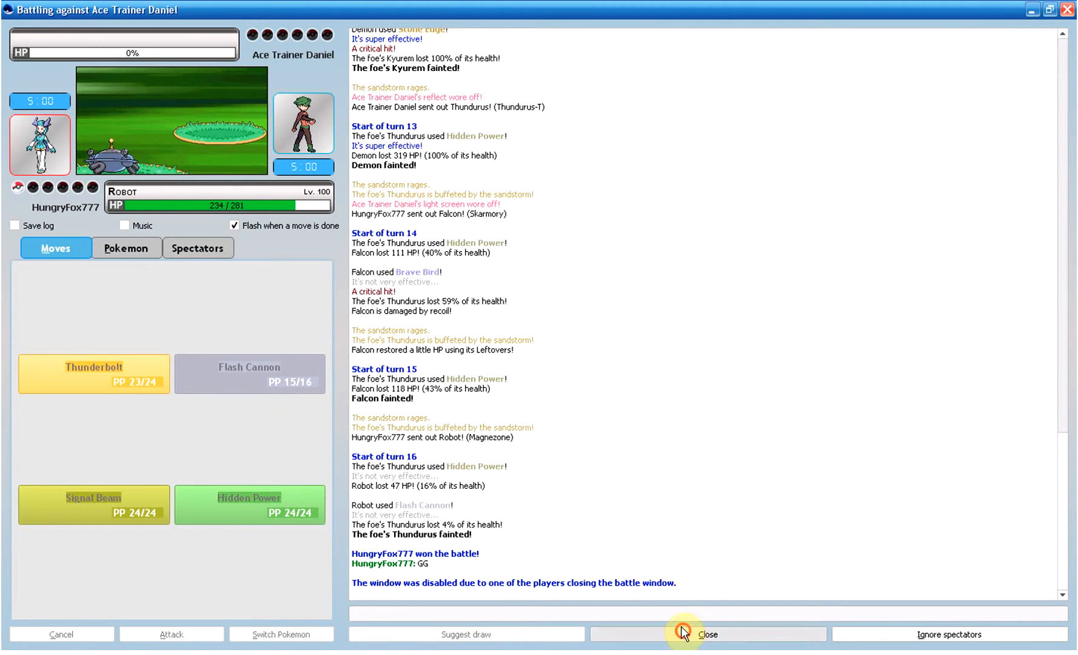
pyautogui.click(708, 634)
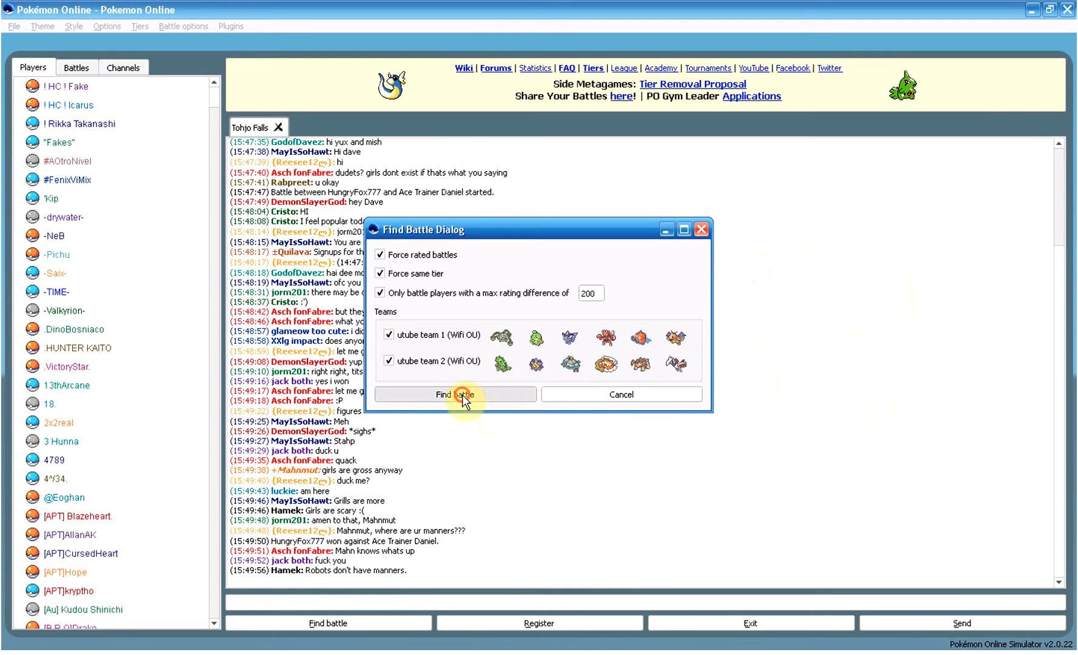
# Step: Start a rated battle against Autumn and accept the team order with Ferrothorn leading
pyautogui.click(455, 394)
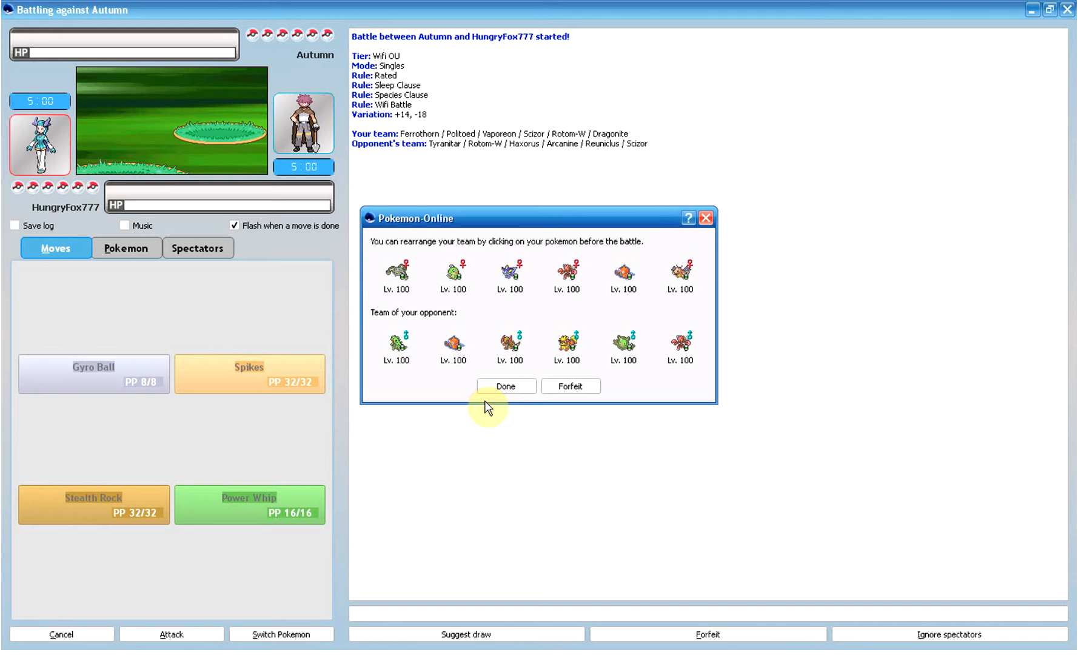
pyautogui.click(453, 275)
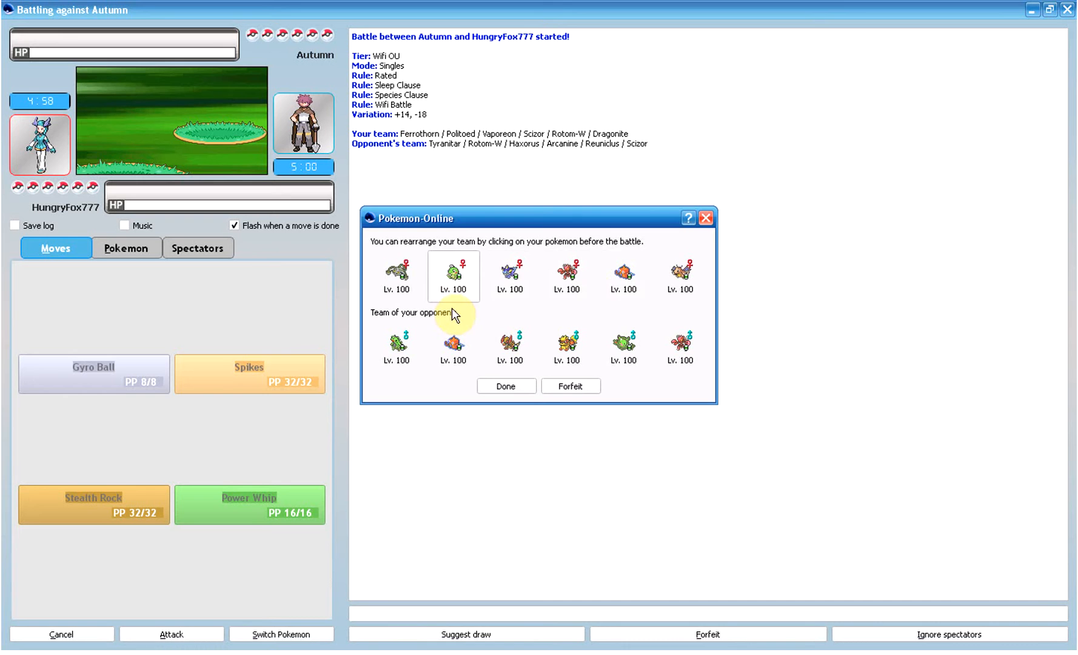
pyautogui.click(505, 385)
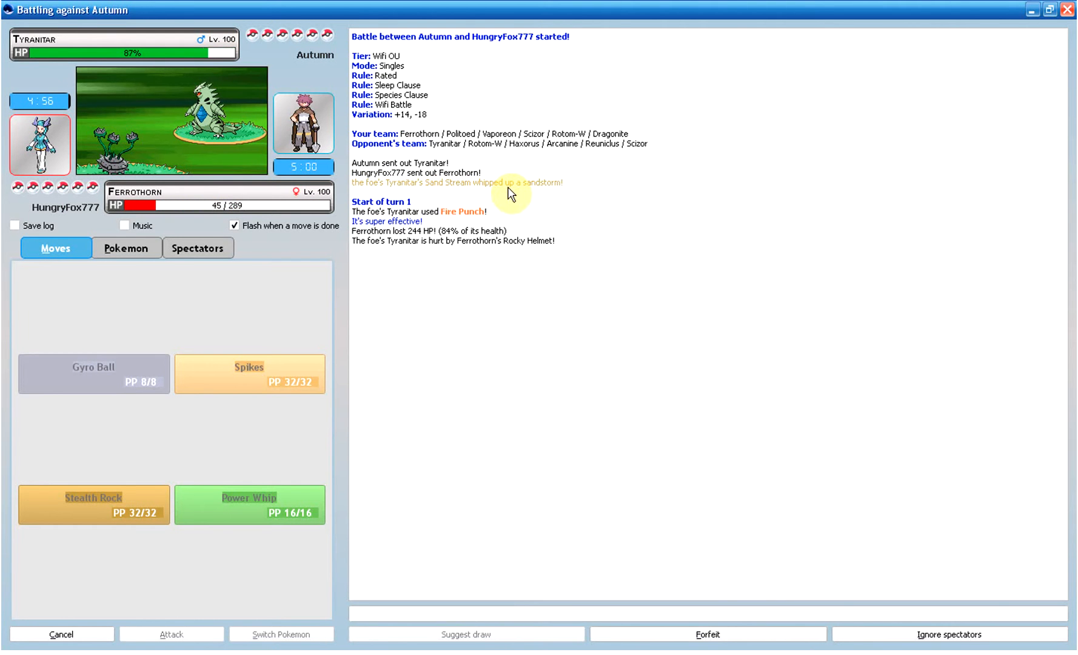
# Step: Use Gyro Ball, swap Ferrothorn for Politoed, then bring in Rotom against Tyranitar
pyautogui.click(93, 373)
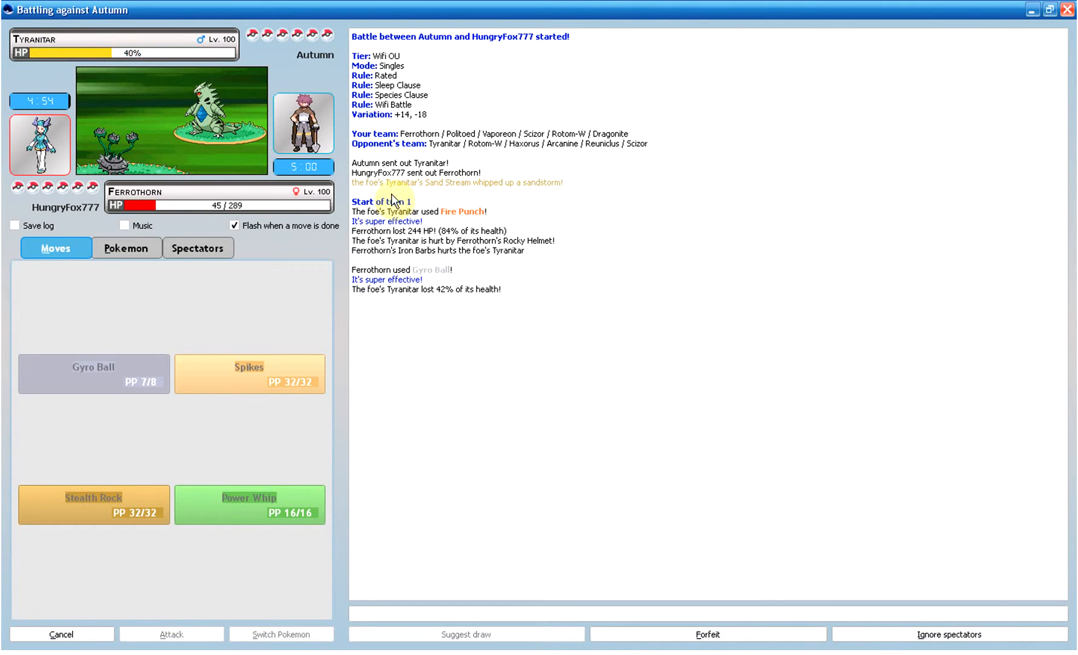
pyautogui.click(127, 247)
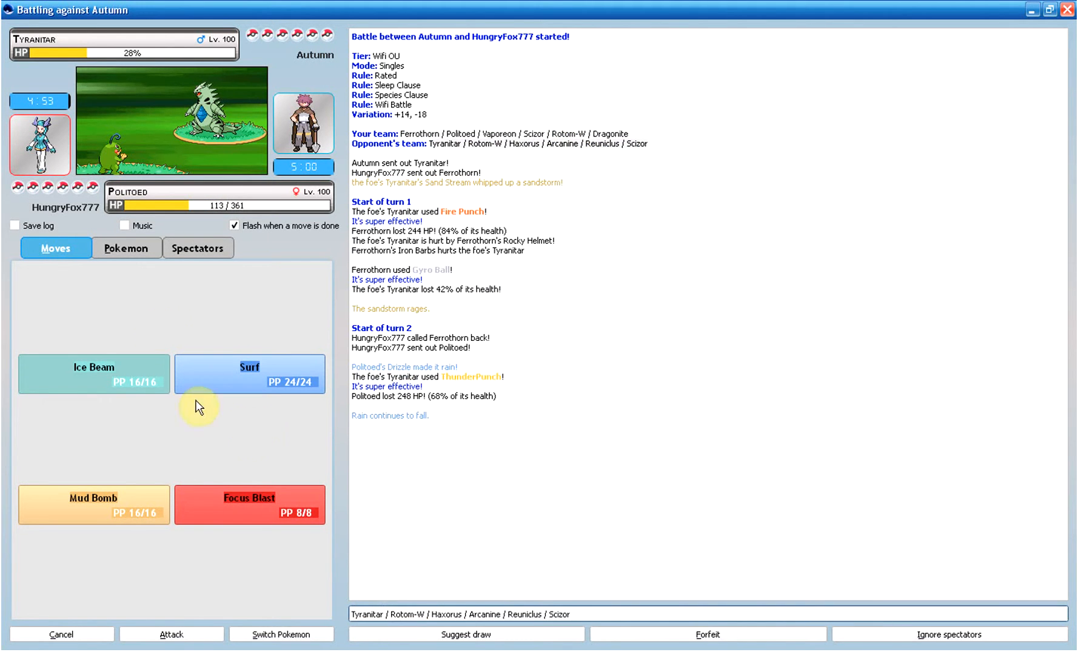
pyautogui.click(126, 248)
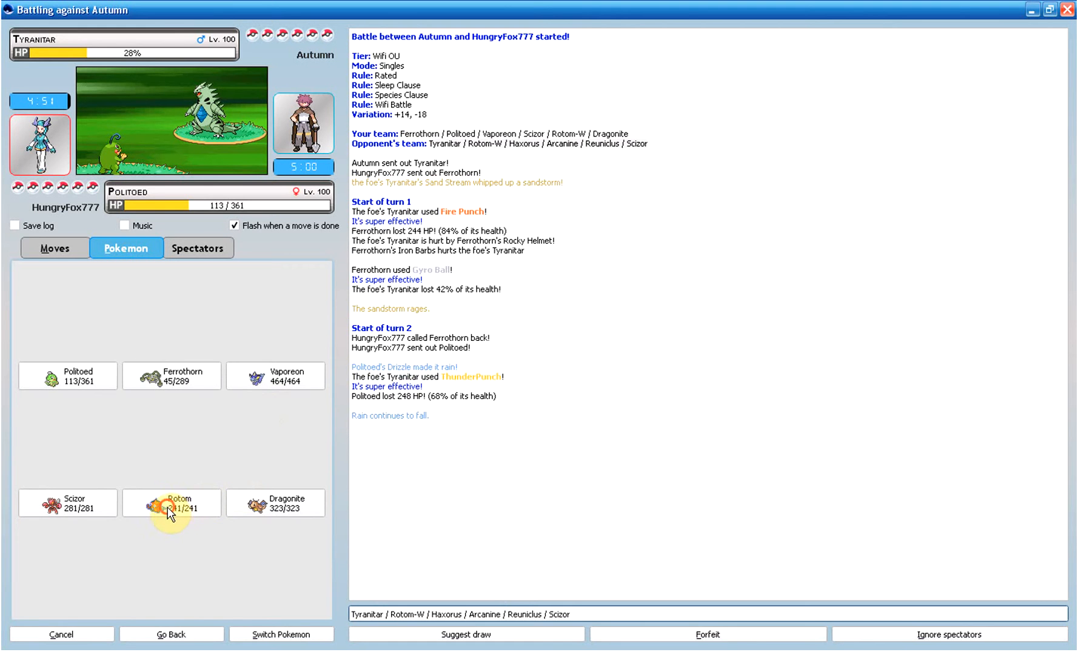
pyautogui.click(170, 503)
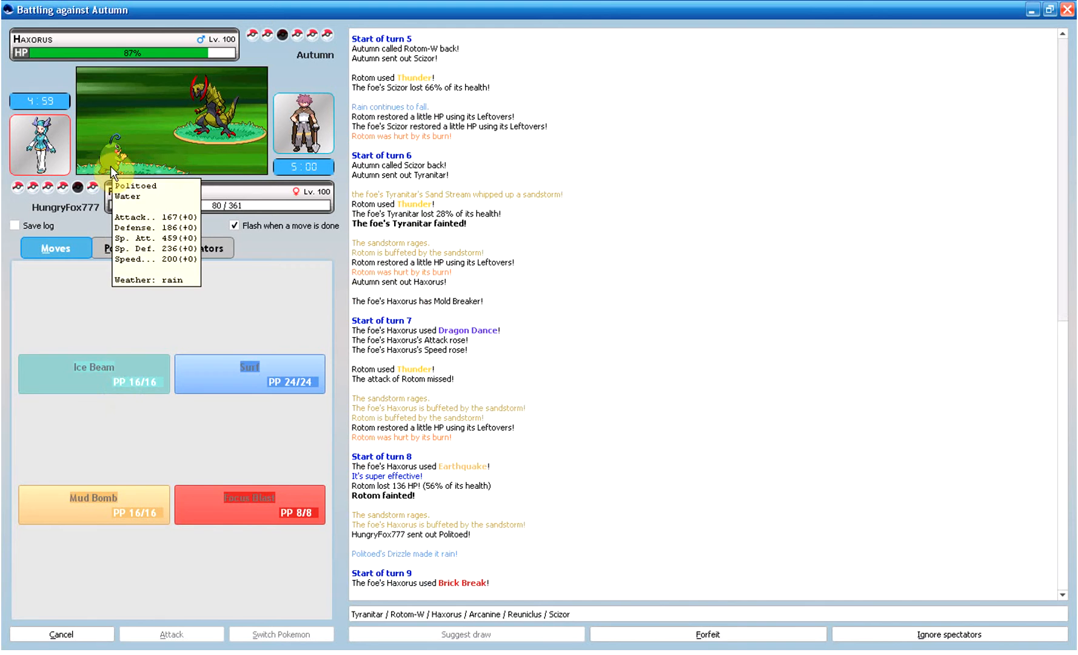
# Step: Send Scizor, then switch it out for Vaporeon and pick Vaporeon's move
pyautogui.click(125, 247)
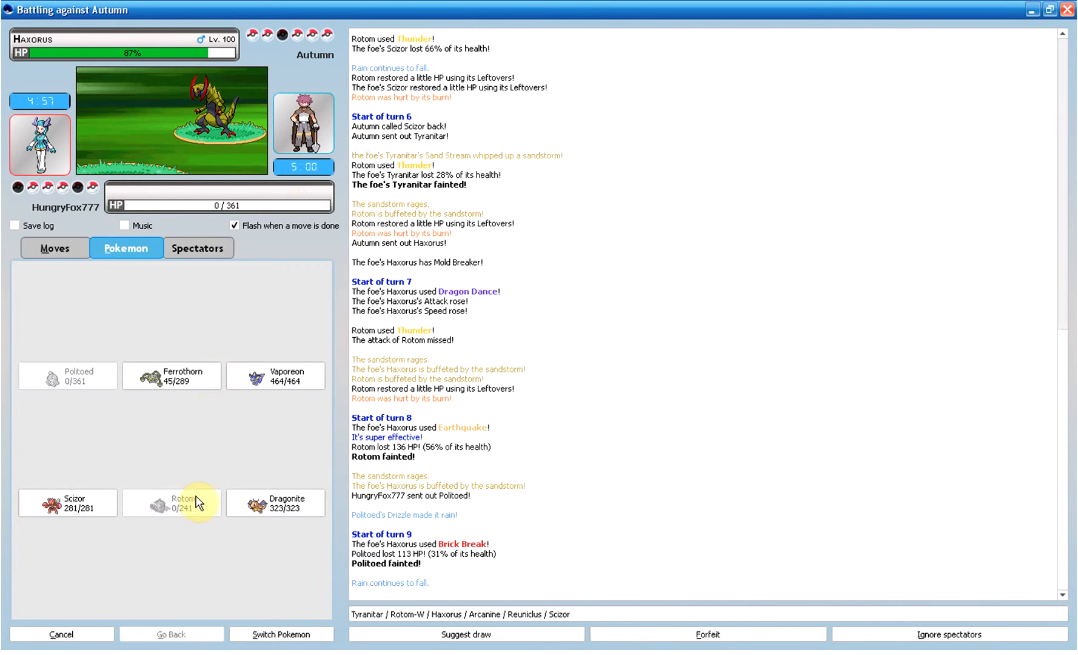
pyautogui.moveTo(306, 509)
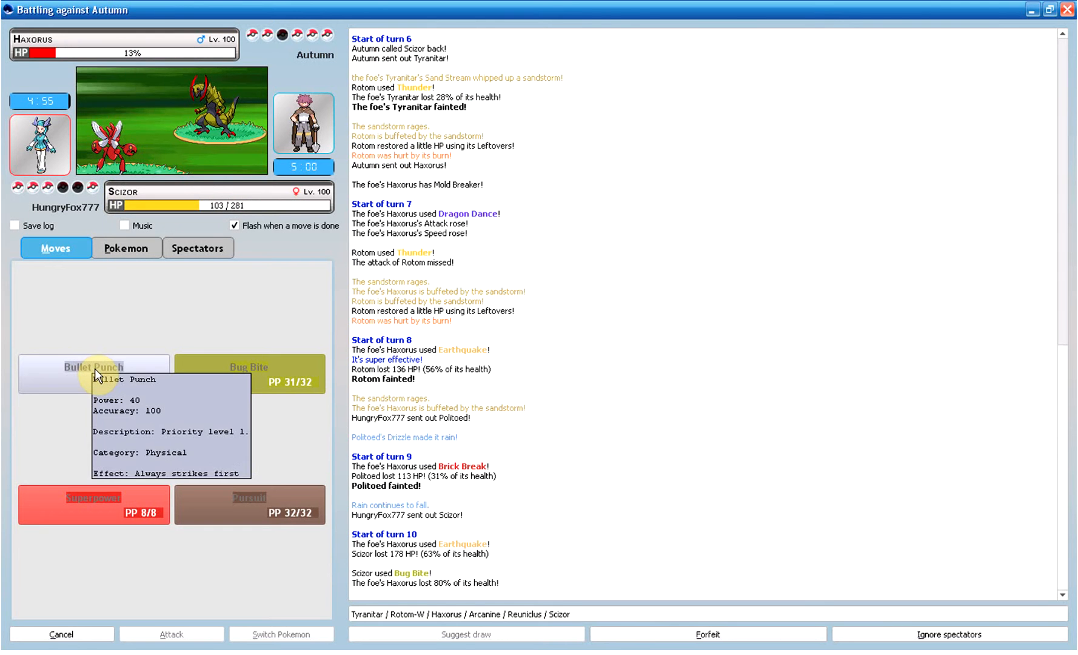
pyautogui.click(126, 247)
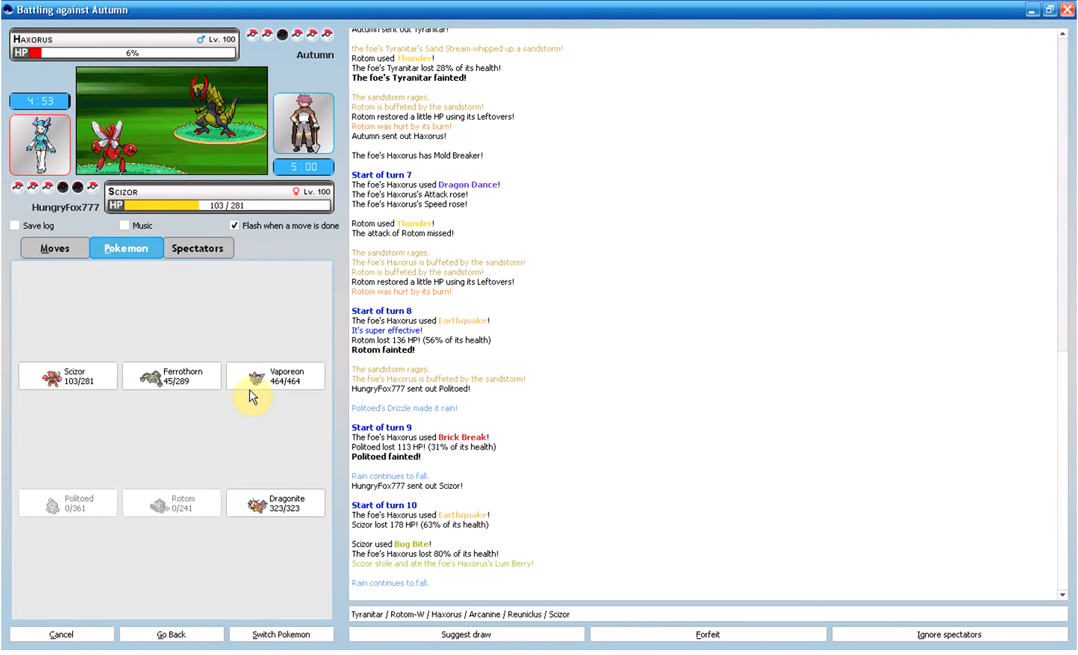
pyautogui.click(275, 375)
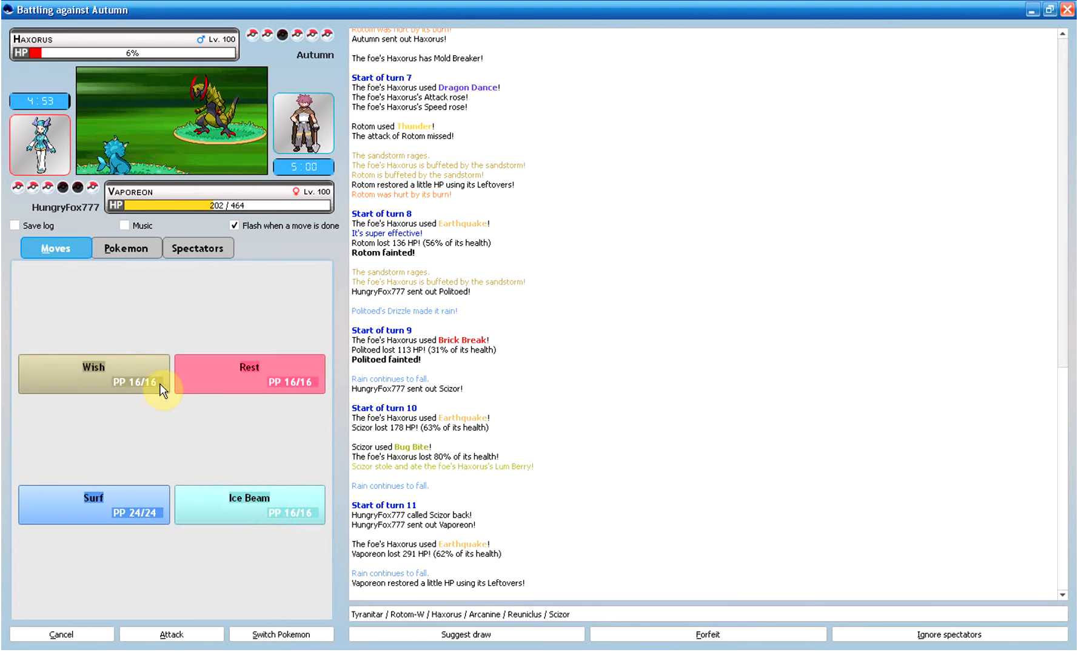
pyautogui.click(249, 374)
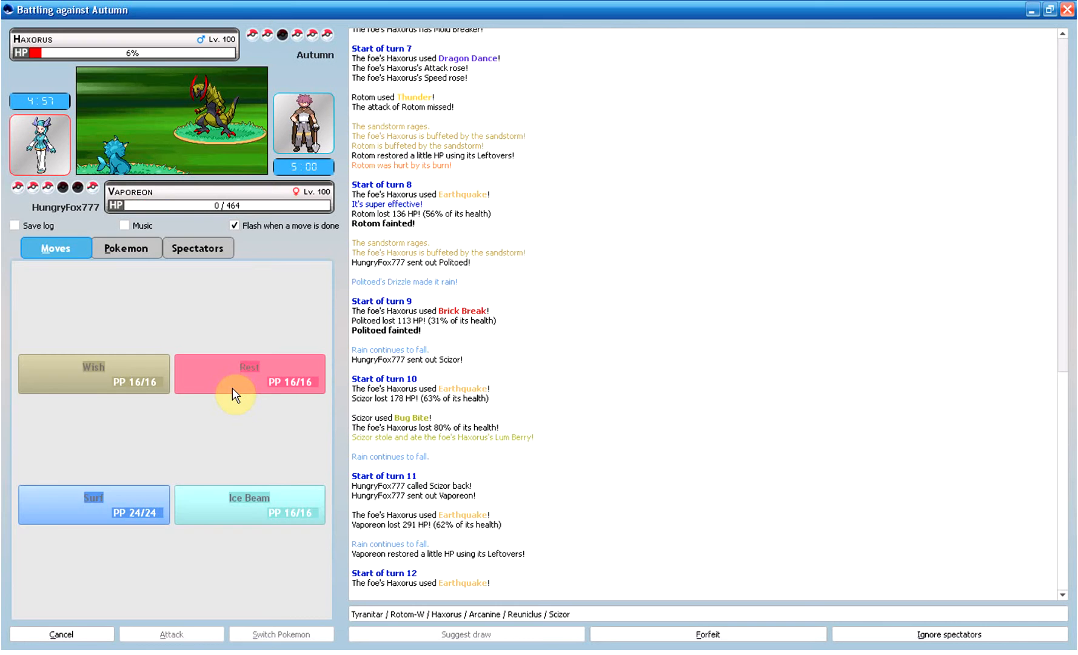
# Step: Bring Scizor back in and knock out Haxorus with Bullet Punch
pyautogui.click(127, 248)
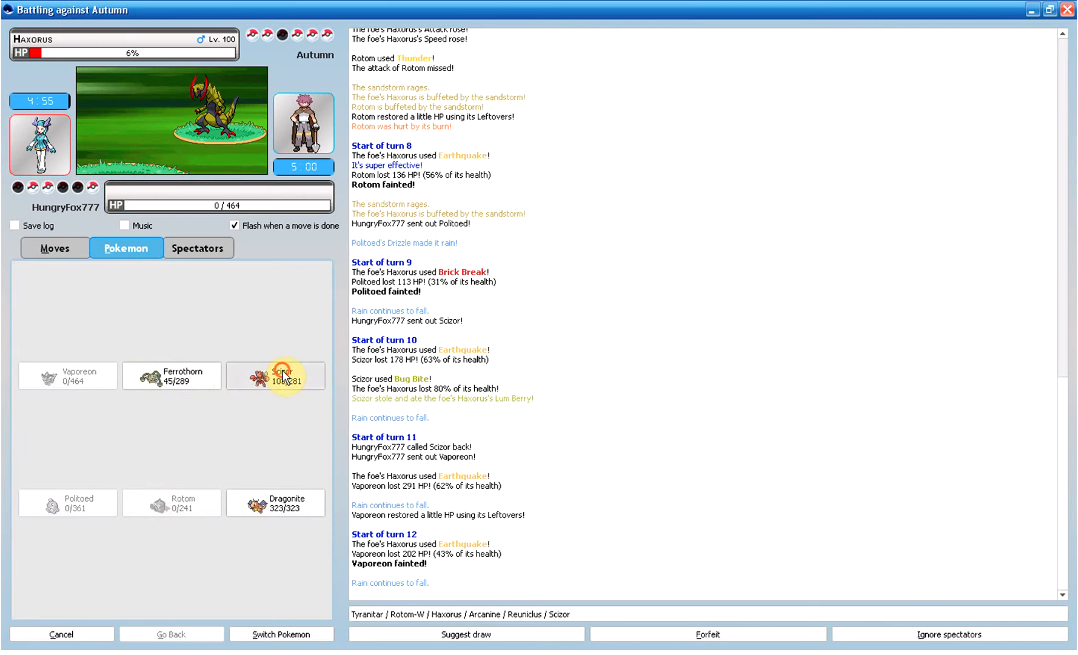
pyautogui.click(276, 375)
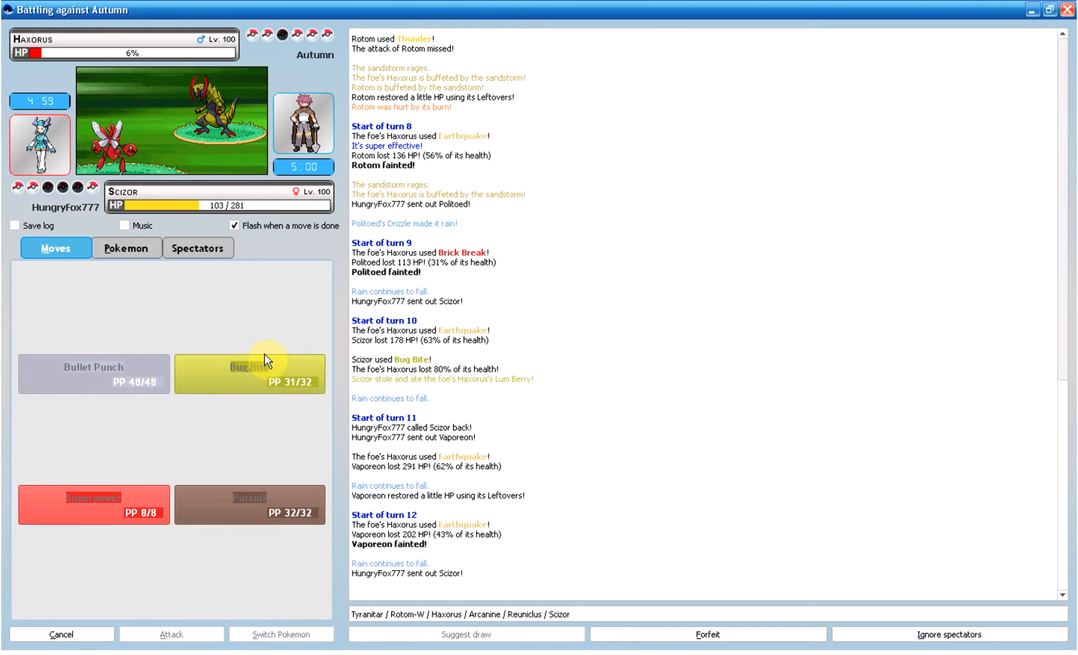
pyautogui.click(93, 374)
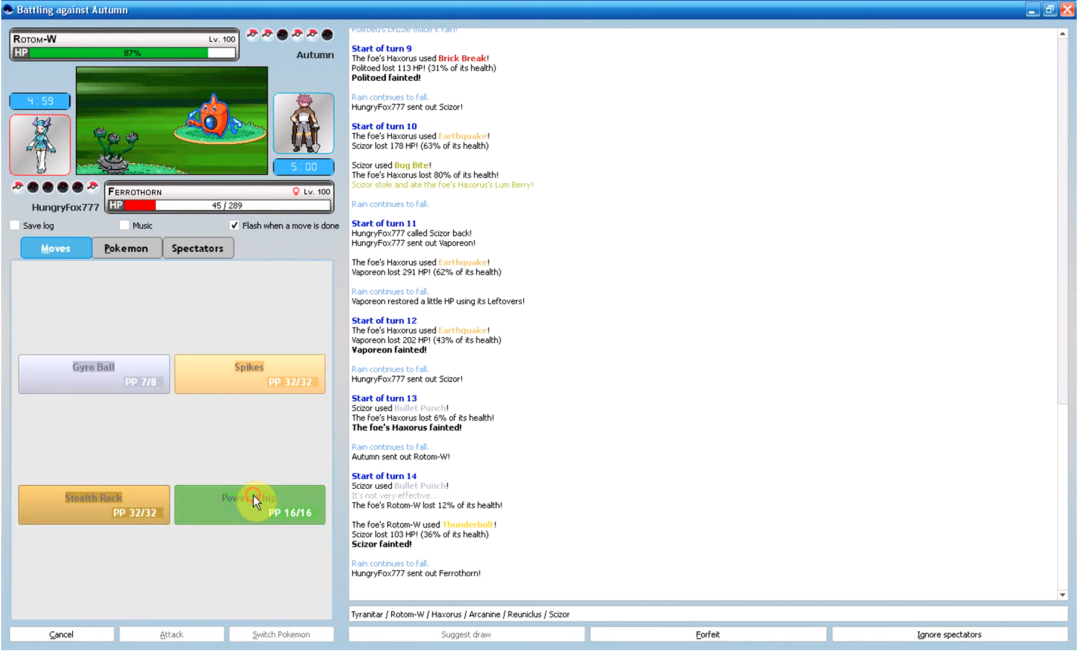
# Step: Attack Rotom-W with Power Whip and Dragon Pulse twice, then close the lost battle
pyautogui.click(249, 504)
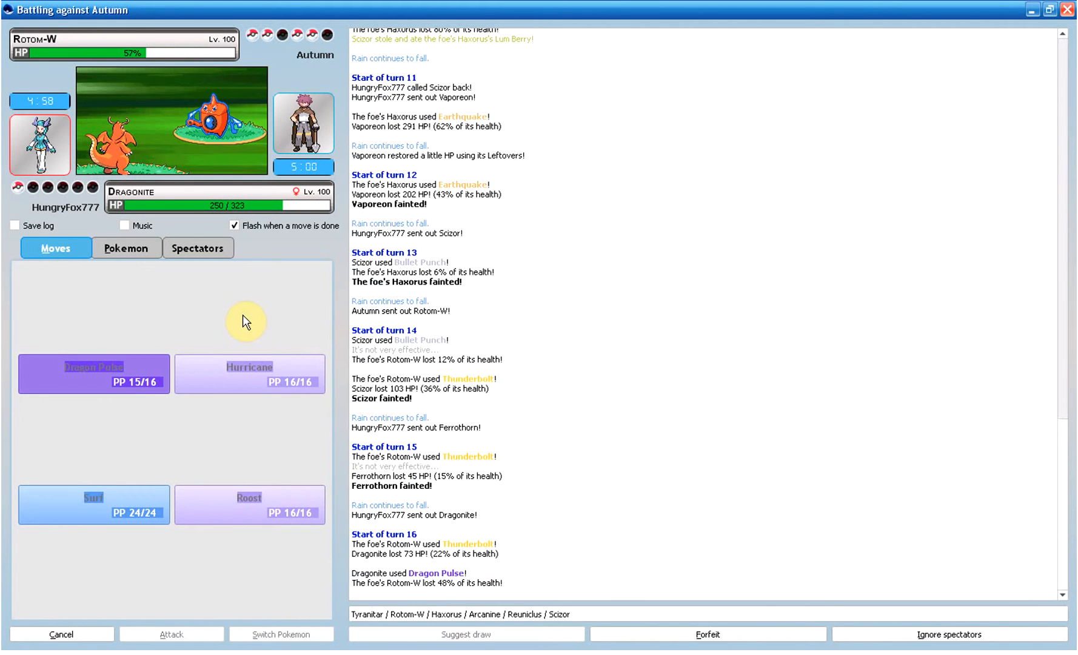
pyautogui.click(93, 374)
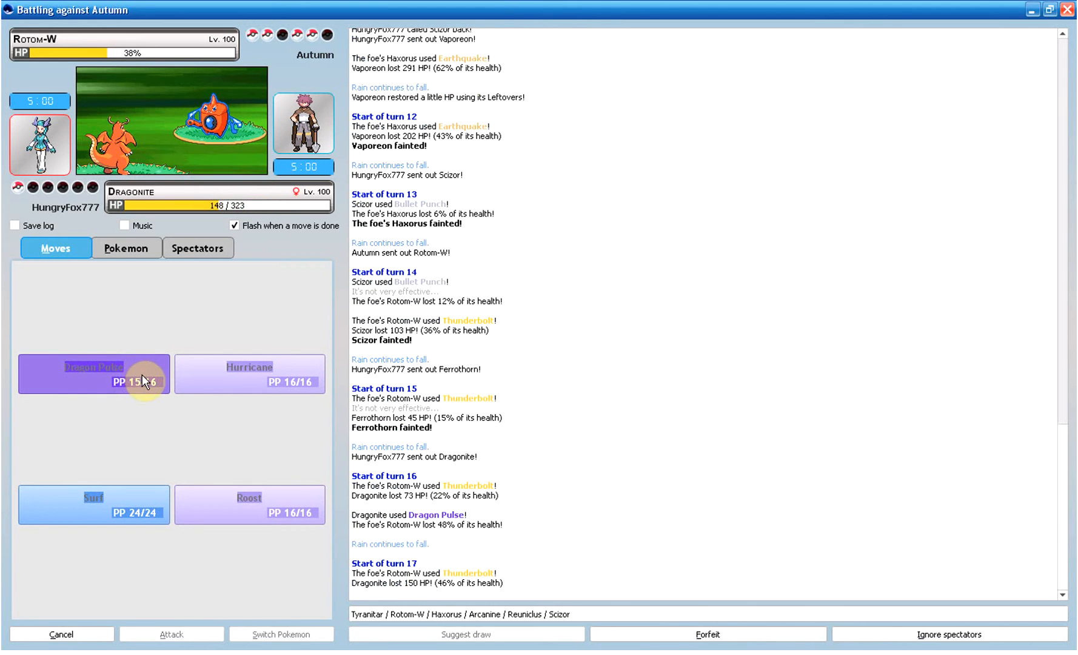
pyautogui.click(93, 374)
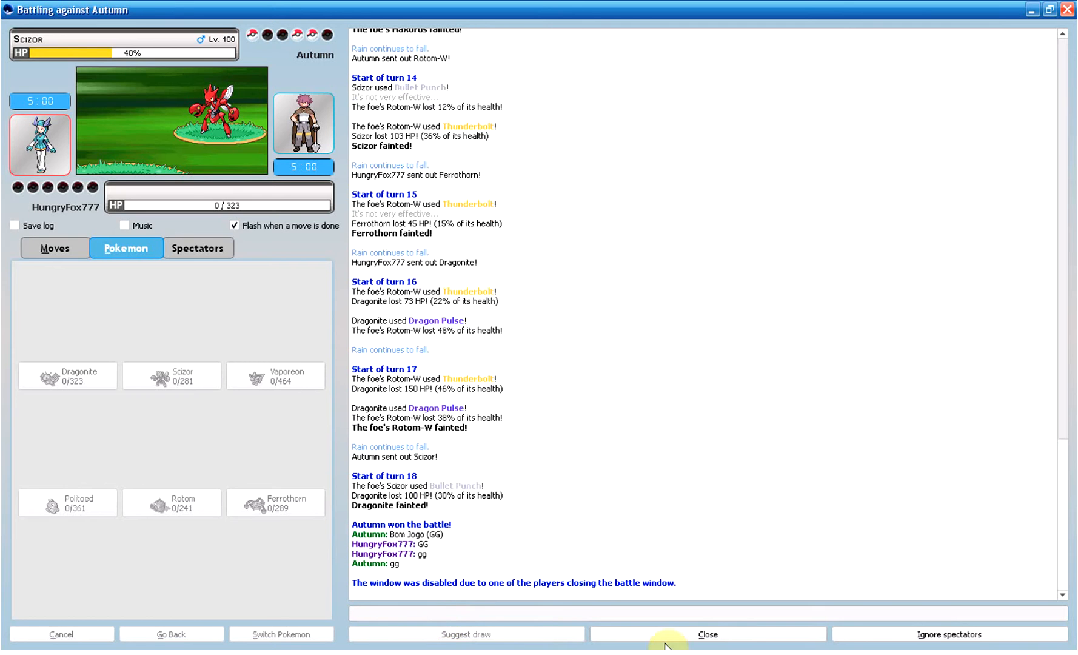
pyautogui.click(708, 634)
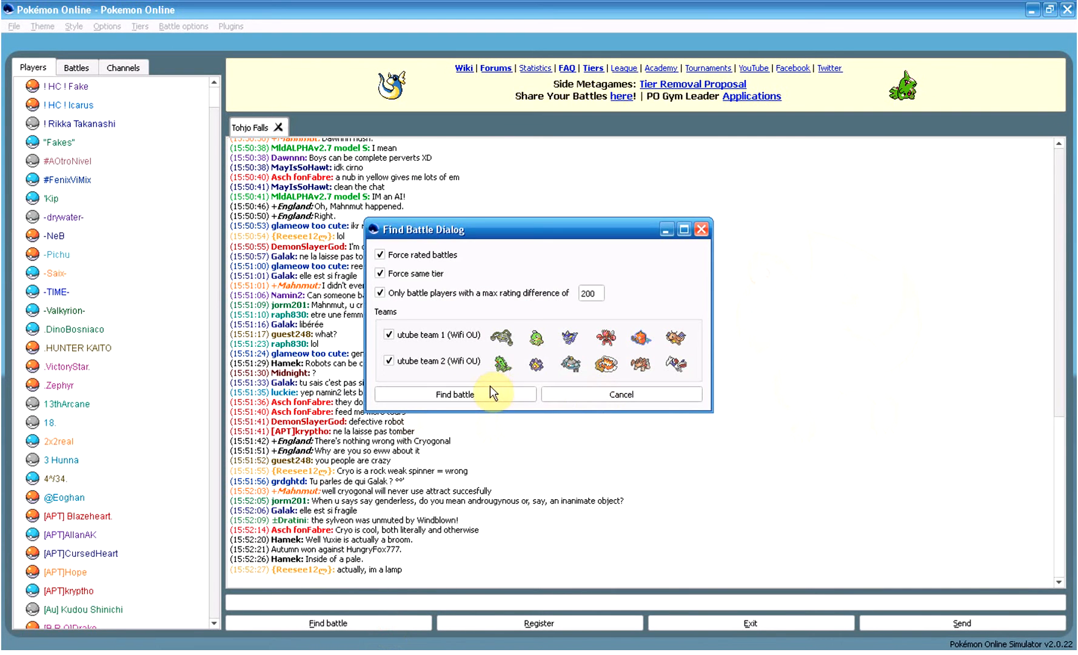
# Step: Search for another rated Wifi OU battle, matching against Aujourd
pyautogui.click(455, 394)
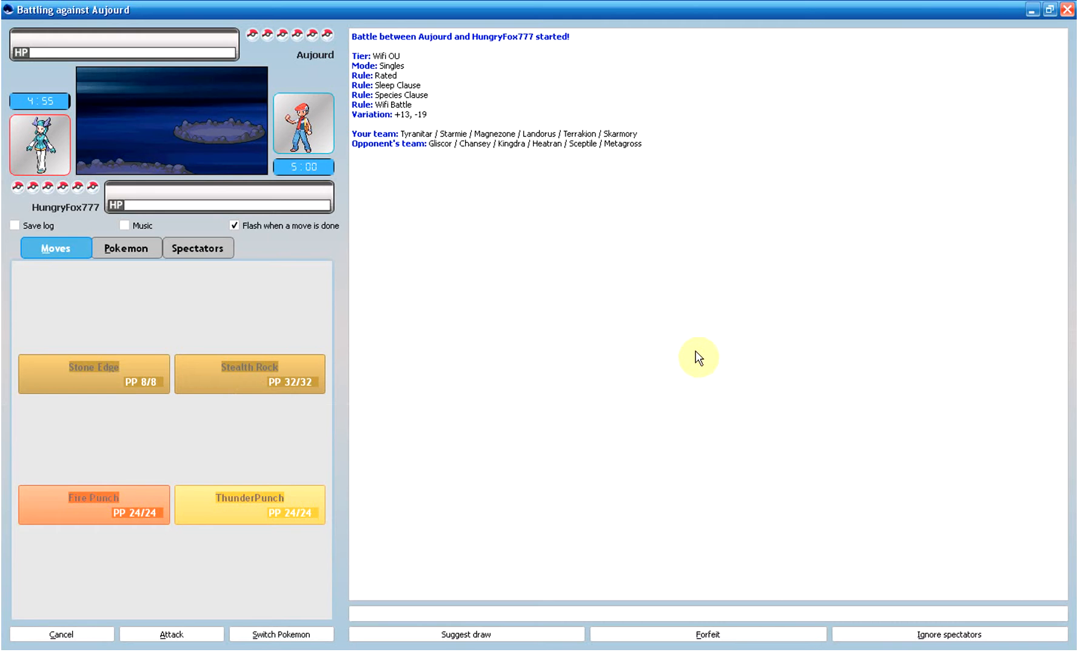
pyautogui.moveTo(710, 374)
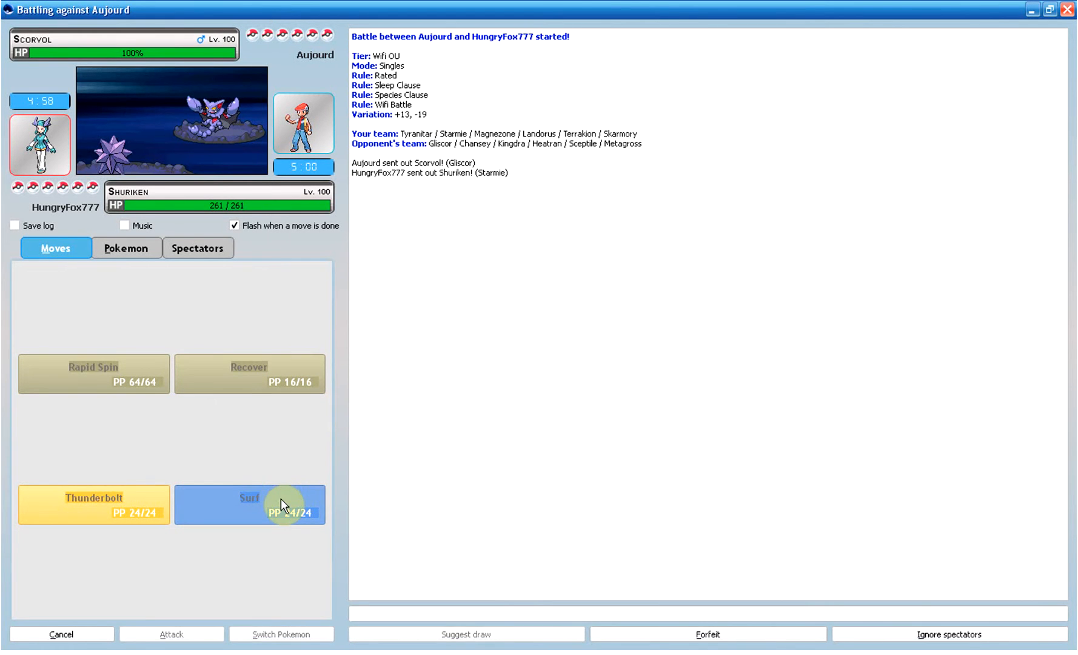
pyautogui.moveTo(298, 512)
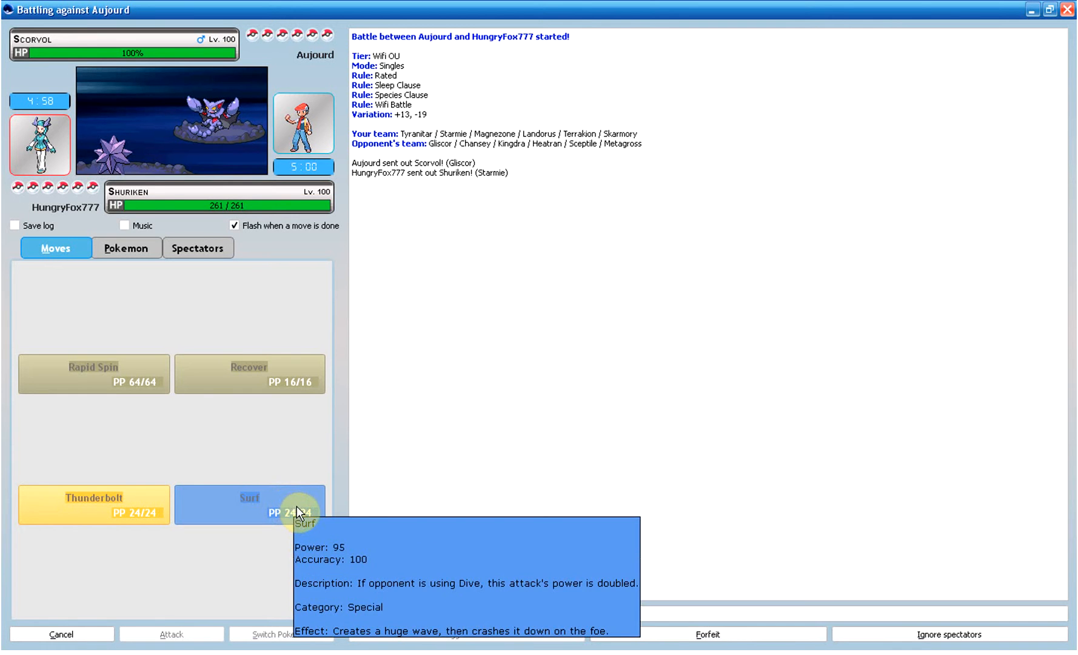
pyautogui.moveTo(94, 225)
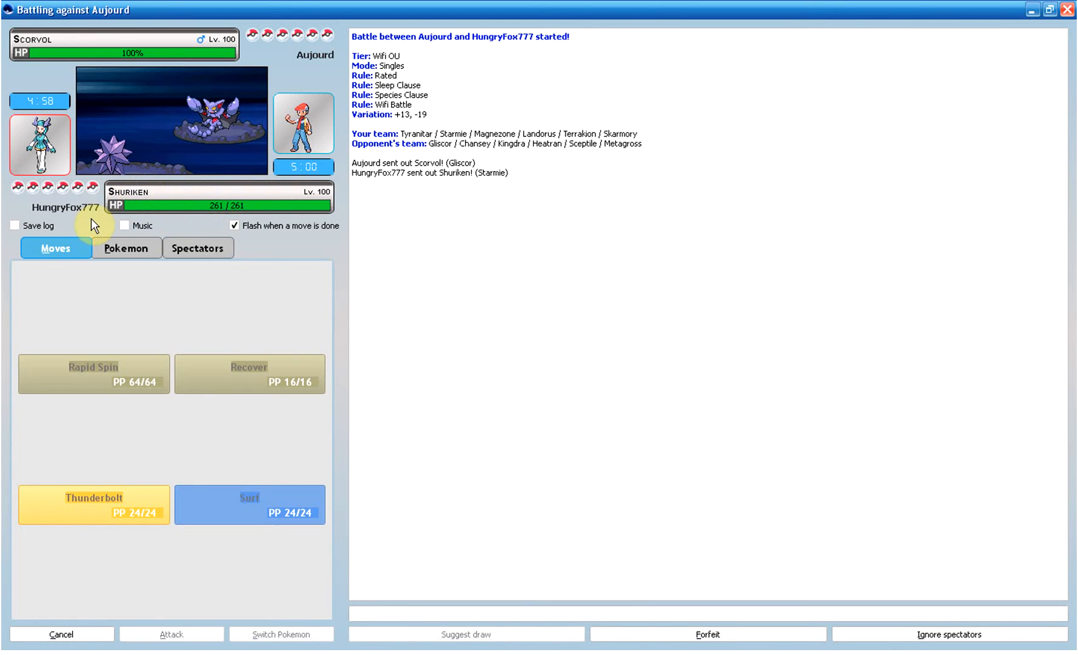
pyautogui.moveTo(117, 277)
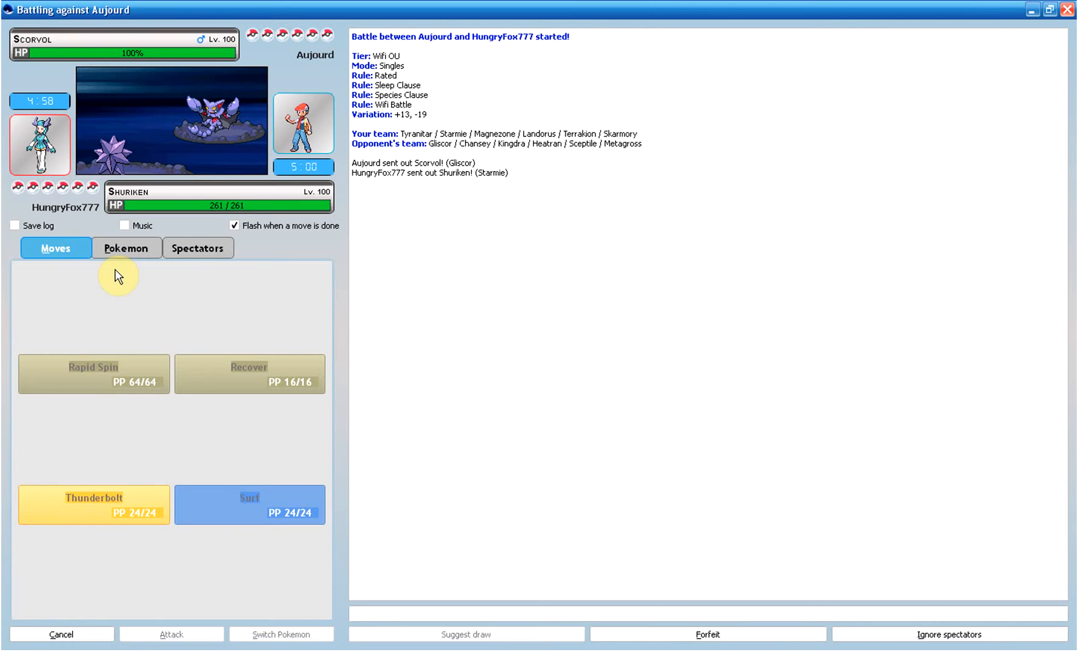
pyautogui.moveTo(196, 512)
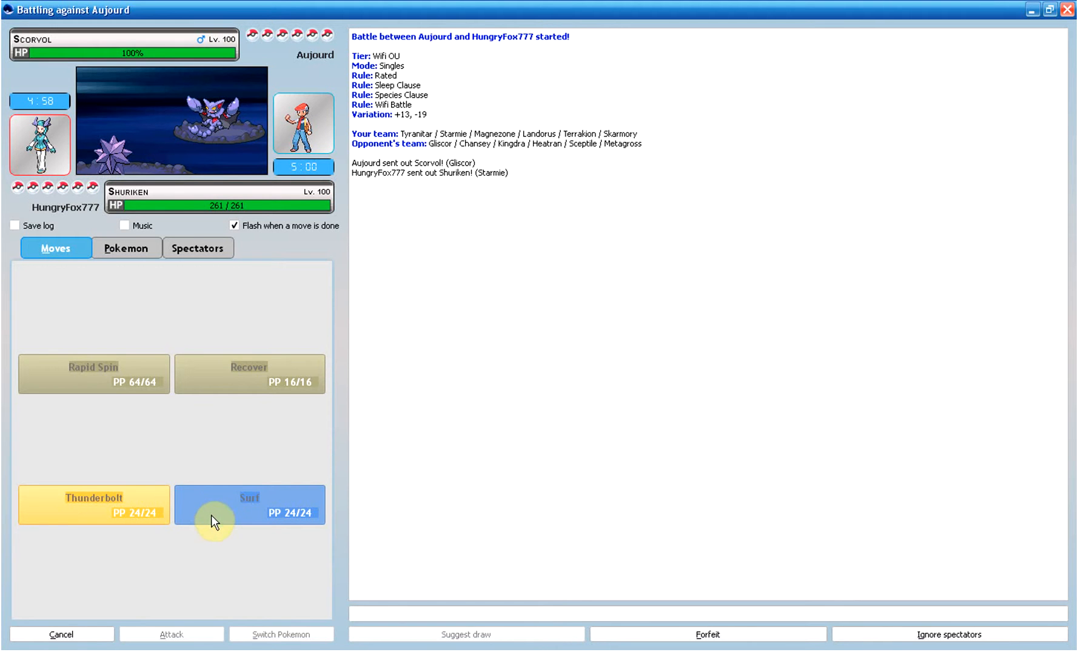
pyautogui.moveTo(238, 507)
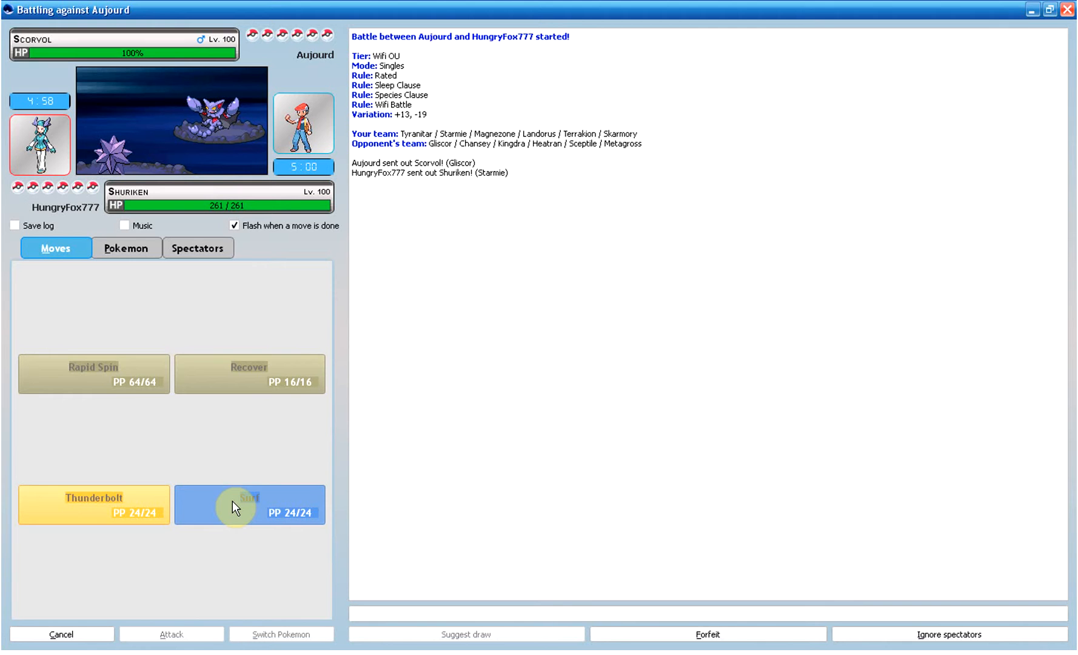
pyautogui.moveTo(236, 507)
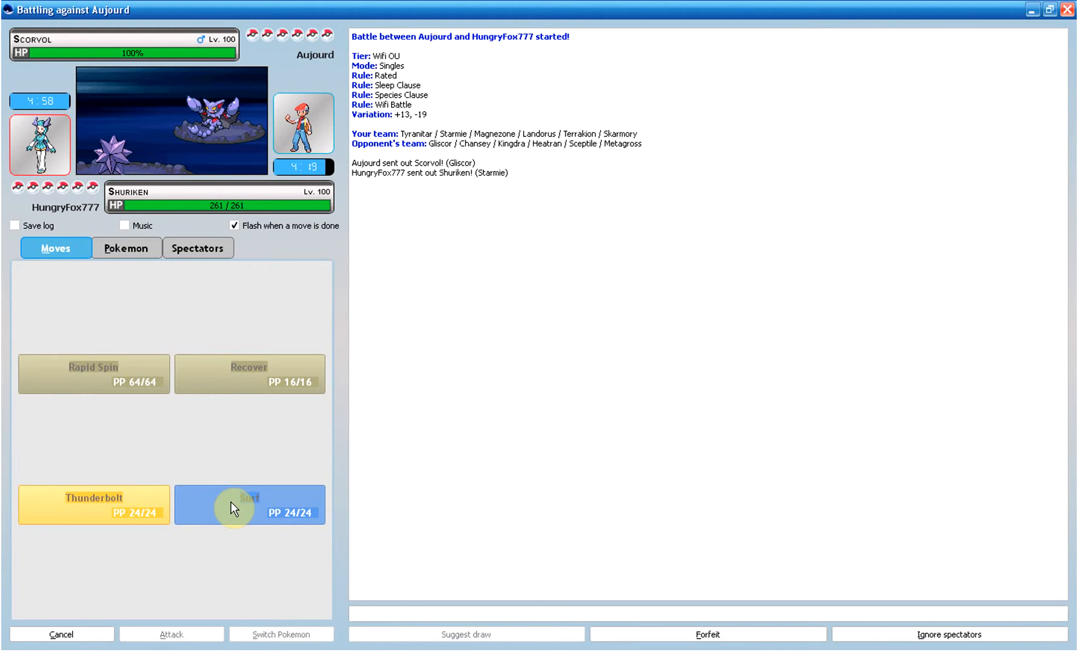
pyautogui.moveTo(6, 390)
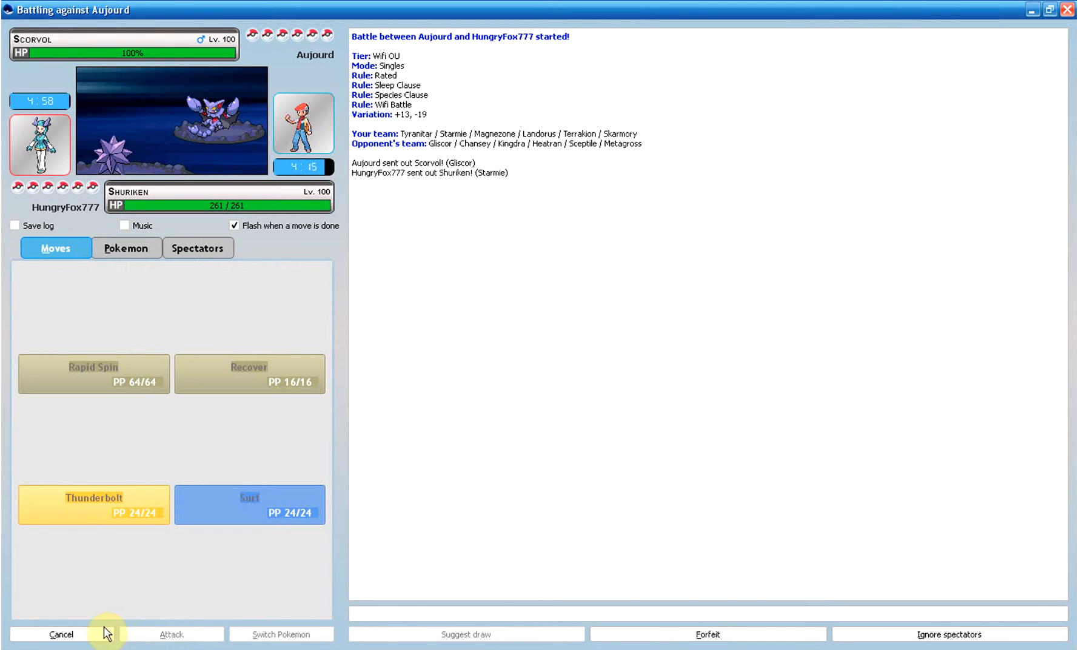
# Step: Check the team's health, then have Starmie Surf to knock out Aujourd's Gliscor
pyautogui.click(126, 248)
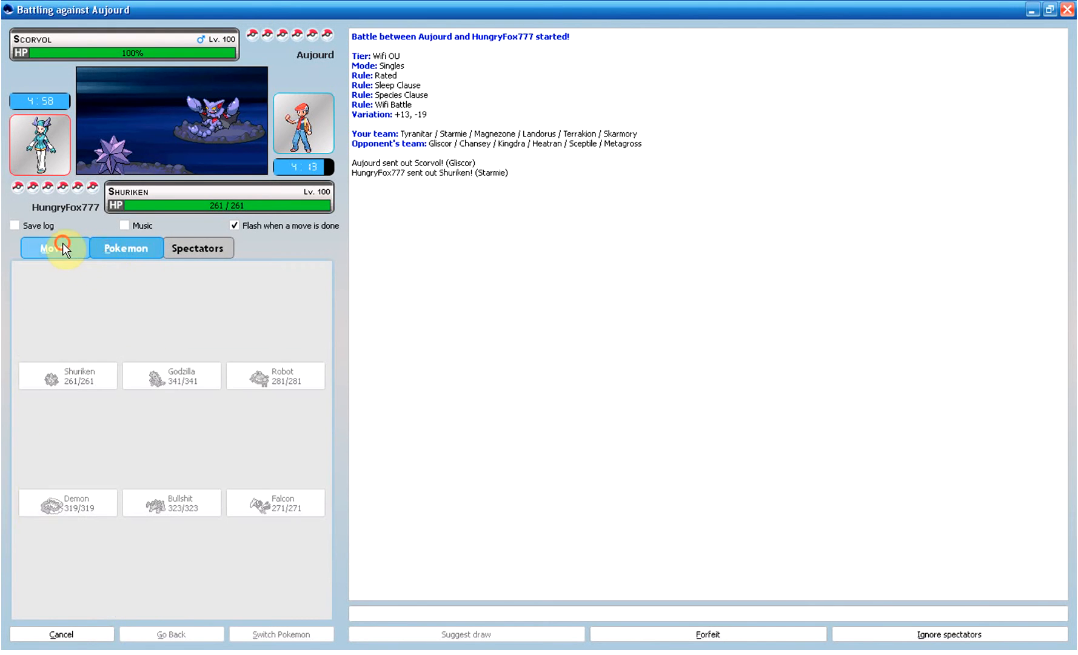
pyautogui.click(55, 247)
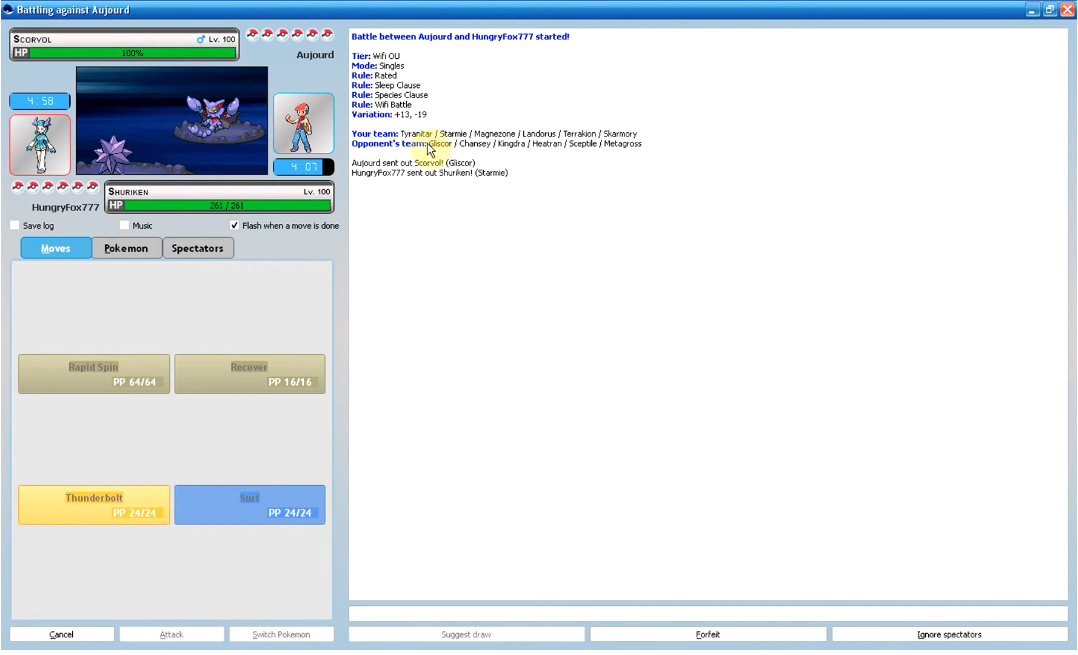
pyautogui.moveTo(472, 105)
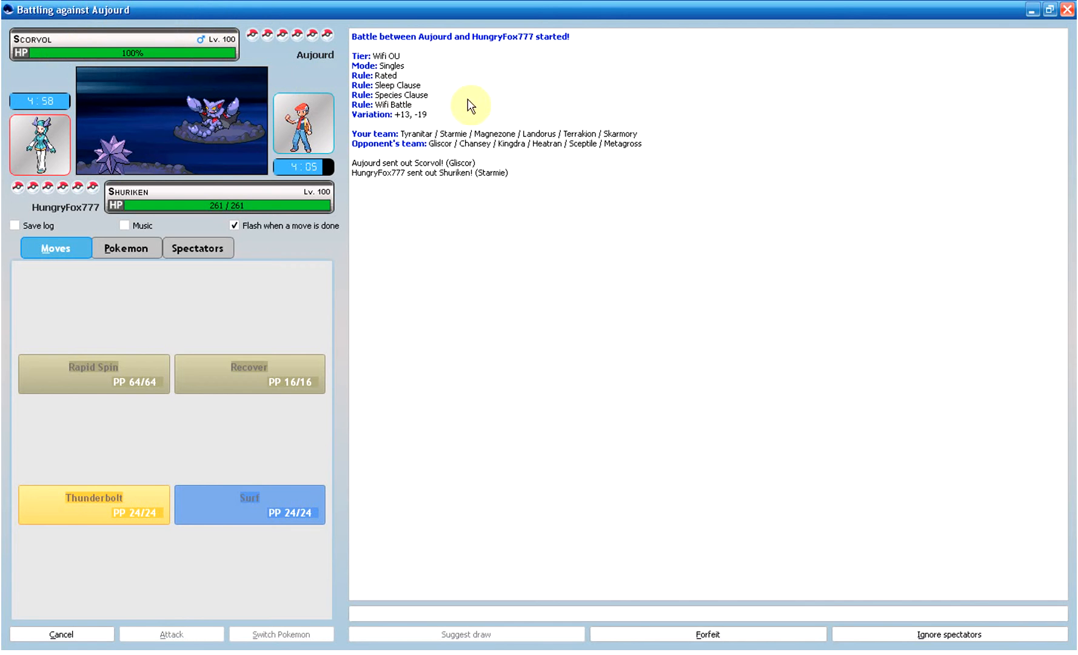
pyautogui.moveTo(549, 152)
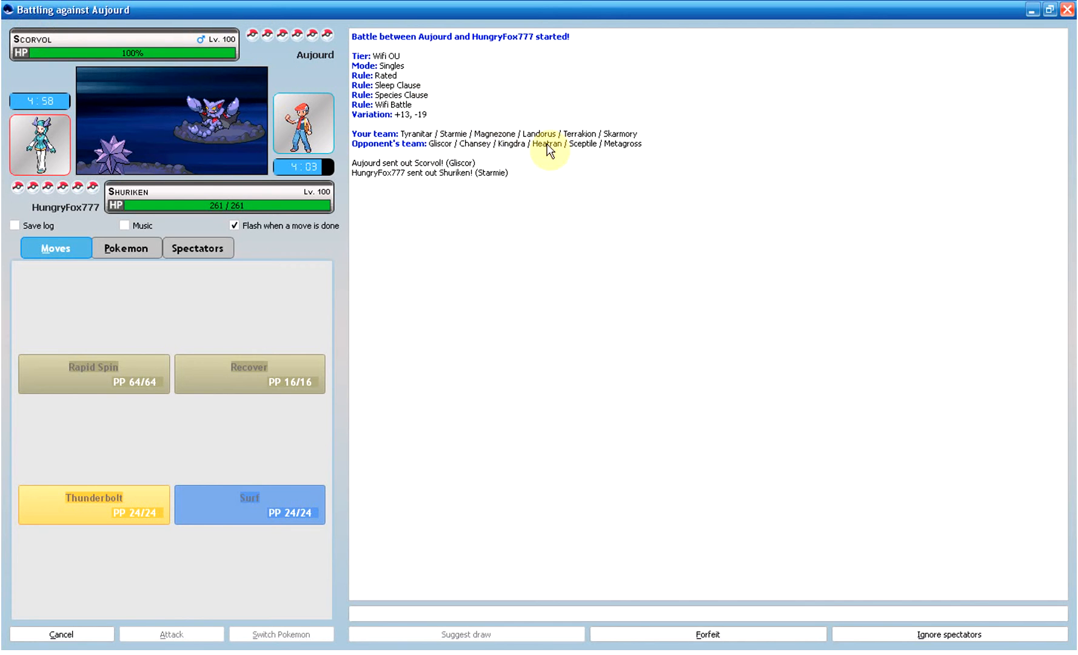
pyautogui.click(249, 505)
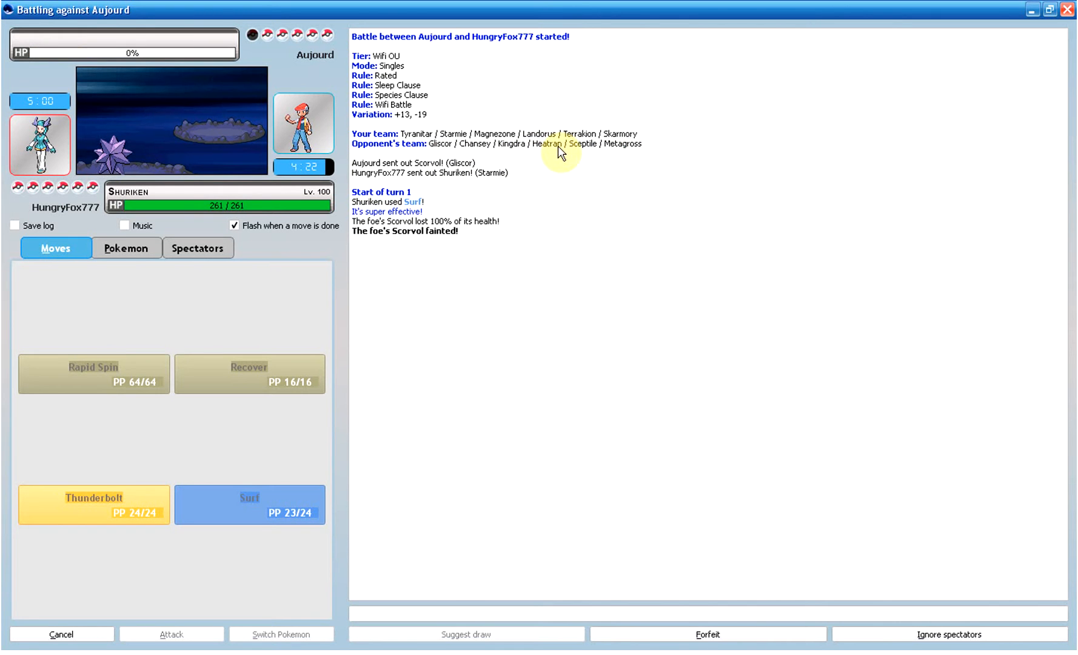
pyautogui.moveTo(592, 153)
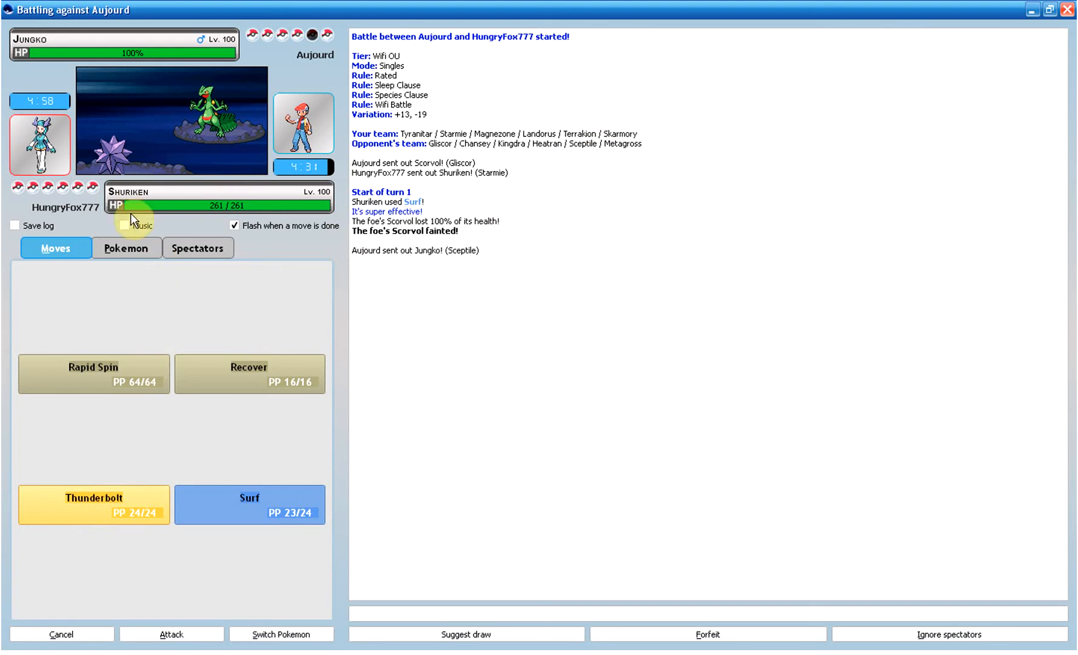
# Step: Switch in Robot, the Magnezone, and attack with Signal Beam
pyautogui.click(127, 247)
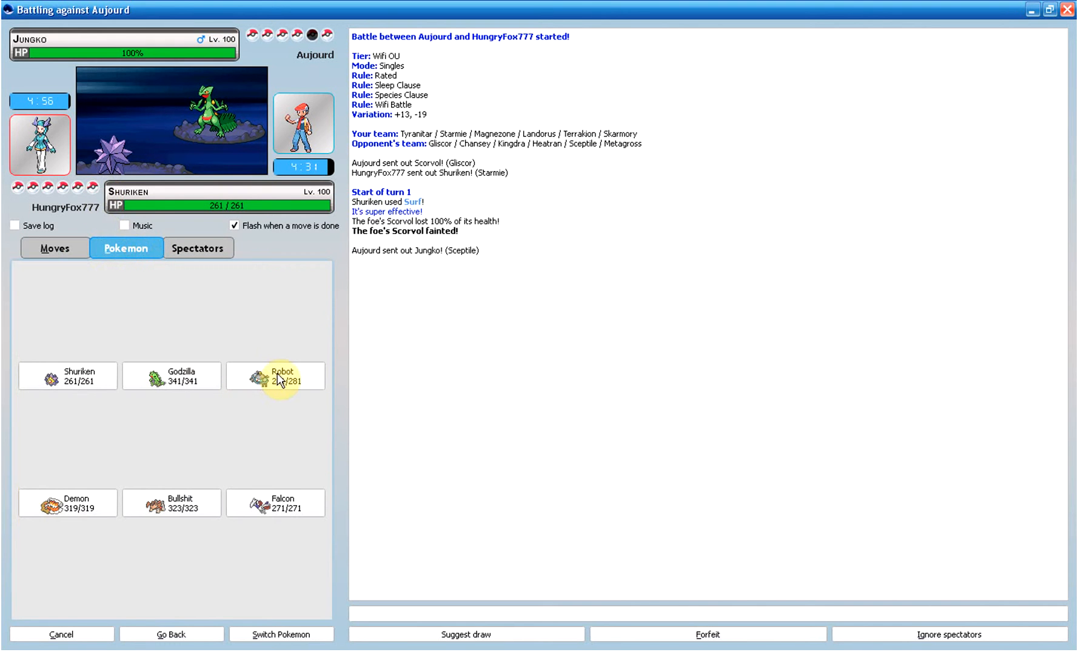
pyautogui.click(274, 375)
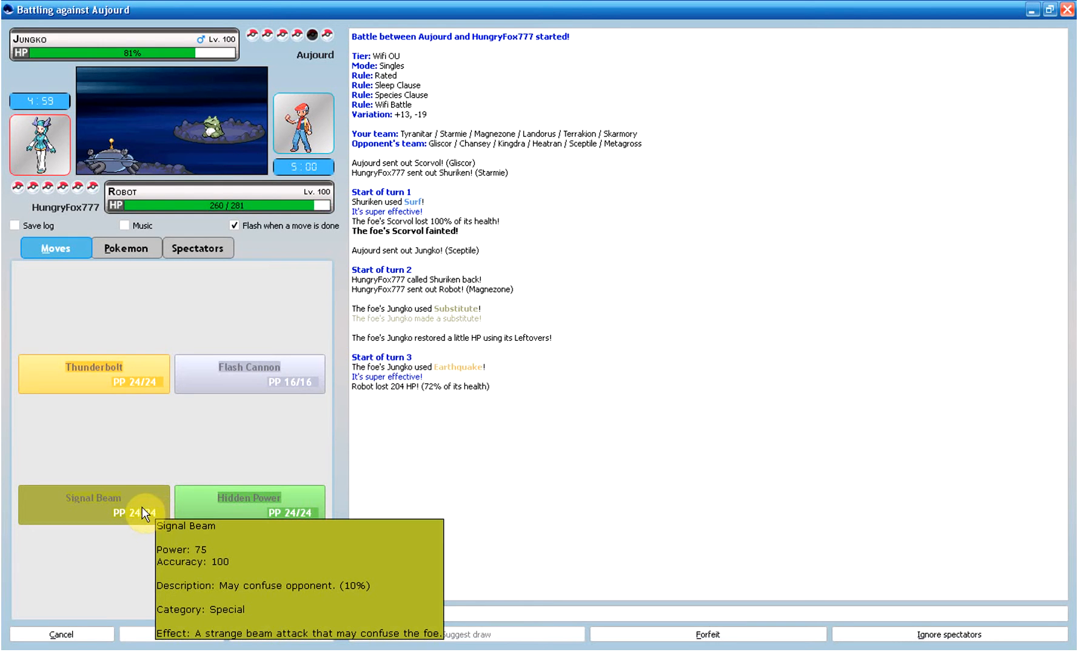
pyautogui.click(92, 505)
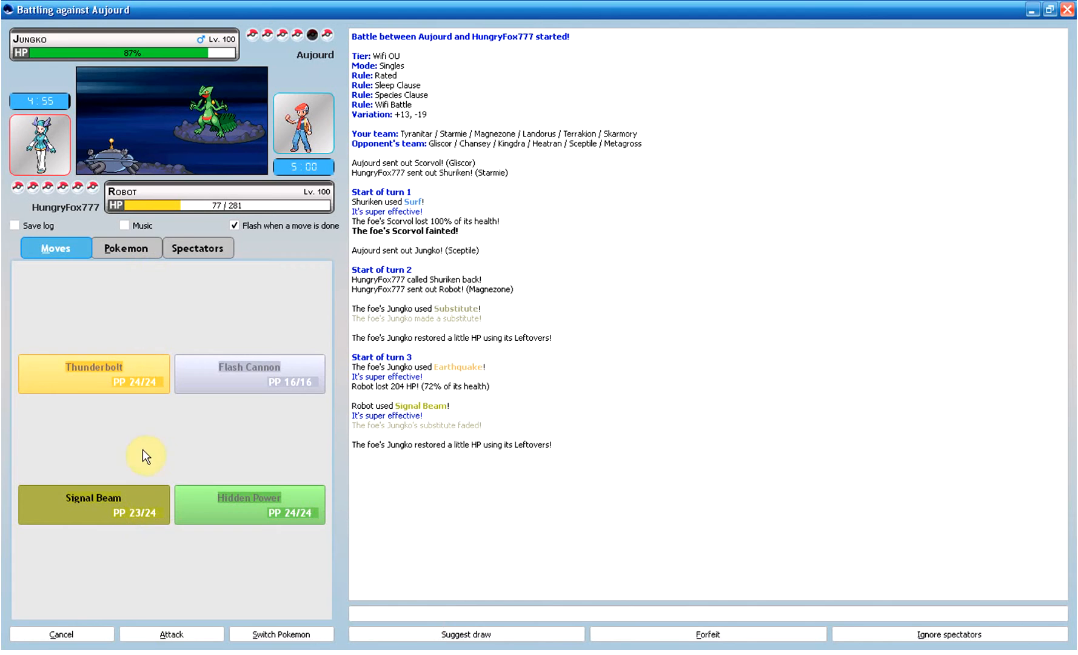
# Step: Switch Robot out for Demon and attack with Outrage over several turns
pyautogui.click(127, 247)
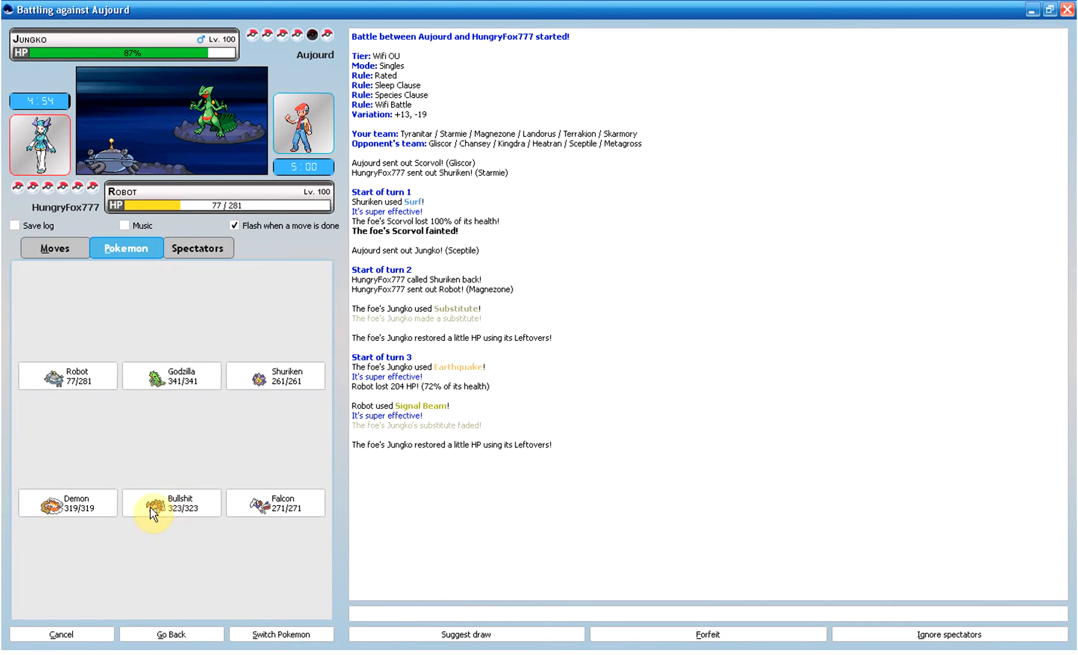
pyautogui.moveTo(364, 479)
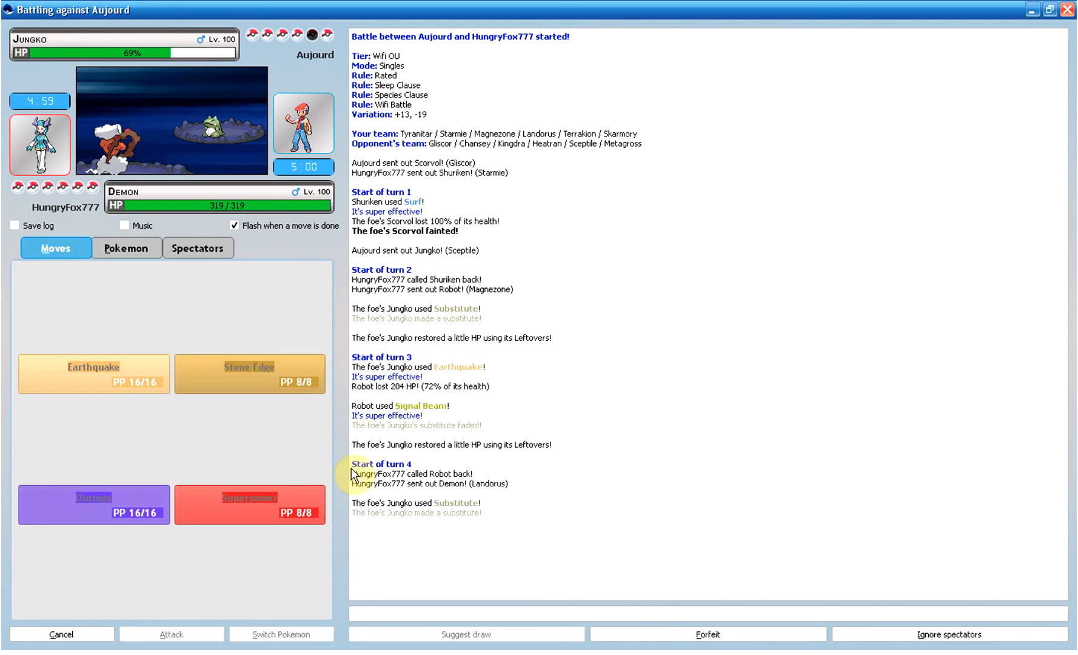
pyautogui.click(93, 505)
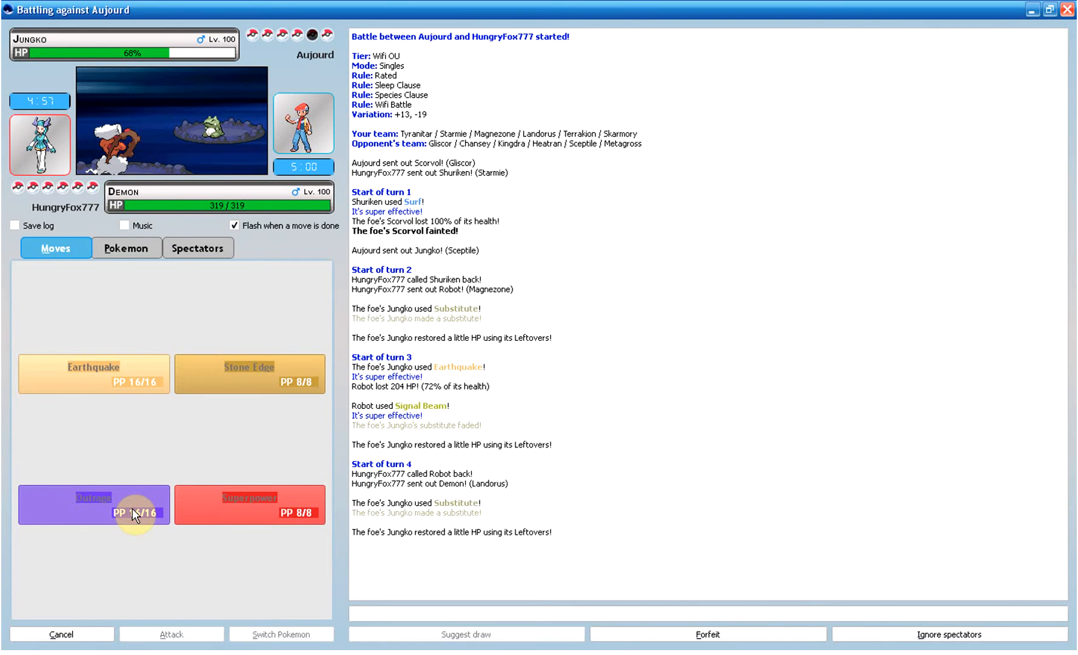
pyautogui.click(93, 505)
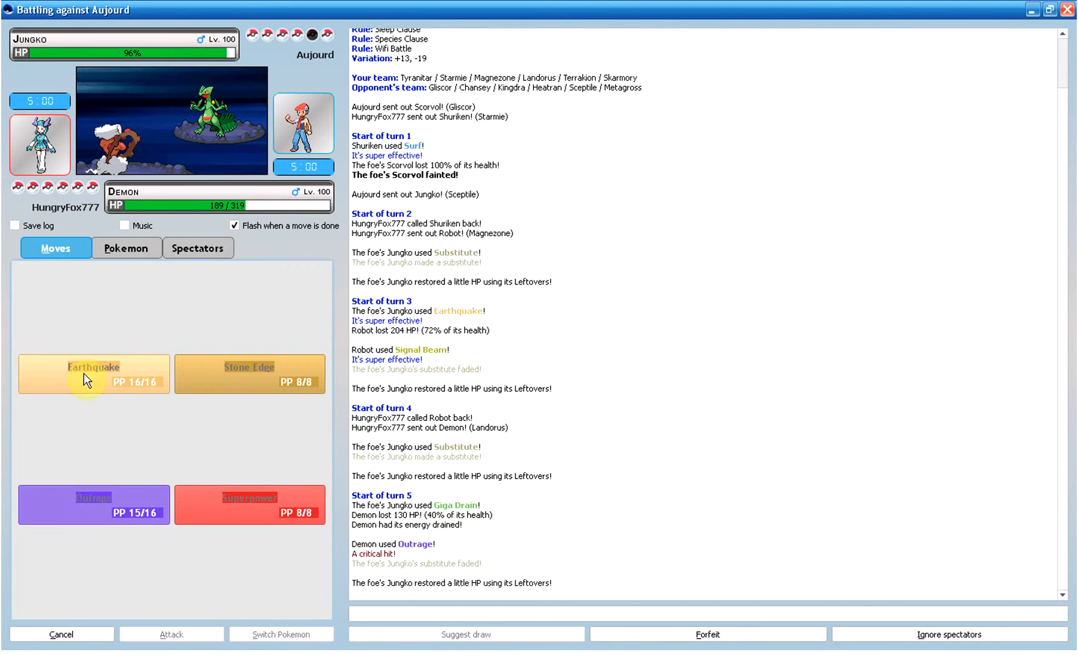
pyautogui.moveTo(93, 516)
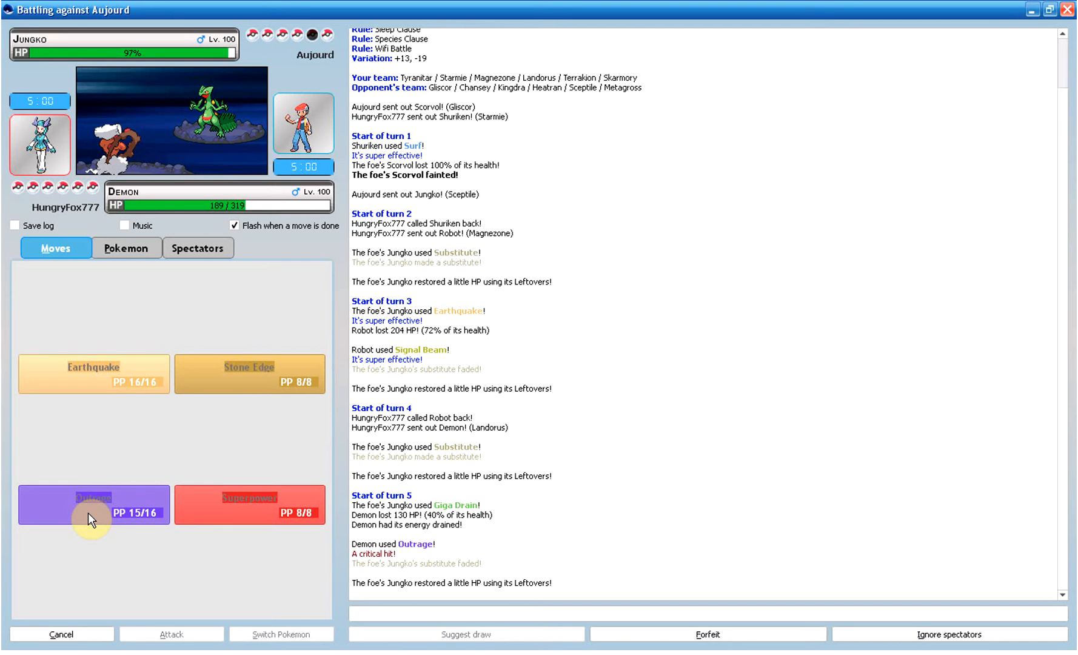
pyautogui.click(127, 247)
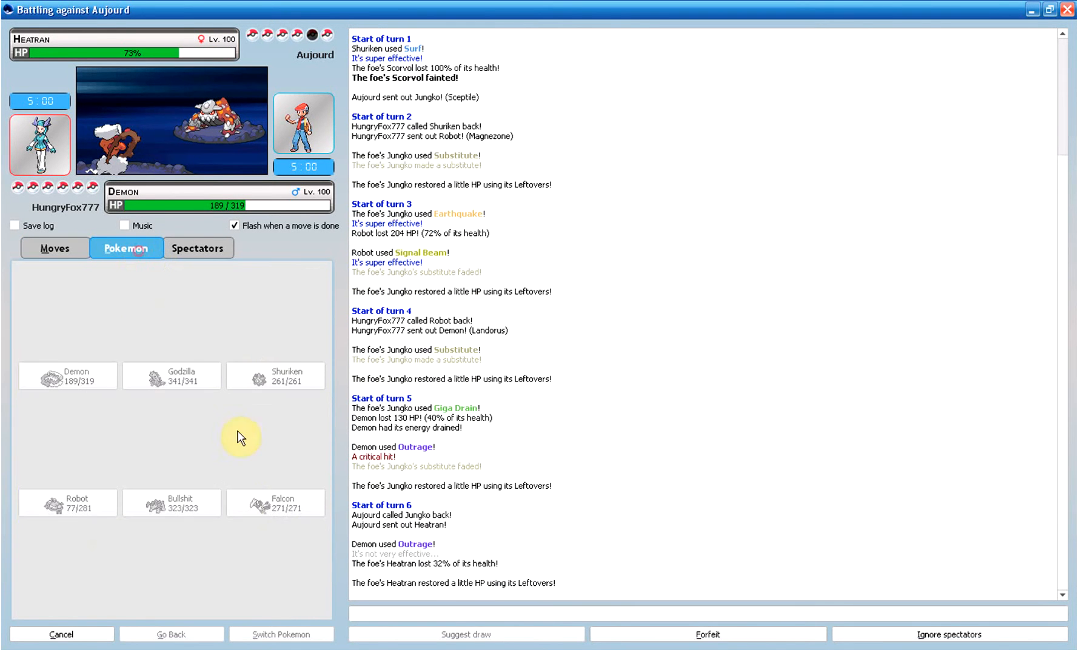
pyautogui.moveTo(204, 344)
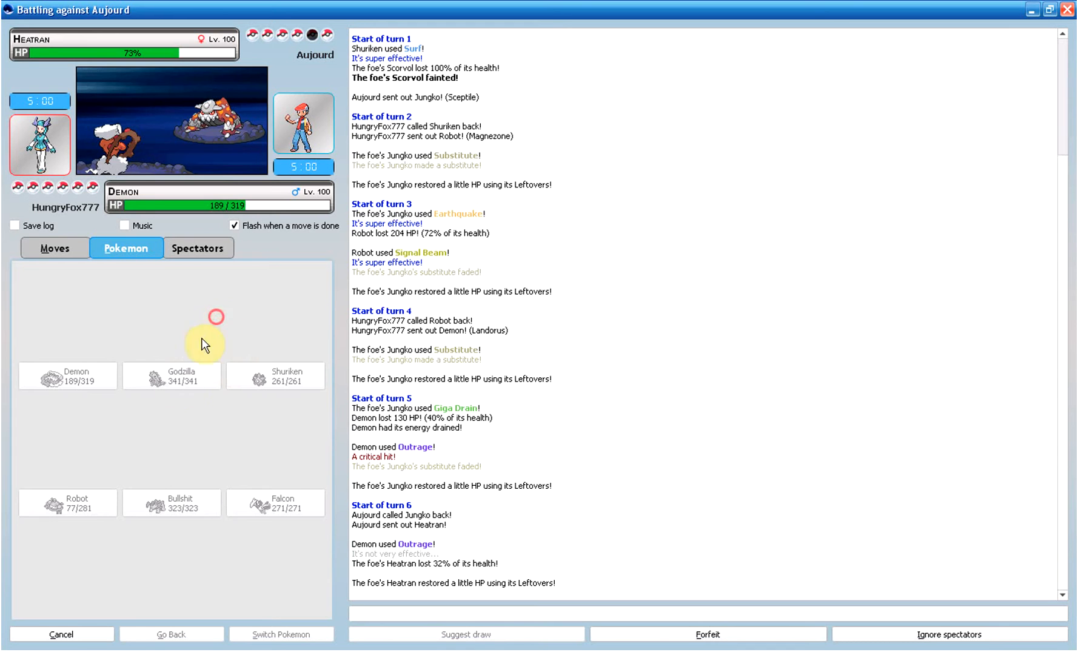
pyautogui.click(55, 247)
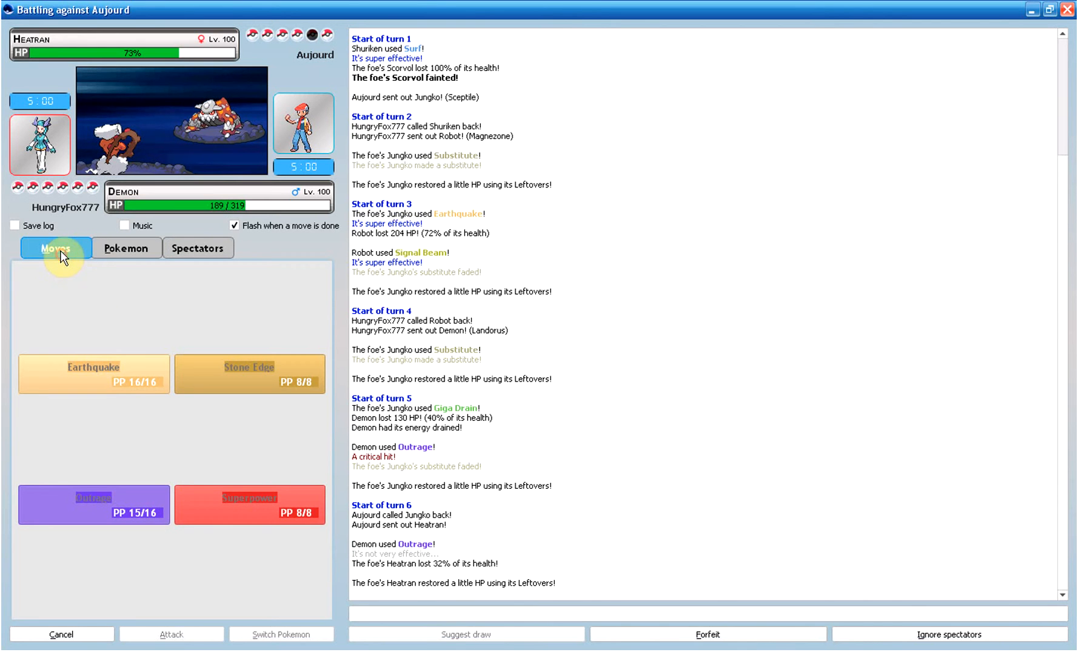
pyautogui.moveTo(113, 517)
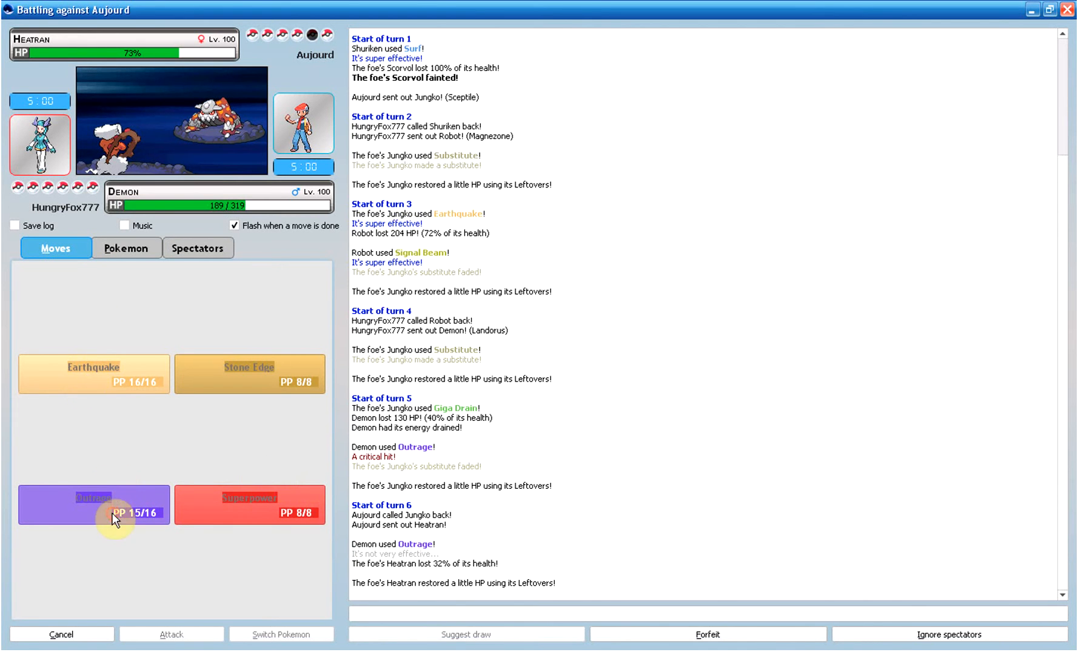
pyautogui.click(93, 504)
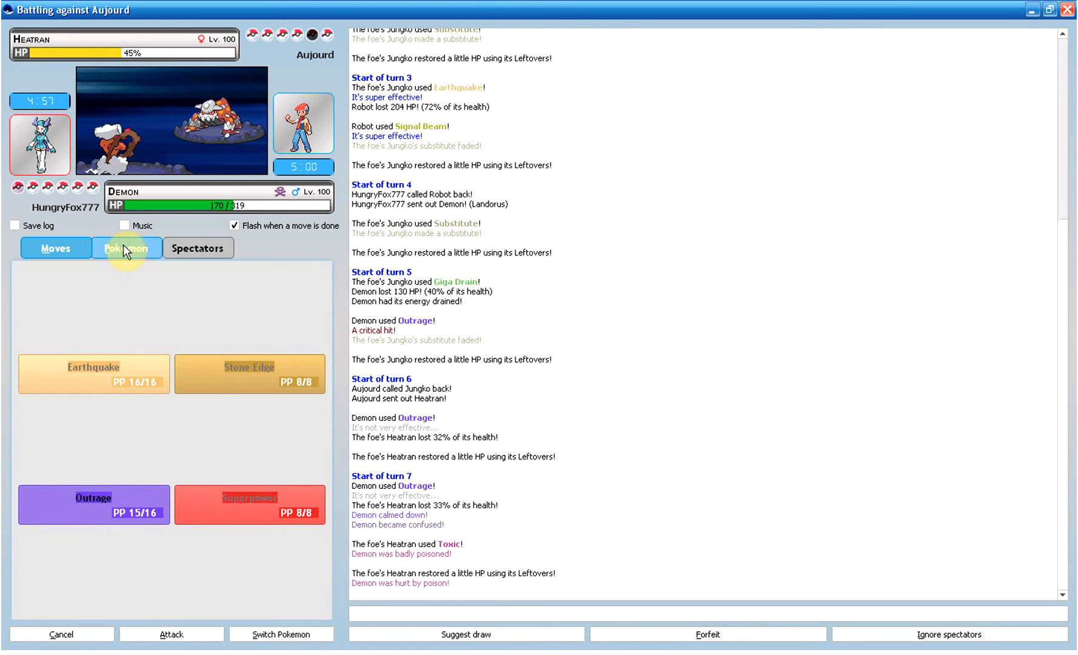
pyautogui.click(127, 248)
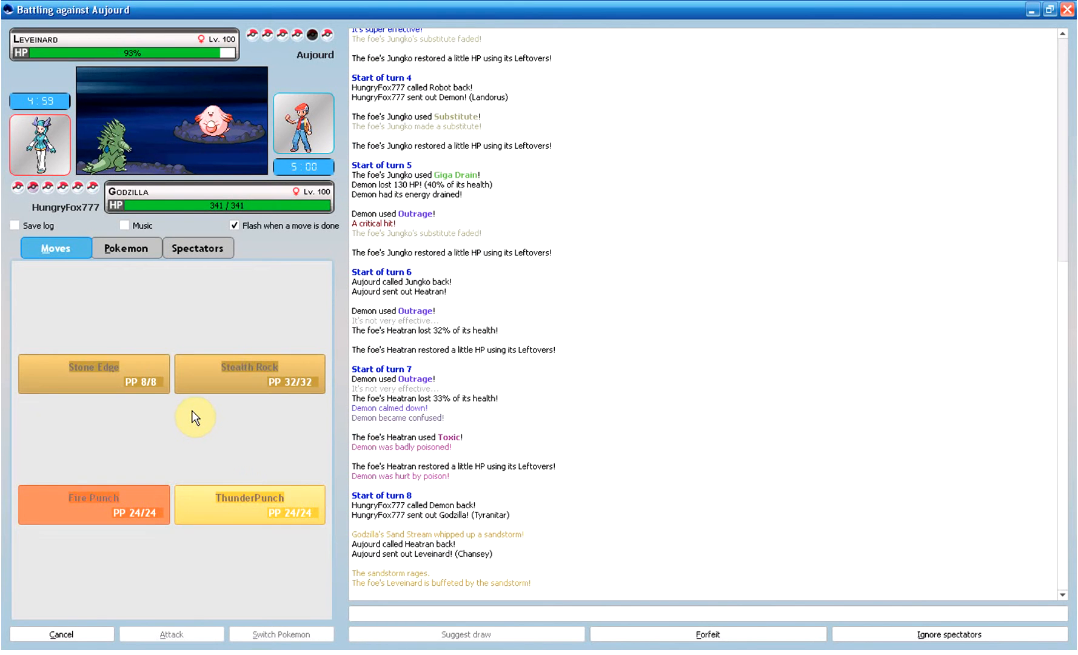
pyautogui.moveTo(101, 383)
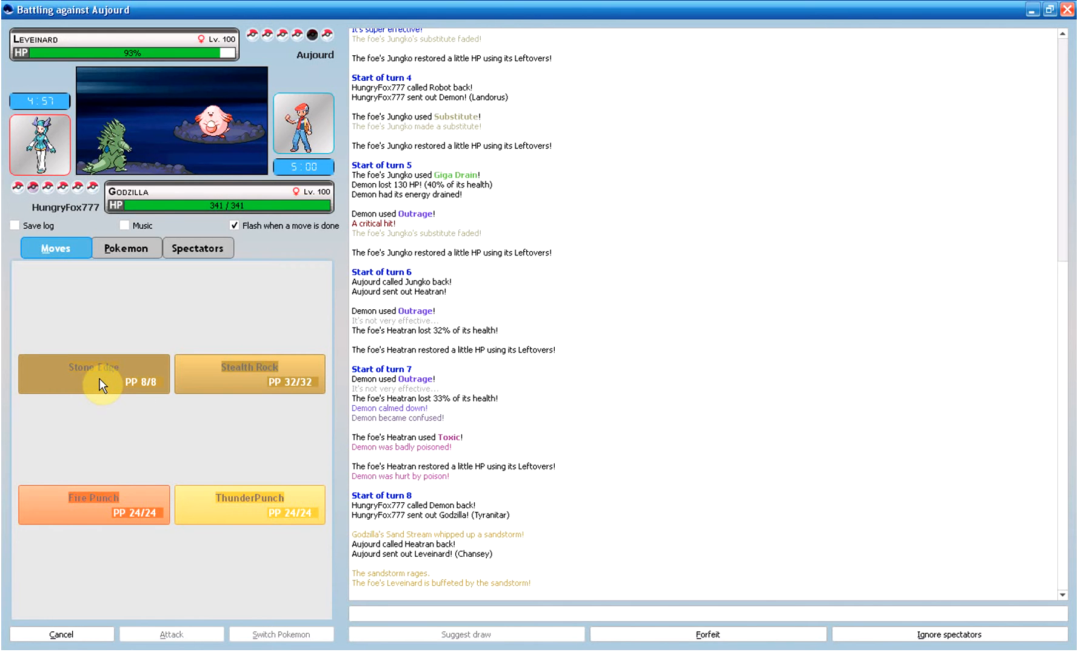
# Step: Hit Leveinard with Godzilla's Stone Edge on two consecutive turns
pyautogui.click(93, 374)
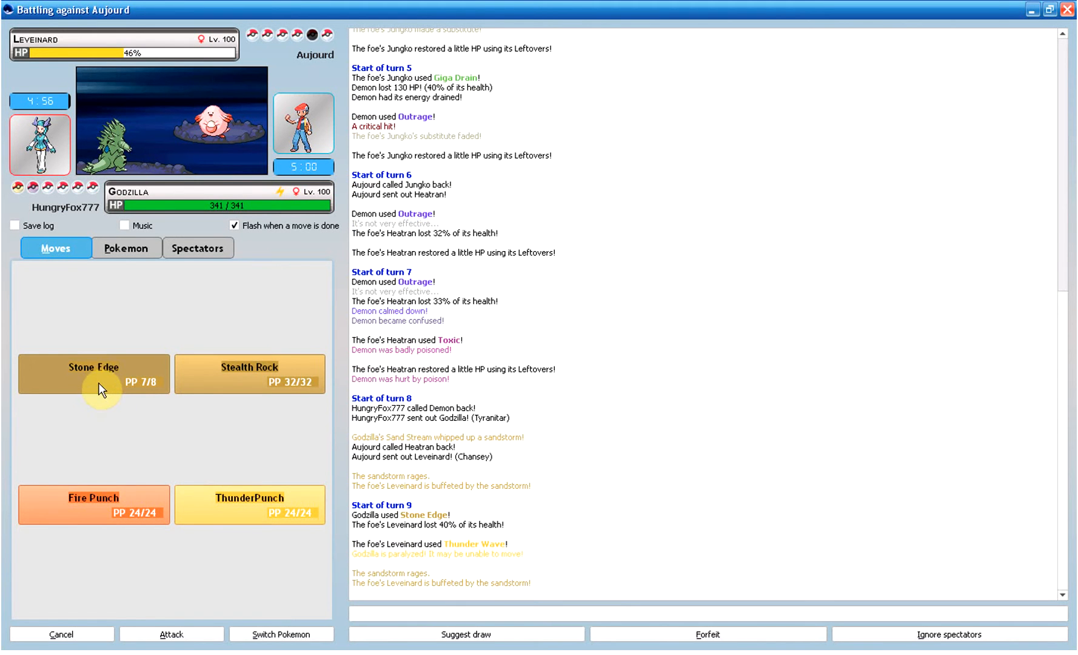
pyautogui.click(93, 374)
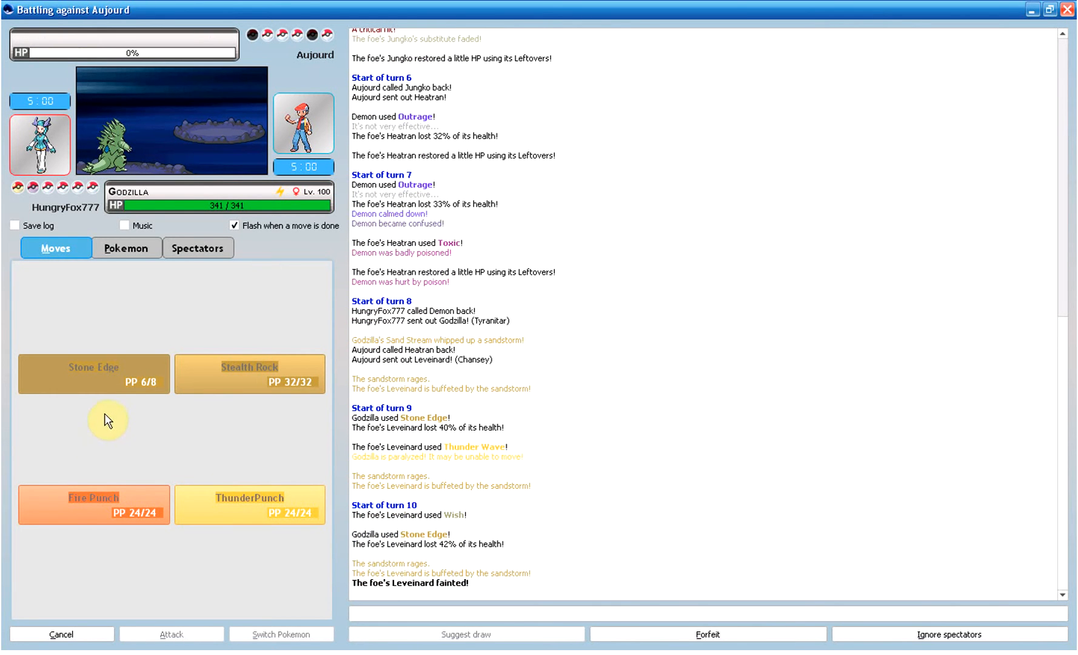
pyautogui.moveTo(222, 118)
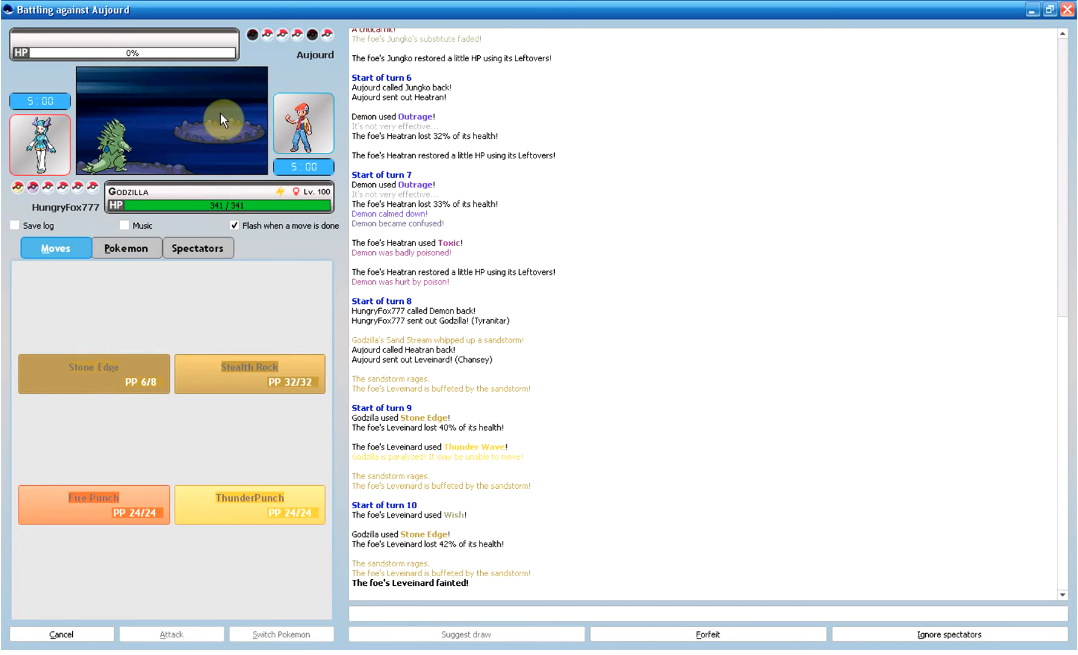
pyautogui.moveTo(171, 406)
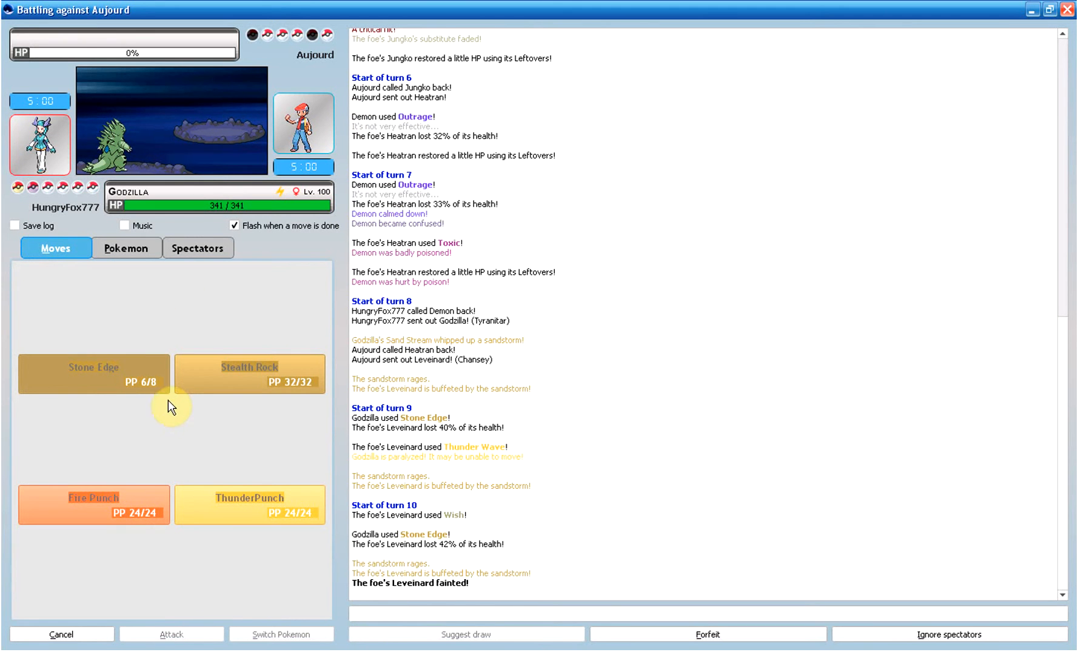
pyautogui.moveTo(212, 582)
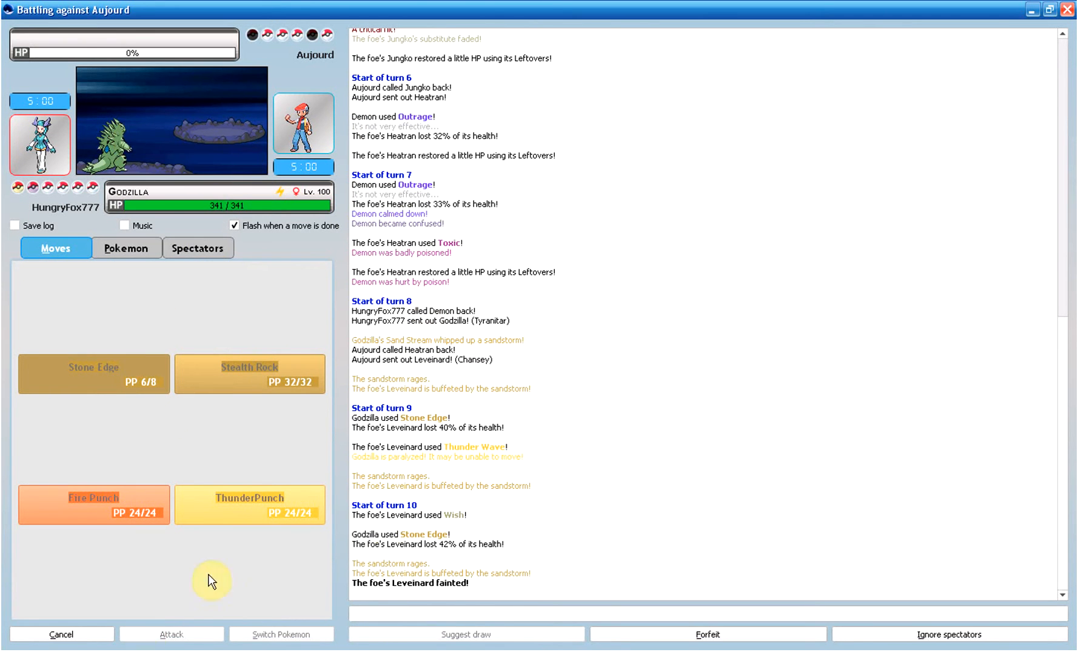
pyautogui.moveTo(378, 558)
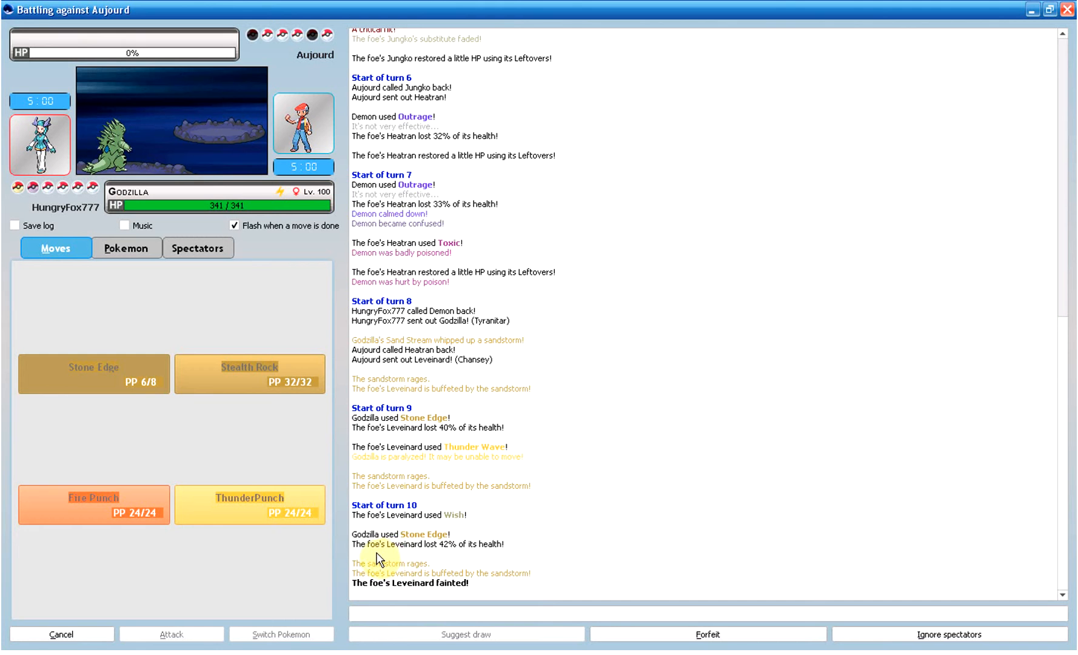
pyautogui.moveTo(365, 455)
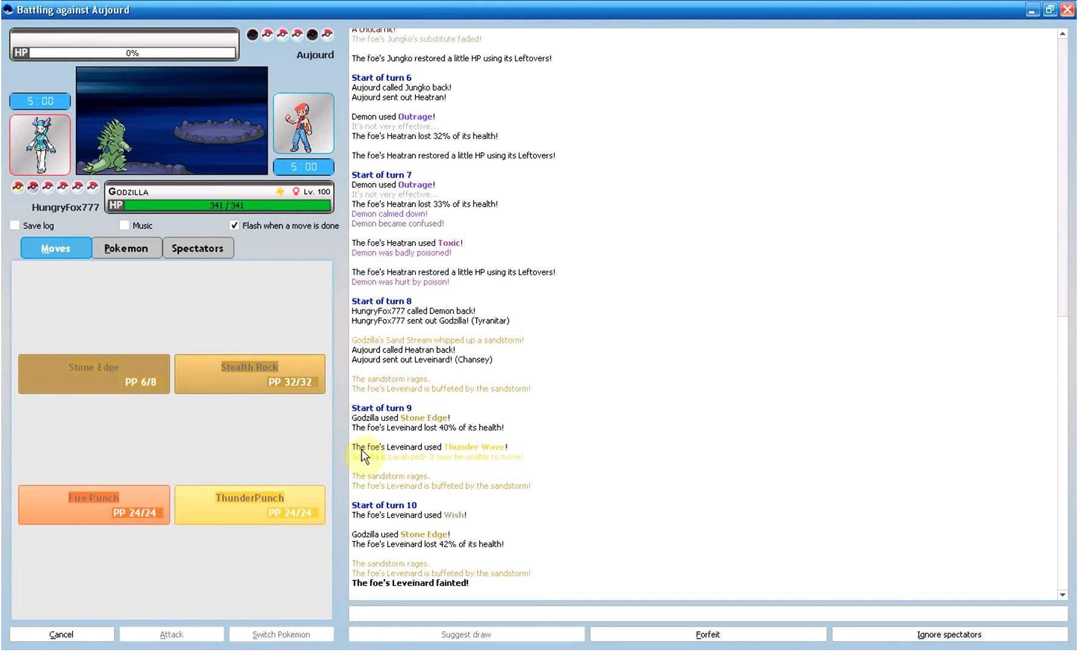
pyautogui.moveTo(130, 390)
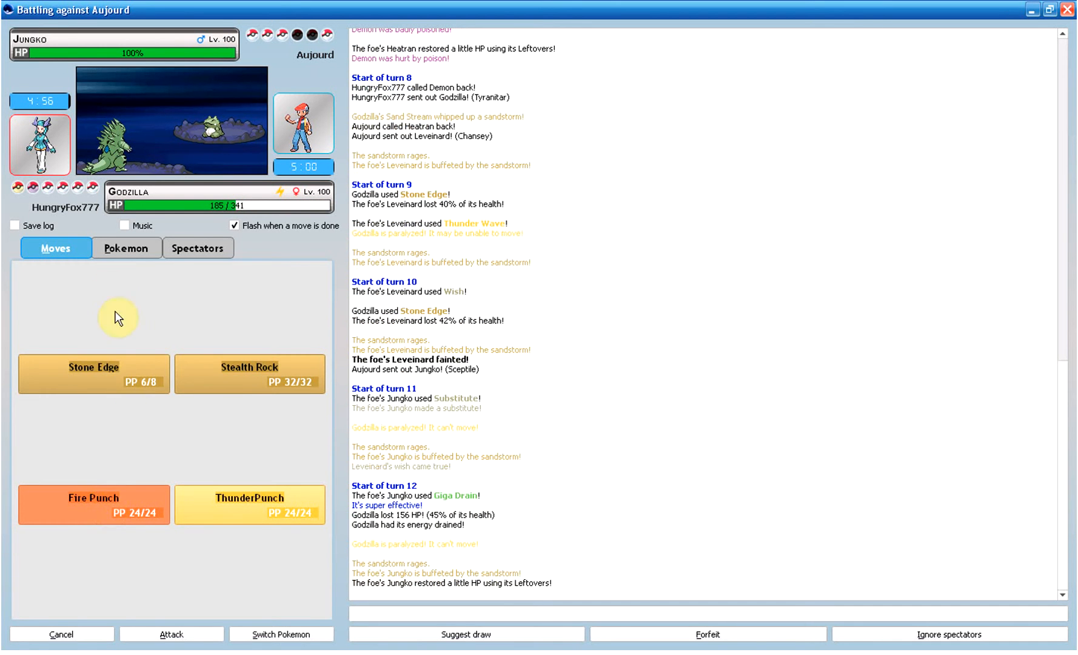
# Step: Switch Godzilla out for Robot, then send out Falcon after Robot faints
pyautogui.click(127, 248)
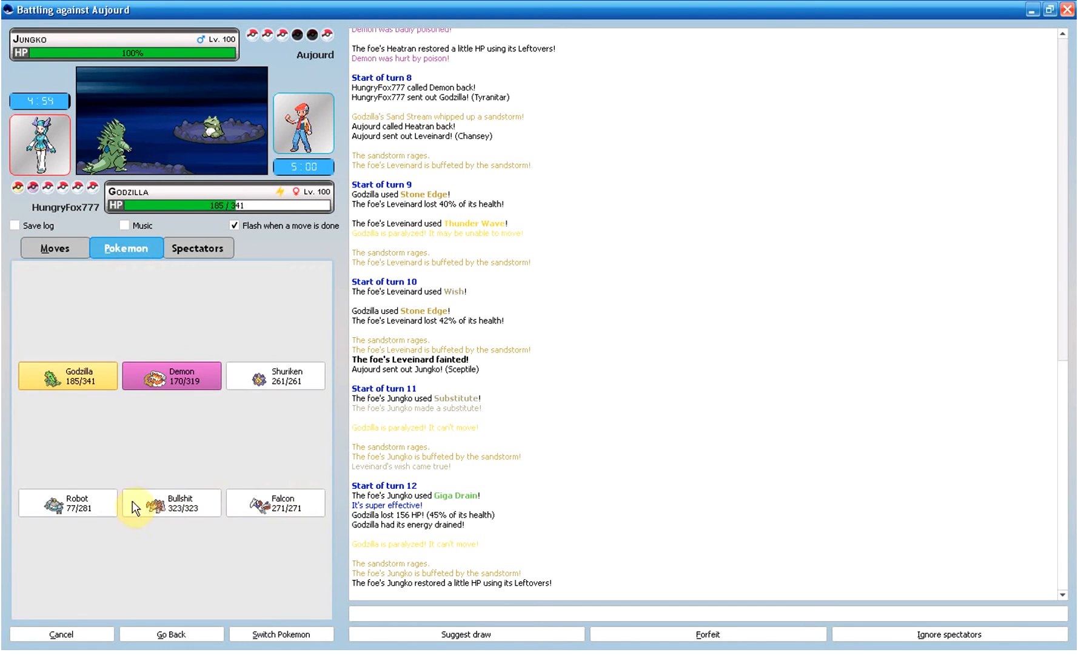
pyautogui.click(68, 502)
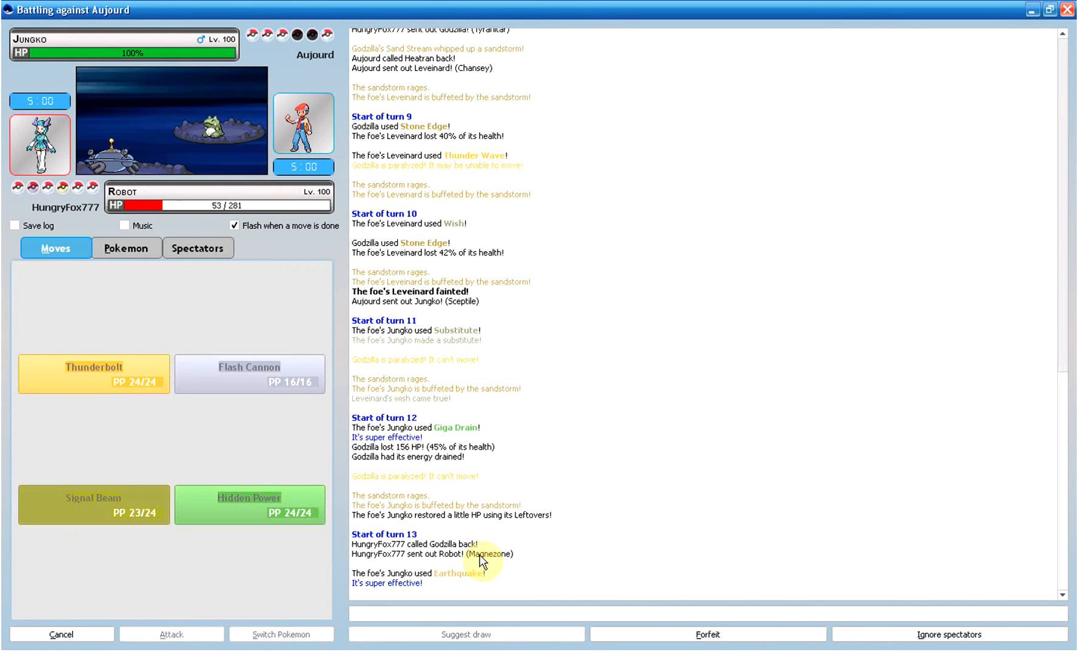
pyautogui.click(127, 248)
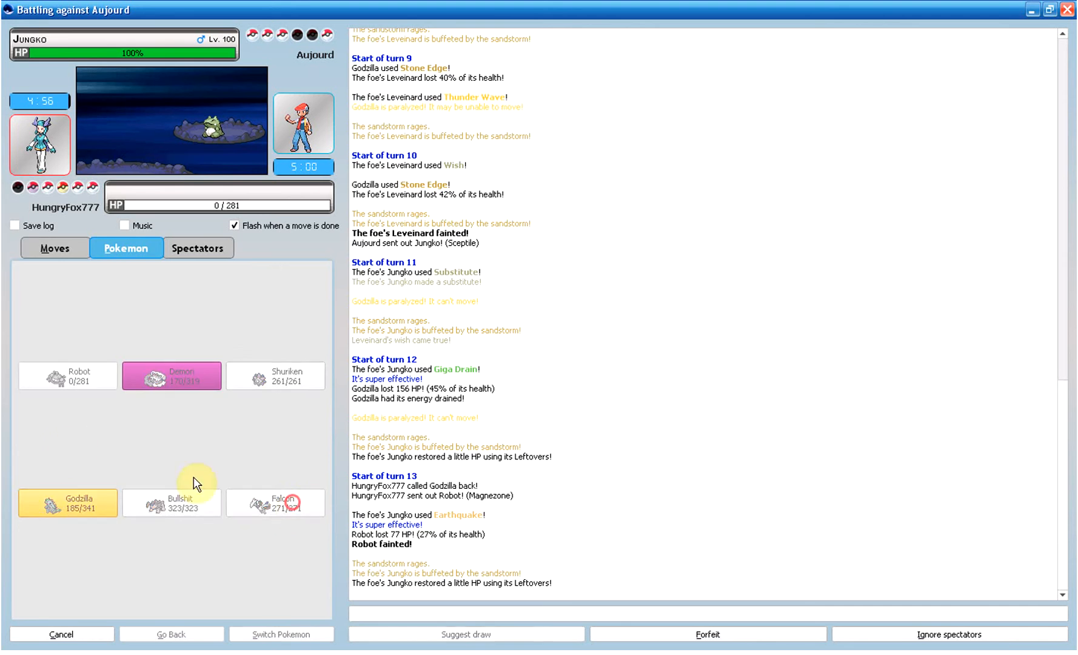
pyautogui.click(274, 502)
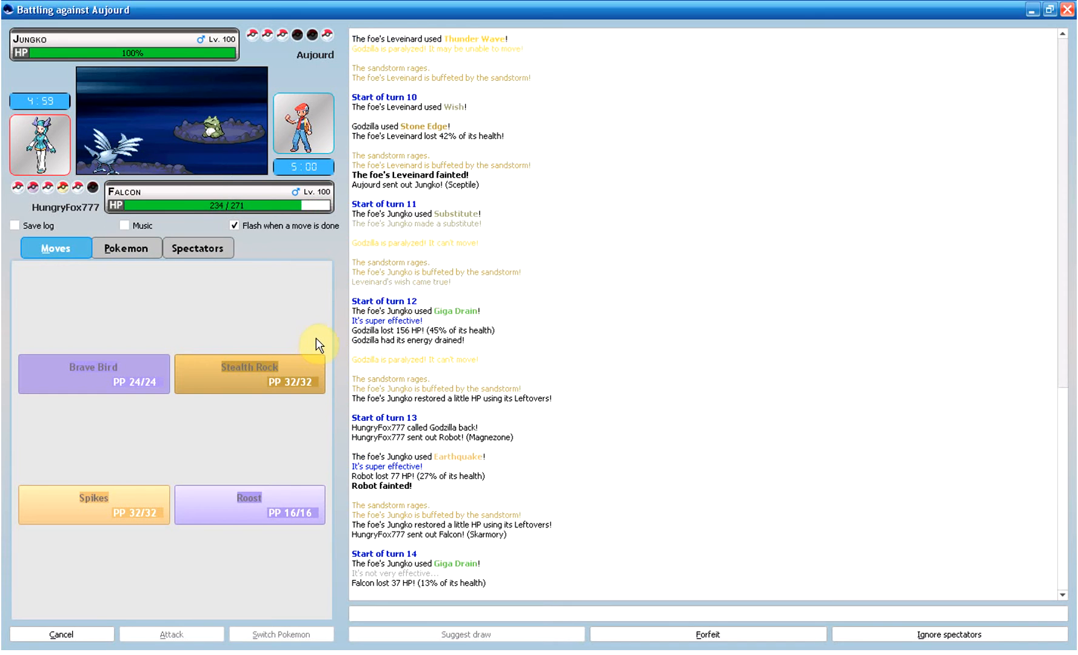
# Step: Attack the foe's Hyporoi with Falcon's Brave Bird each turn
pyautogui.click(93, 374)
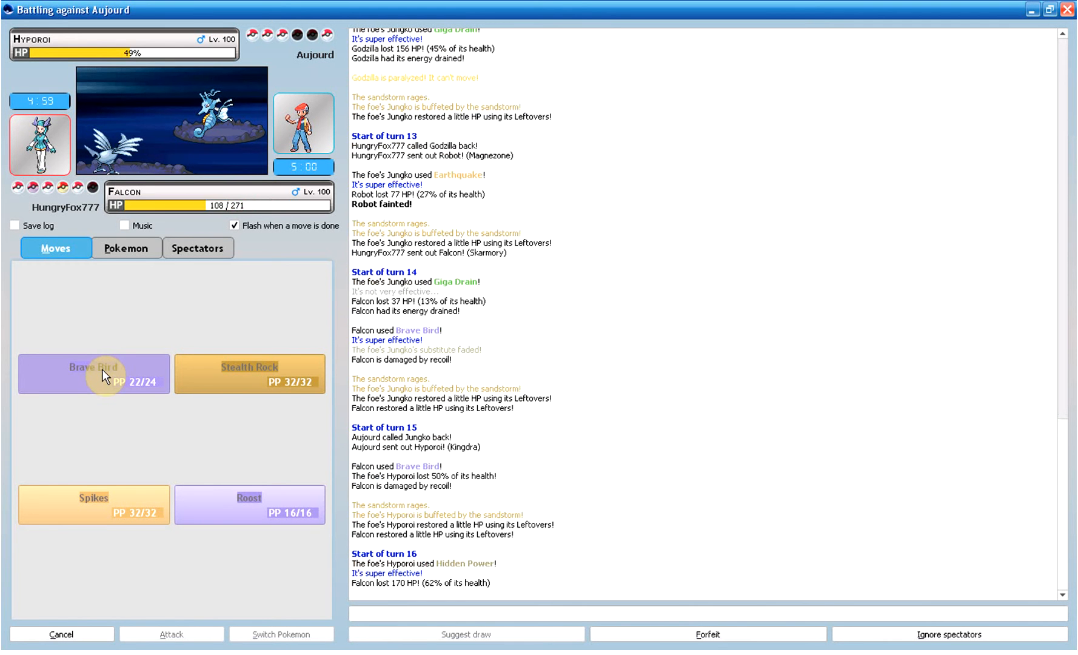
pyautogui.click(93, 374)
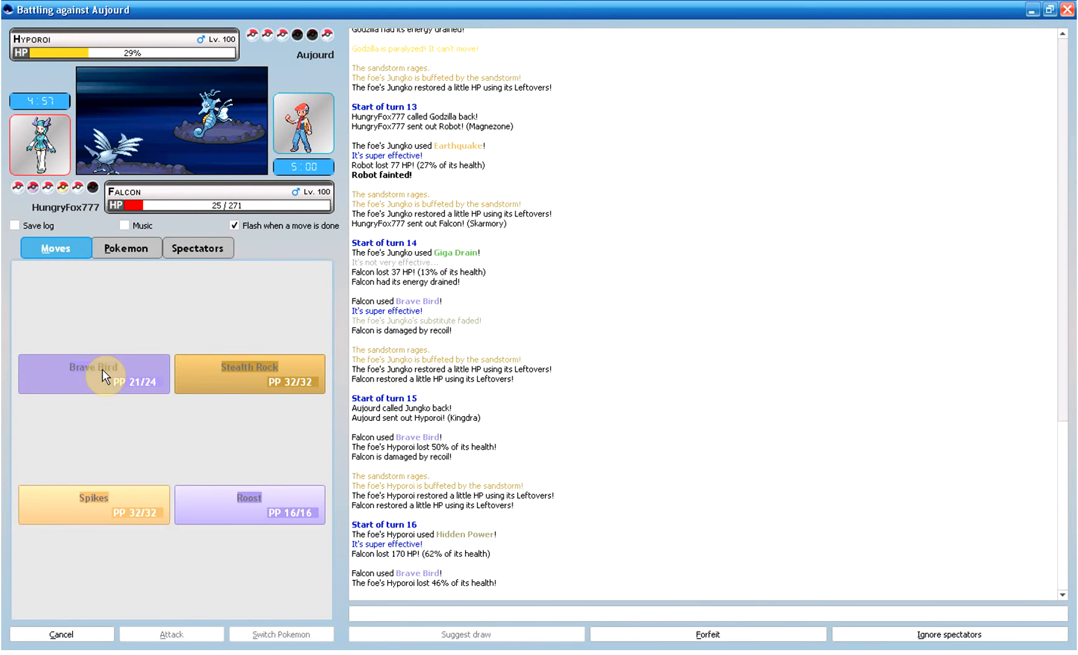
pyautogui.click(126, 248)
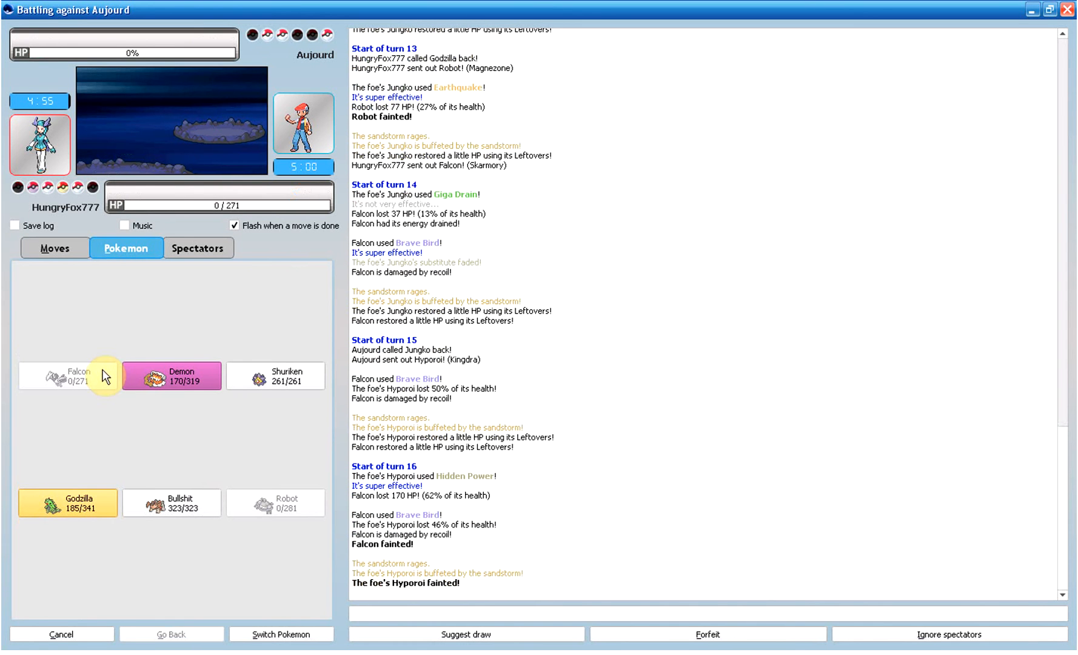
pyautogui.moveTo(310, 513)
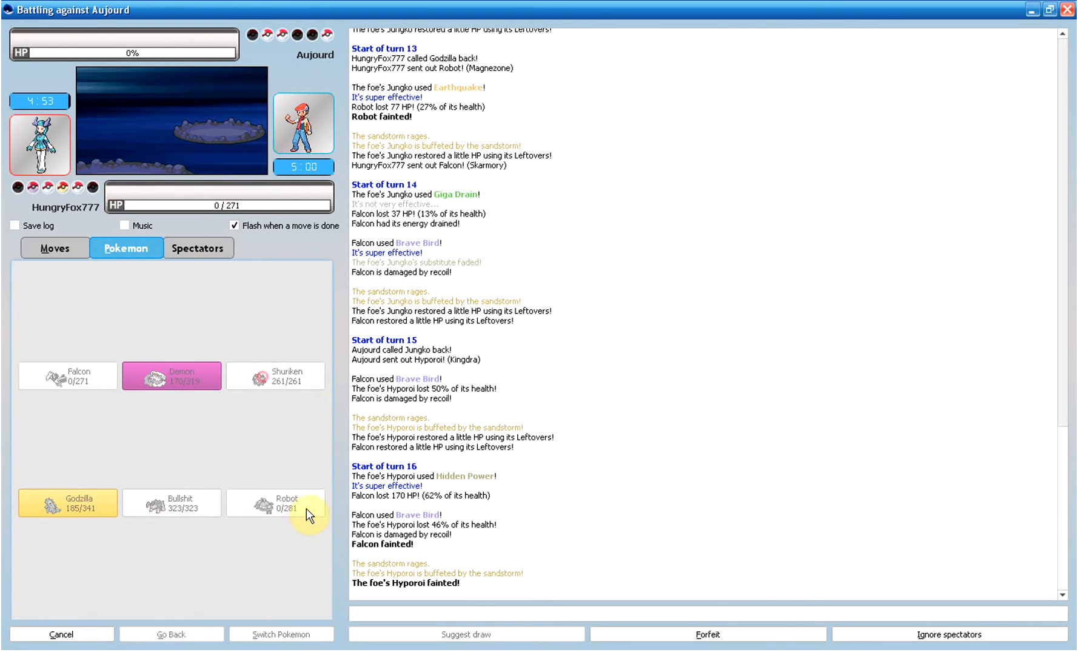
pyautogui.moveTo(7, 430)
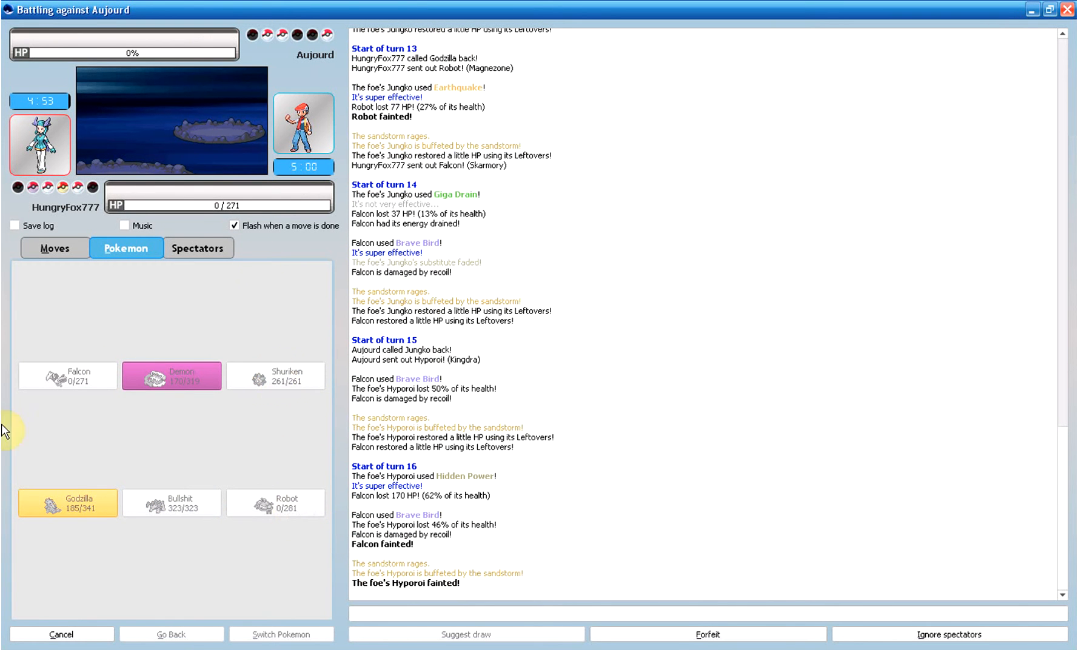
pyautogui.moveTo(201, 148)
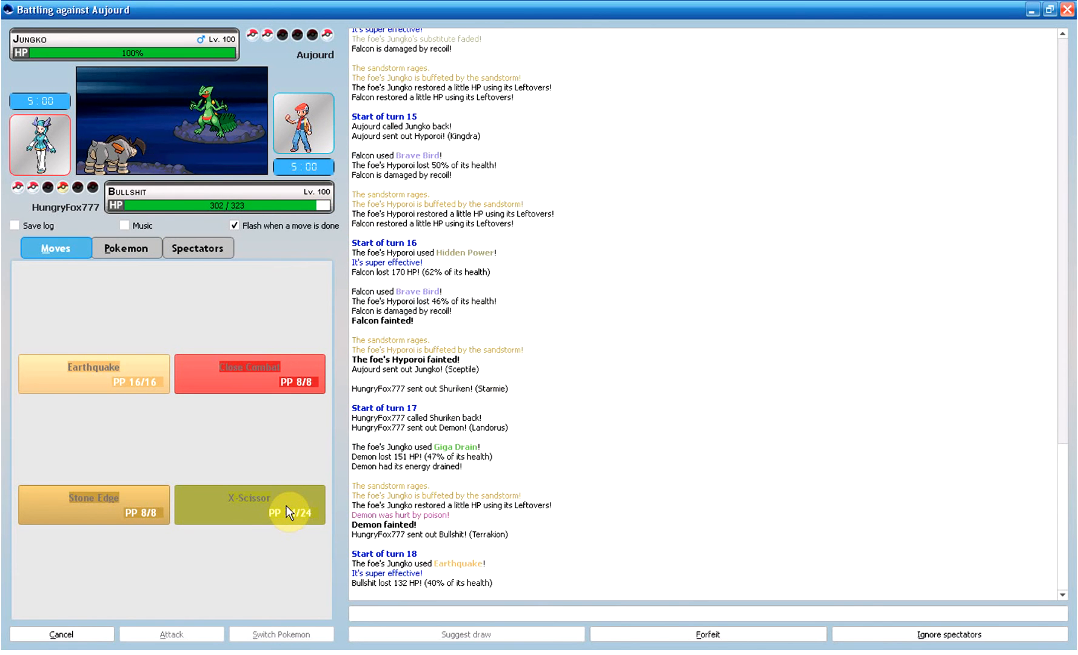
# Step: Use X-Scissor on Jungko, turn on battle music, then Earthquake Metalosse twice
pyautogui.click(250, 504)
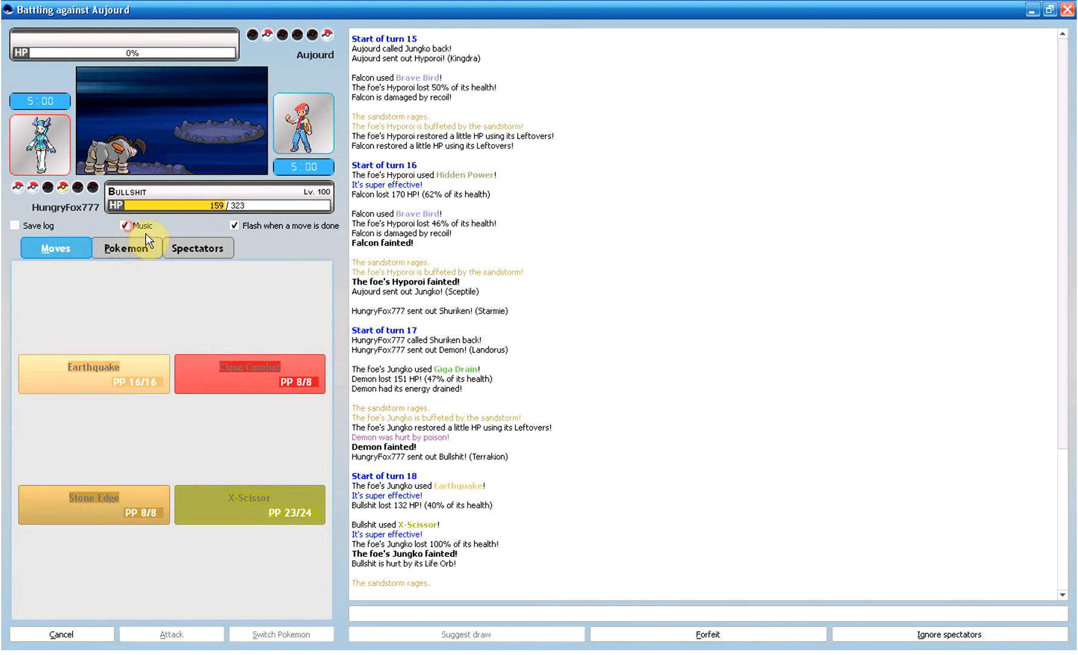
pyautogui.click(93, 374)
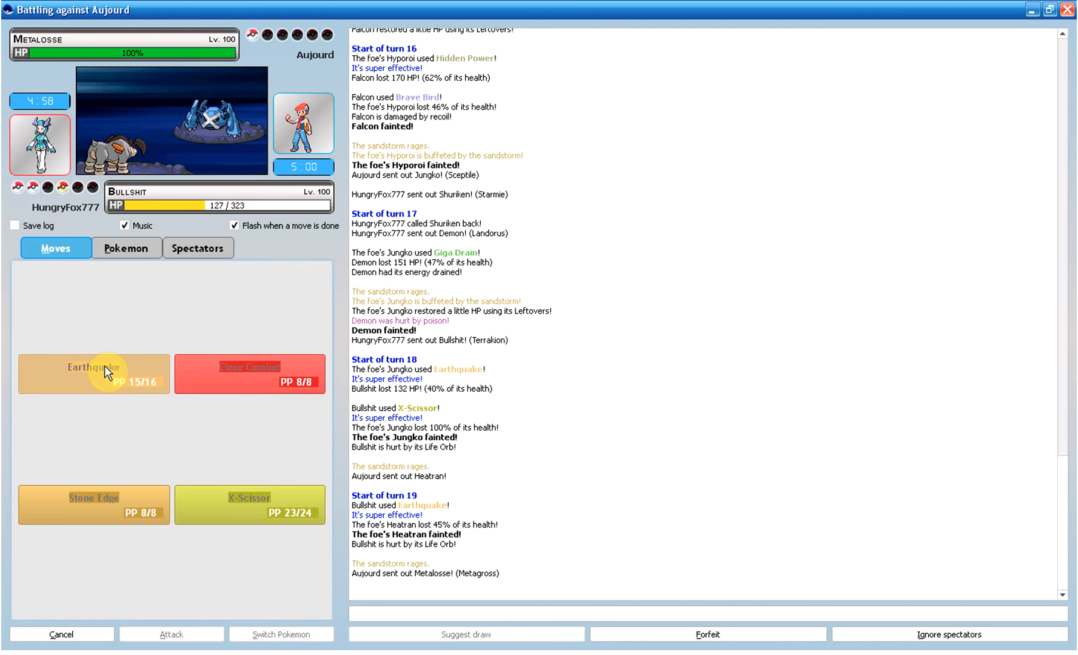
pyautogui.click(93, 373)
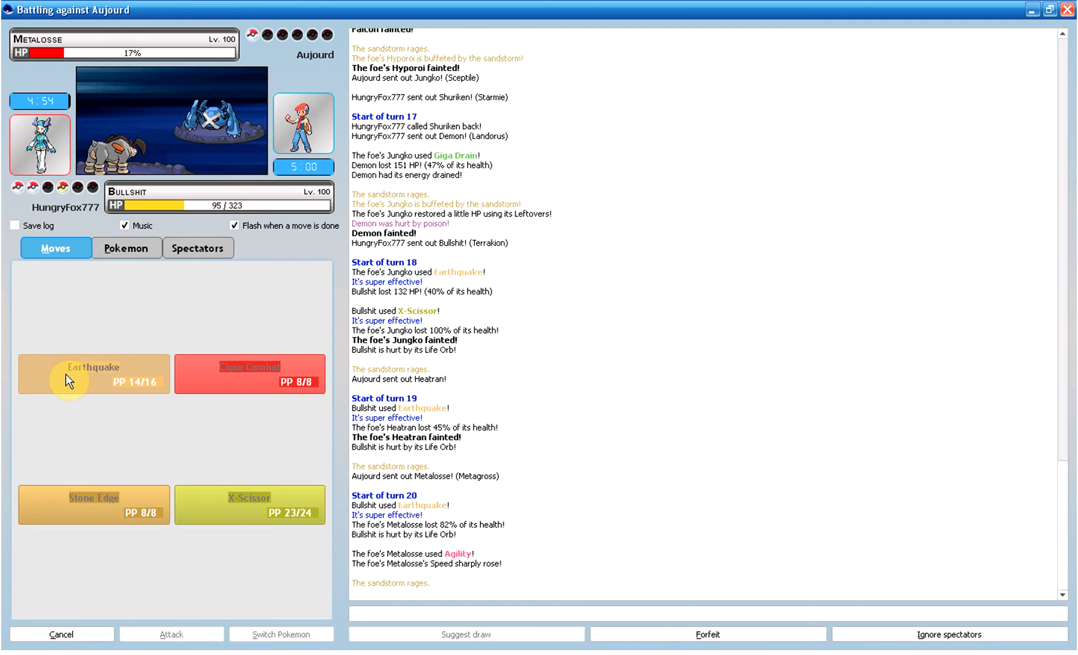
pyautogui.click(127, 248)
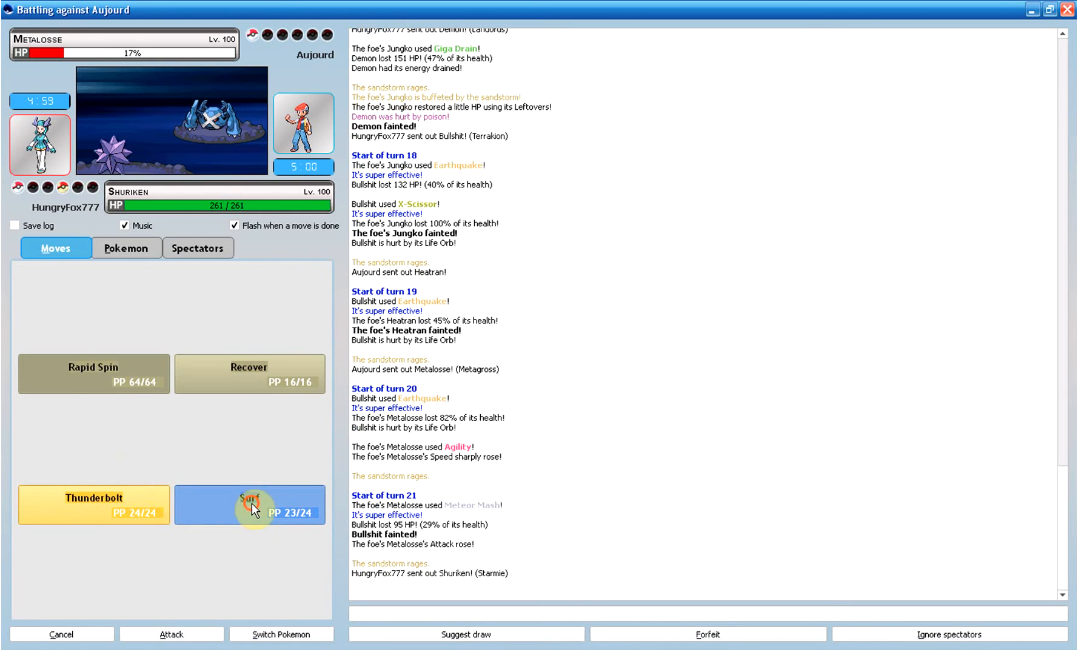
pyautogui.moveTo(114, 157)
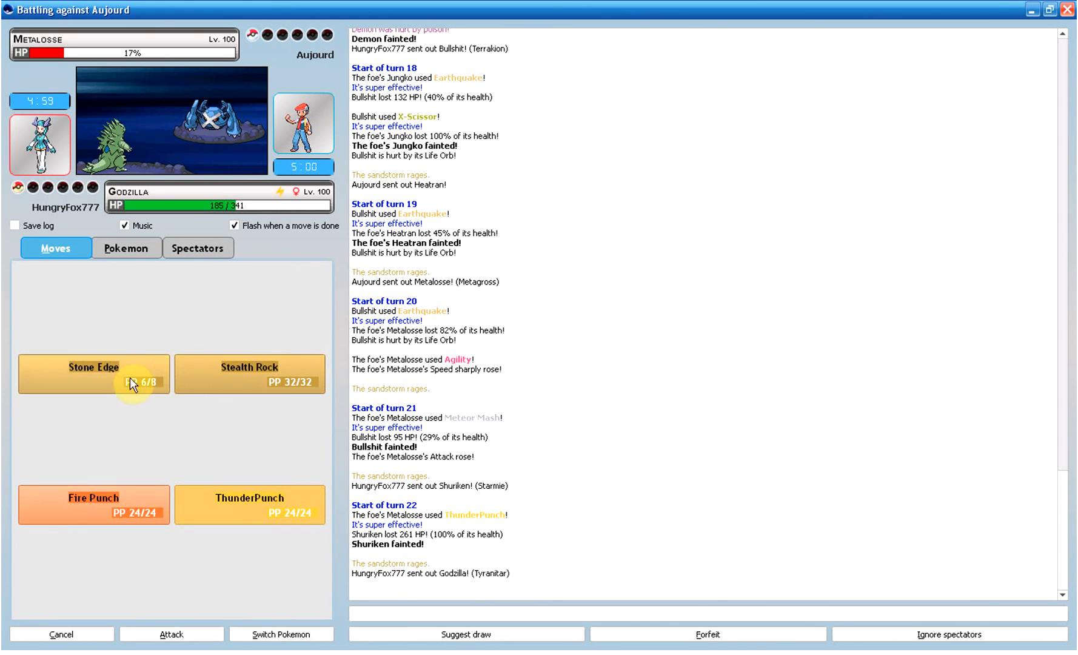
pyautogui.moveTo(93, 504)
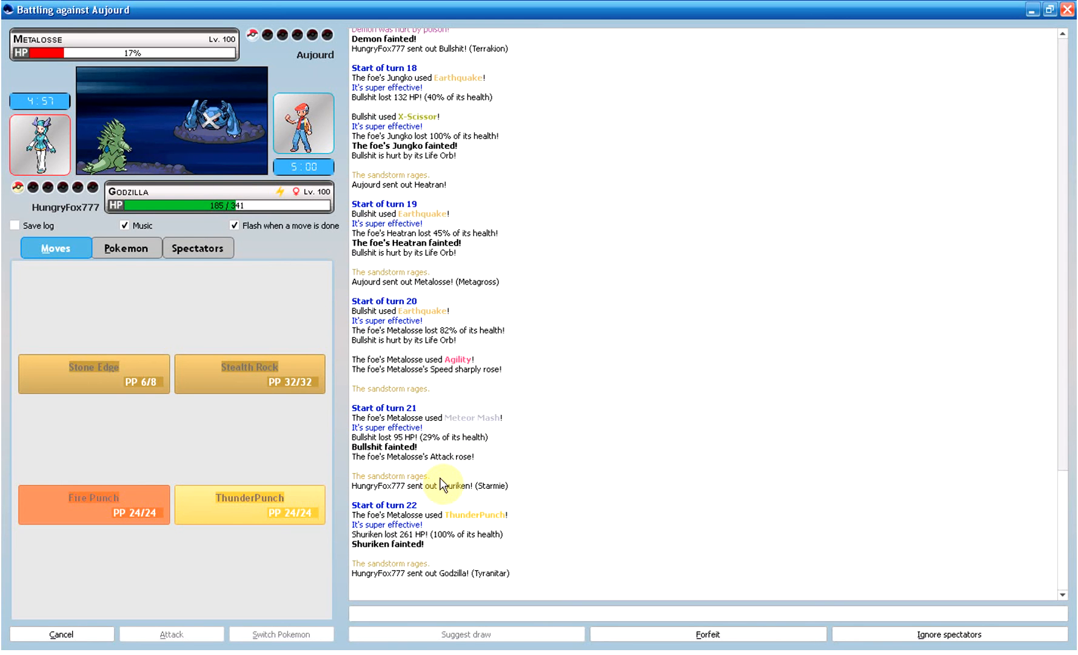
pyautogui.moveTo(415, 492)
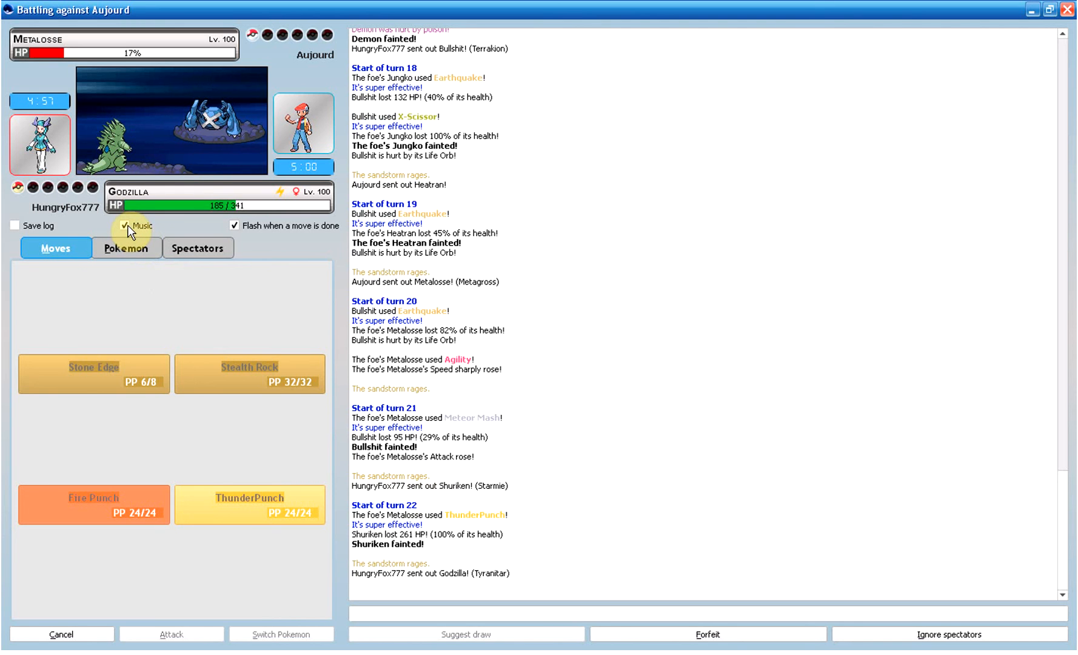
# Step: Untick the Music checkbox to turn battle music off
pyautogui.click(125, 226)
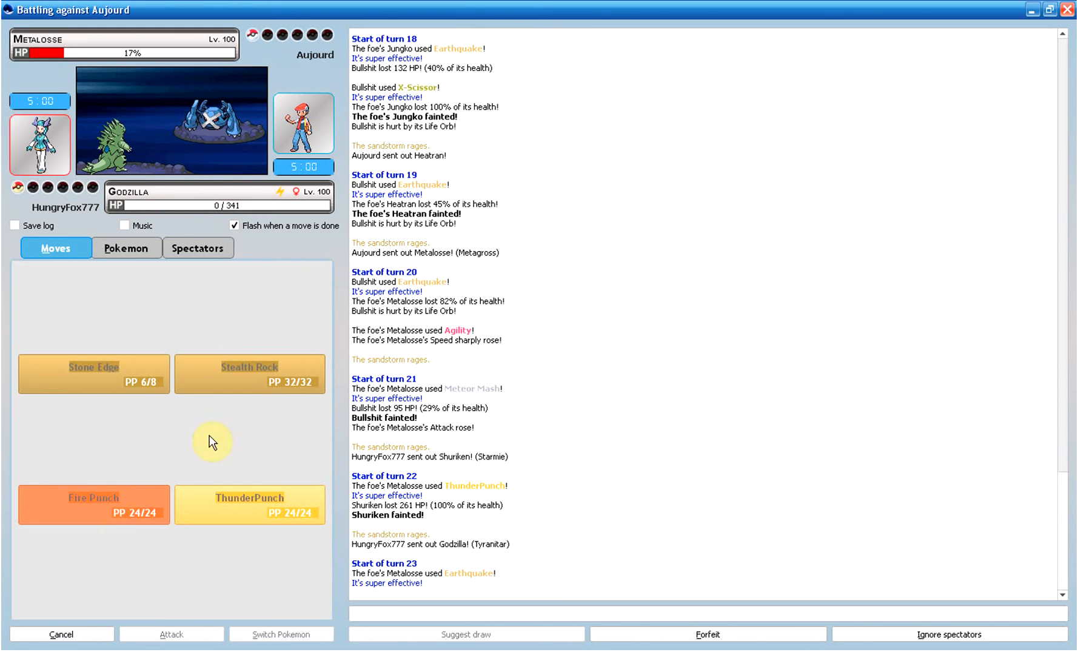
# Step: Send 'GG' to the opponent in battle chat and close the battle window
pyautogui.click(127, 248)
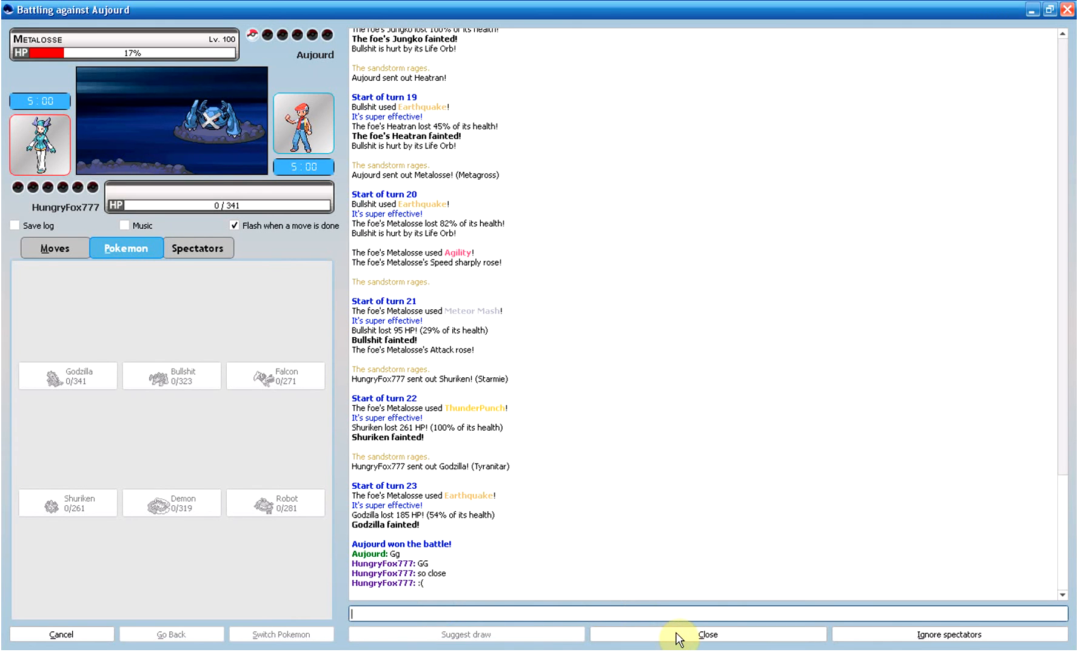
pyautogui.click(708, 634)
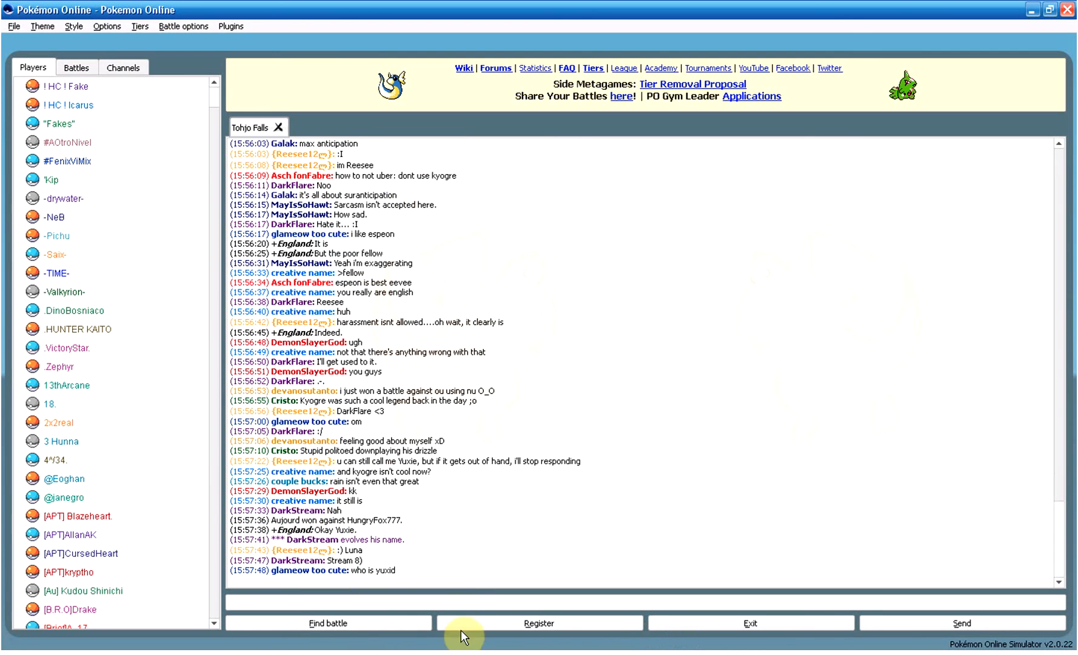